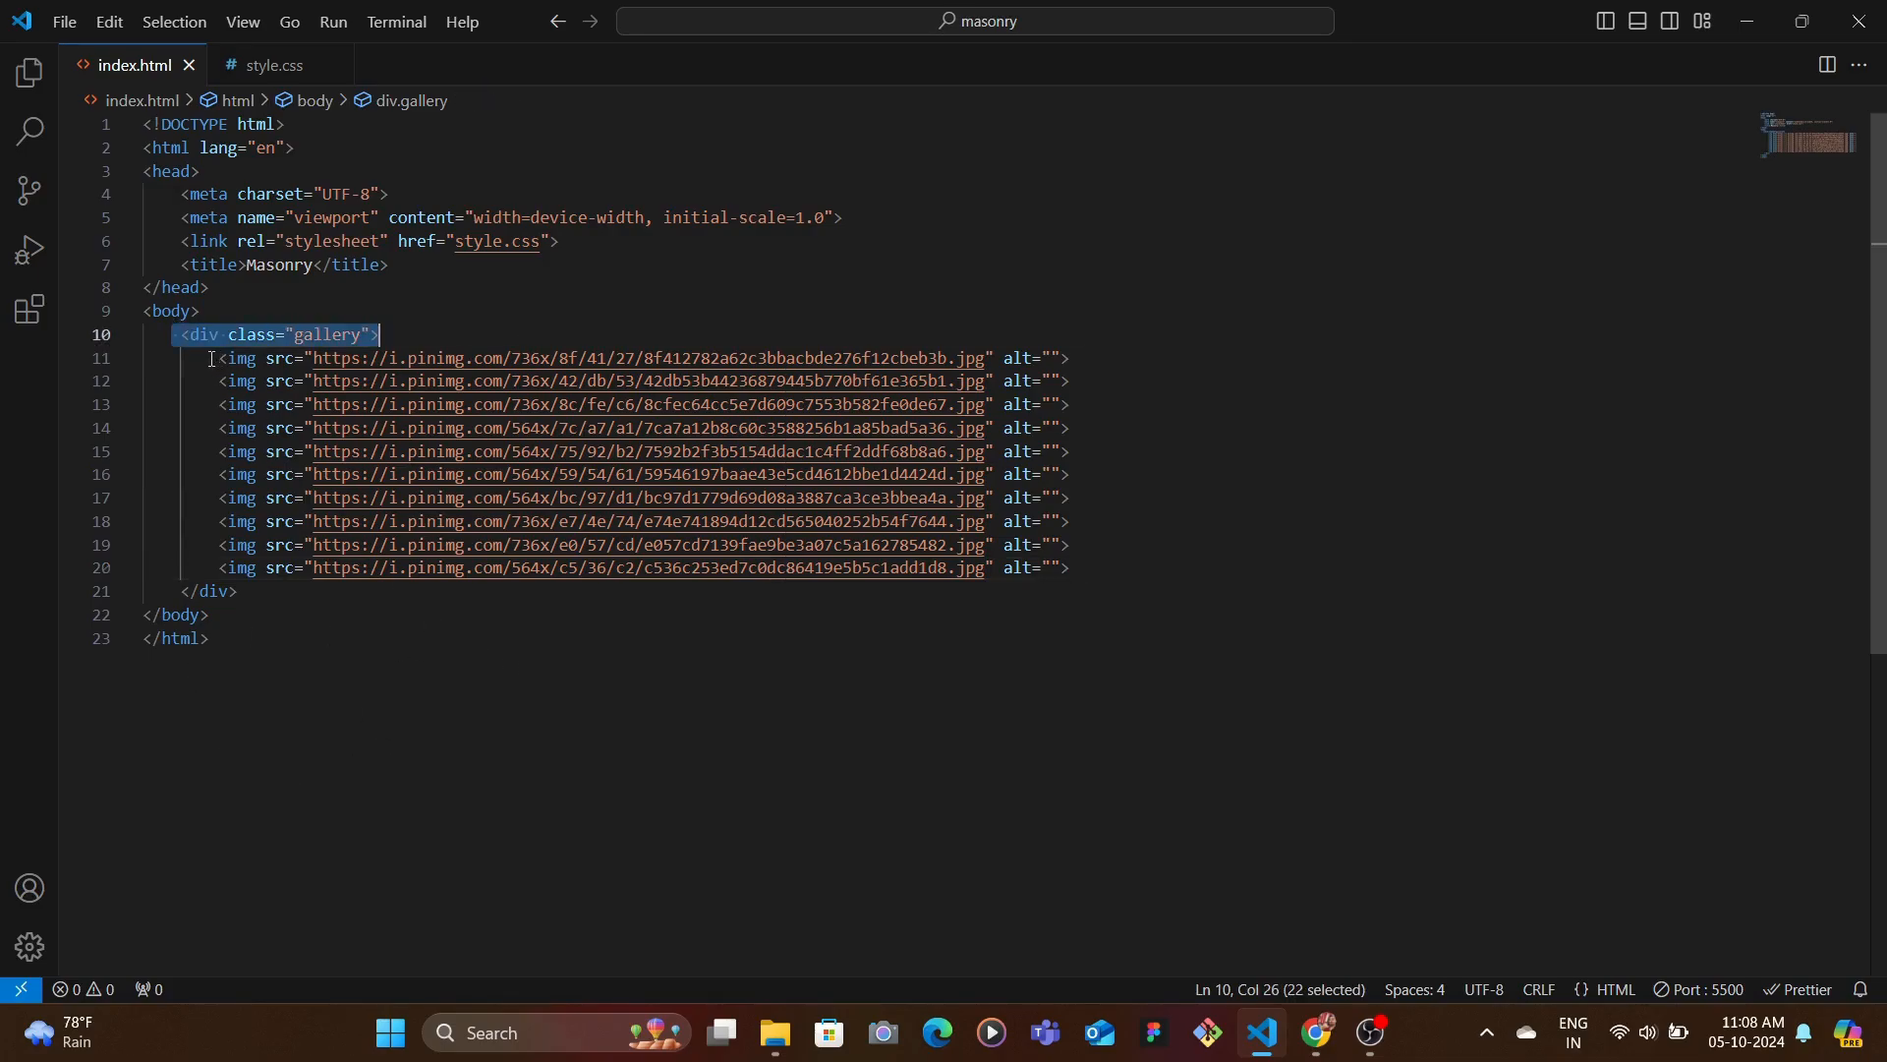
# - Scroll through Pinterest's anime search results to study the staggered grid of pins
pyautogui.click(240, 590)
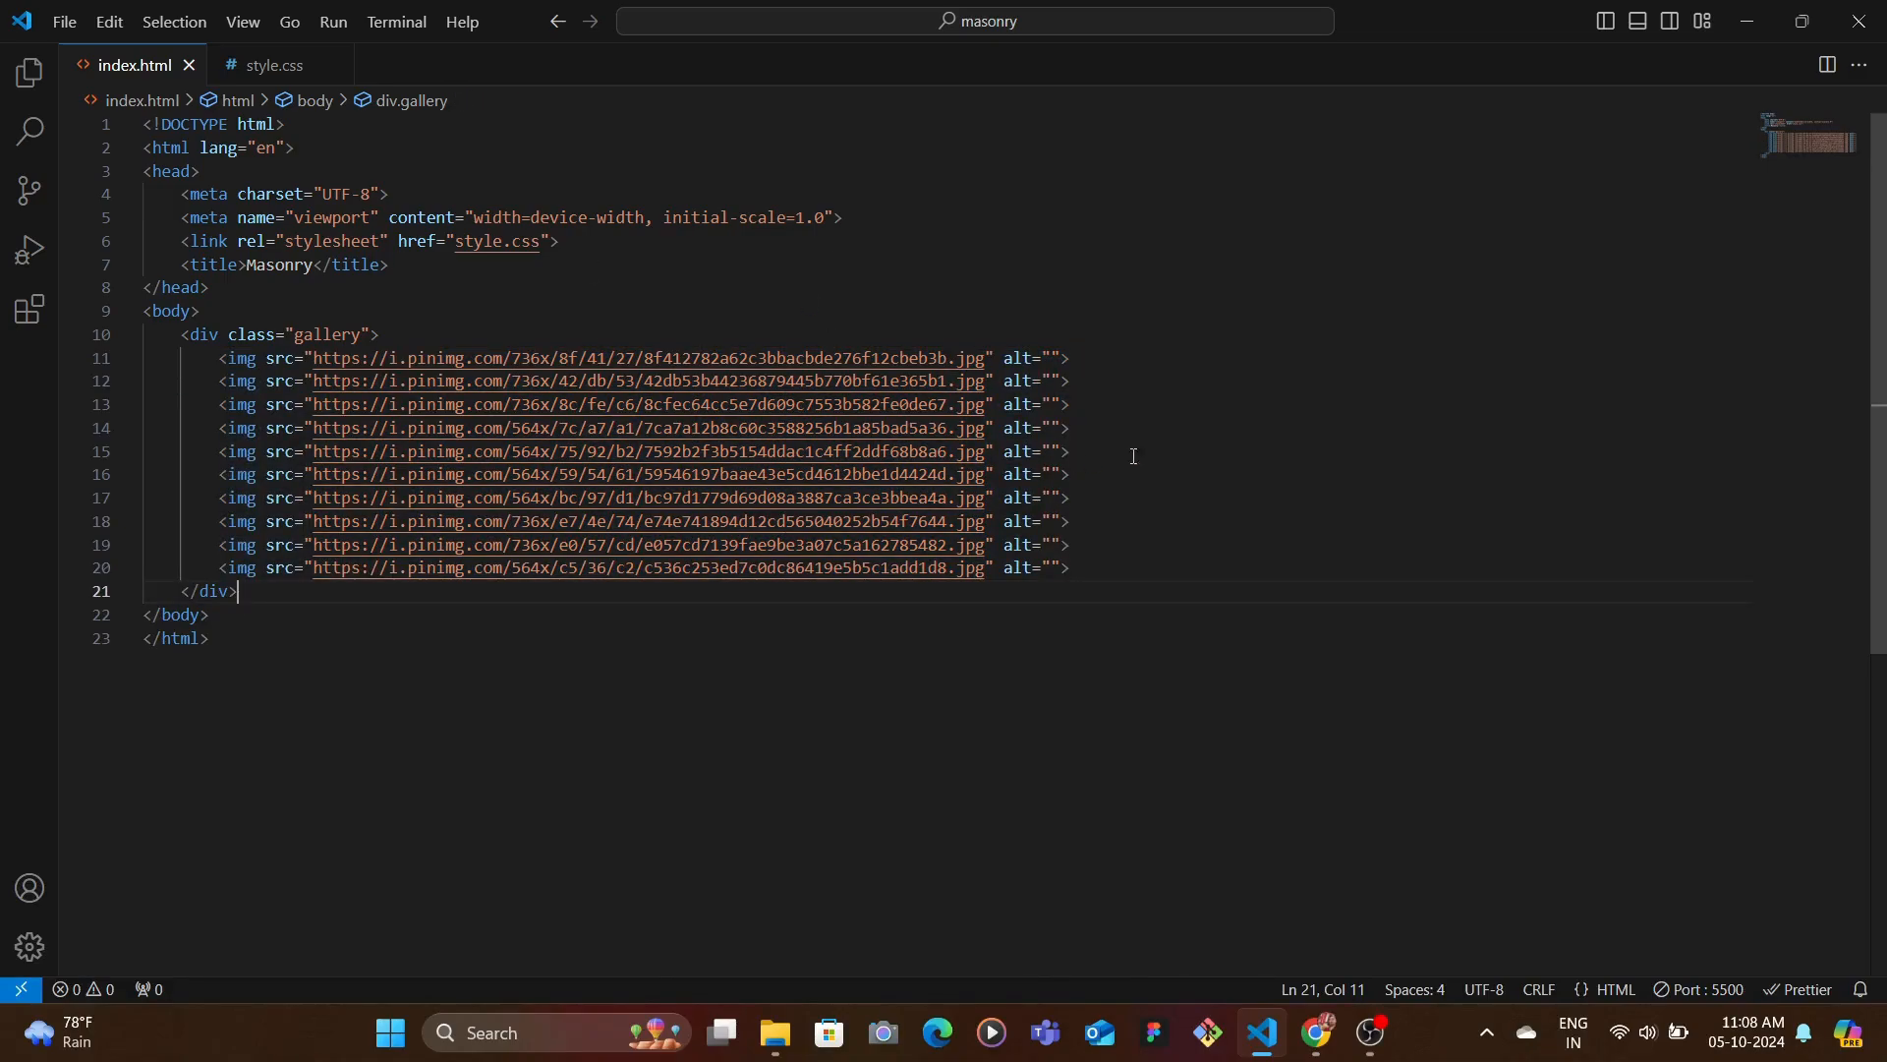
pyautogui.moveTo(1115, 553)
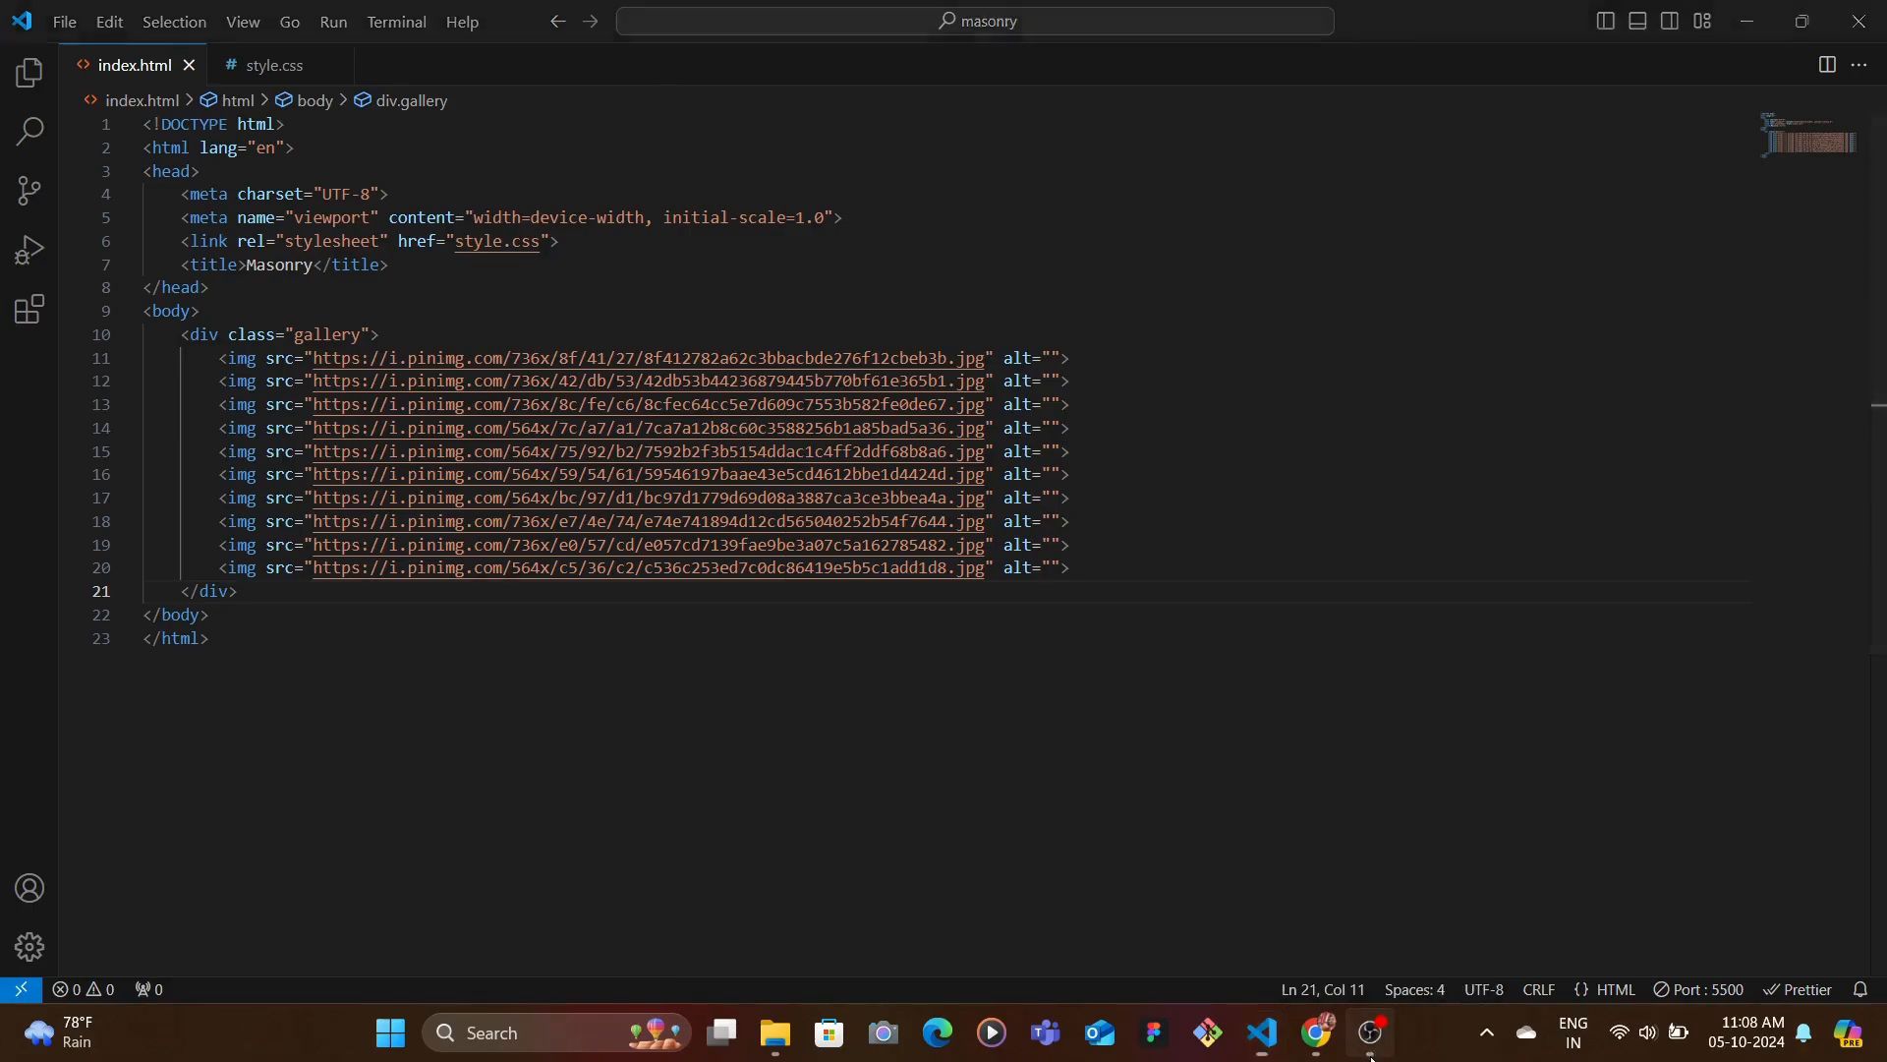
pyautogui.click(1314, 1033)
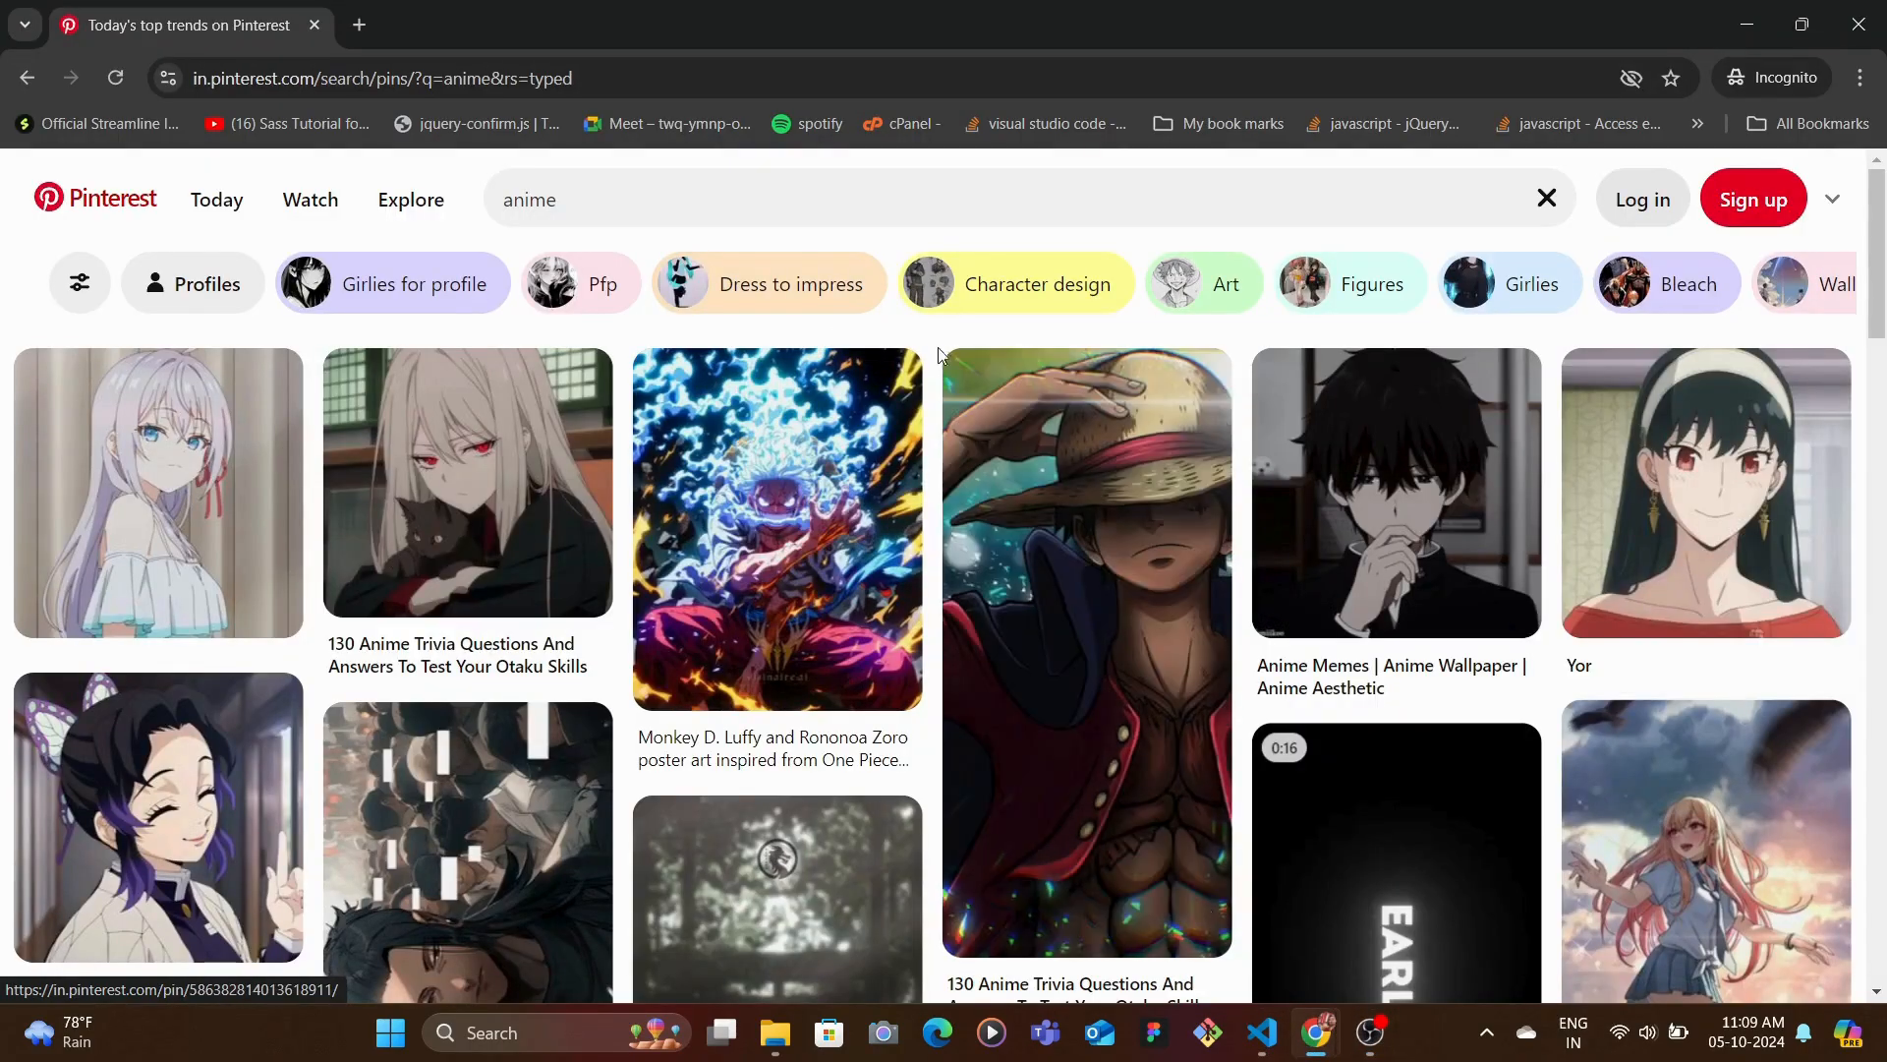
pyautogui.moveTo(460, 580)
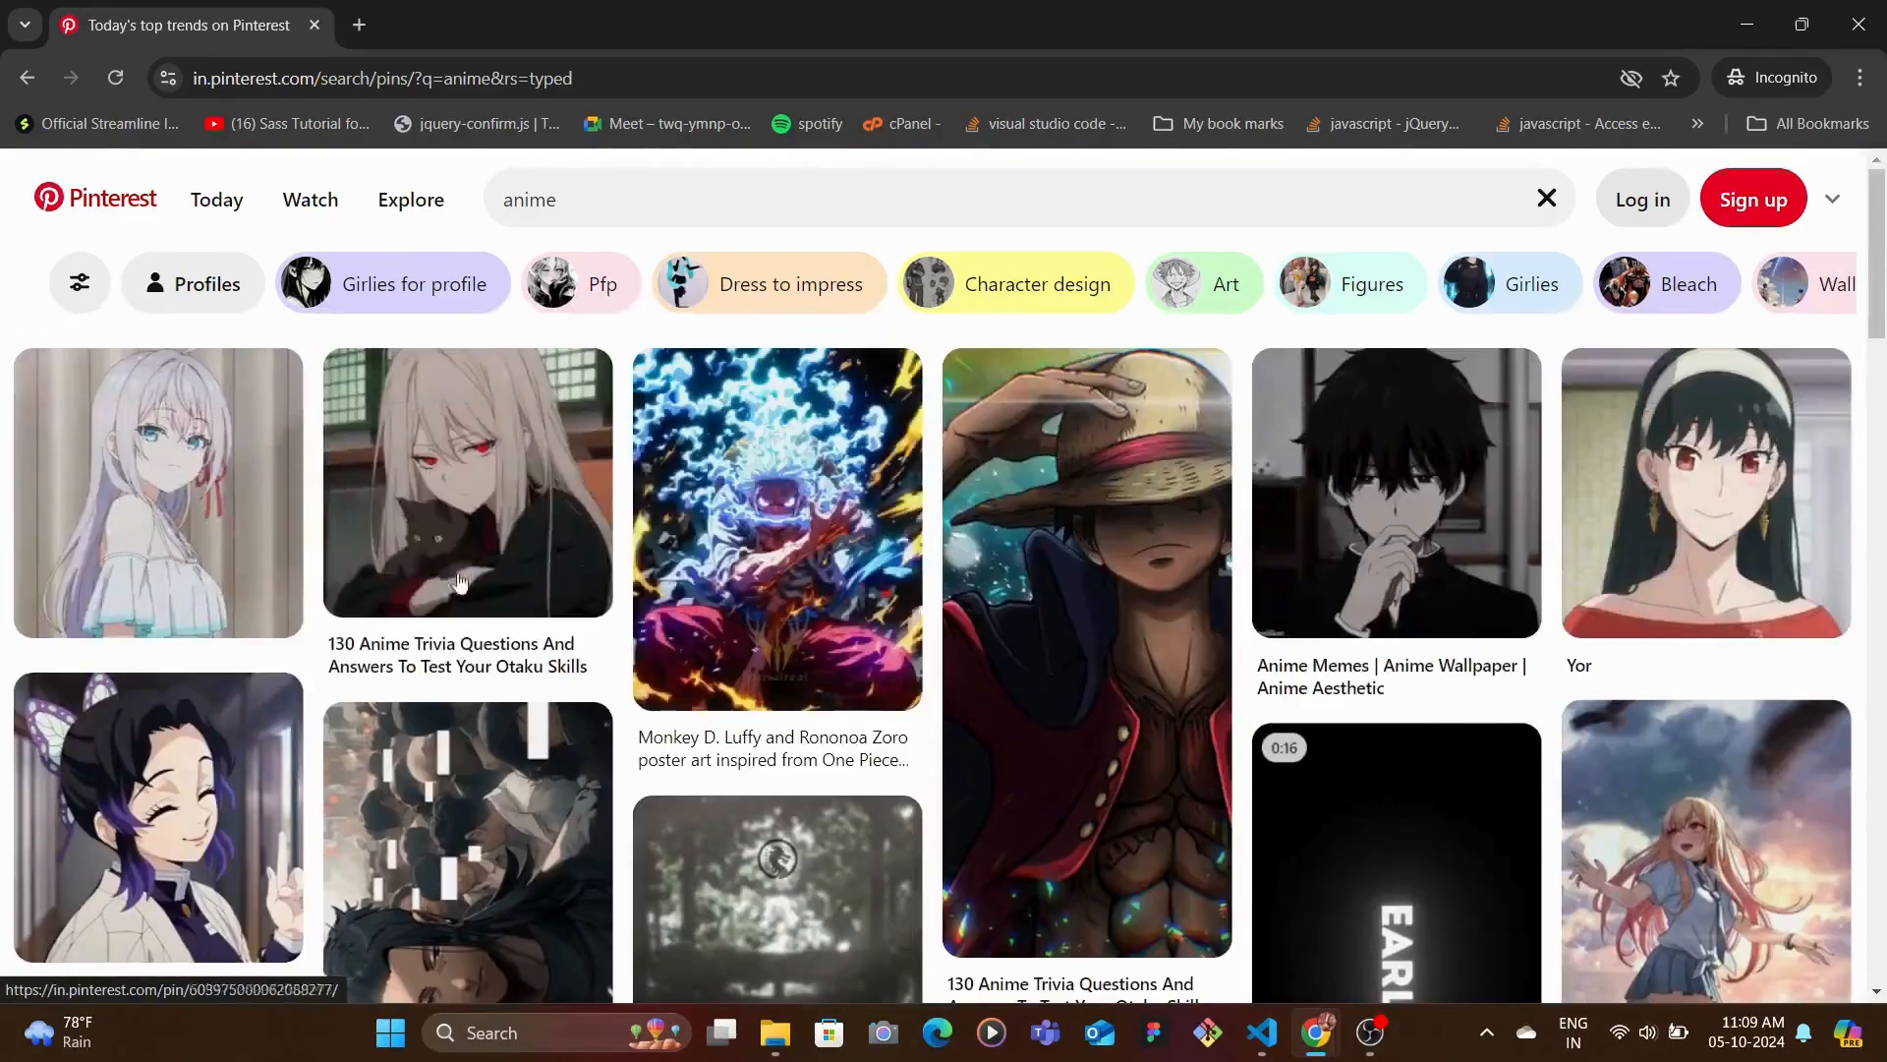
pyautogui.scroll(-3)
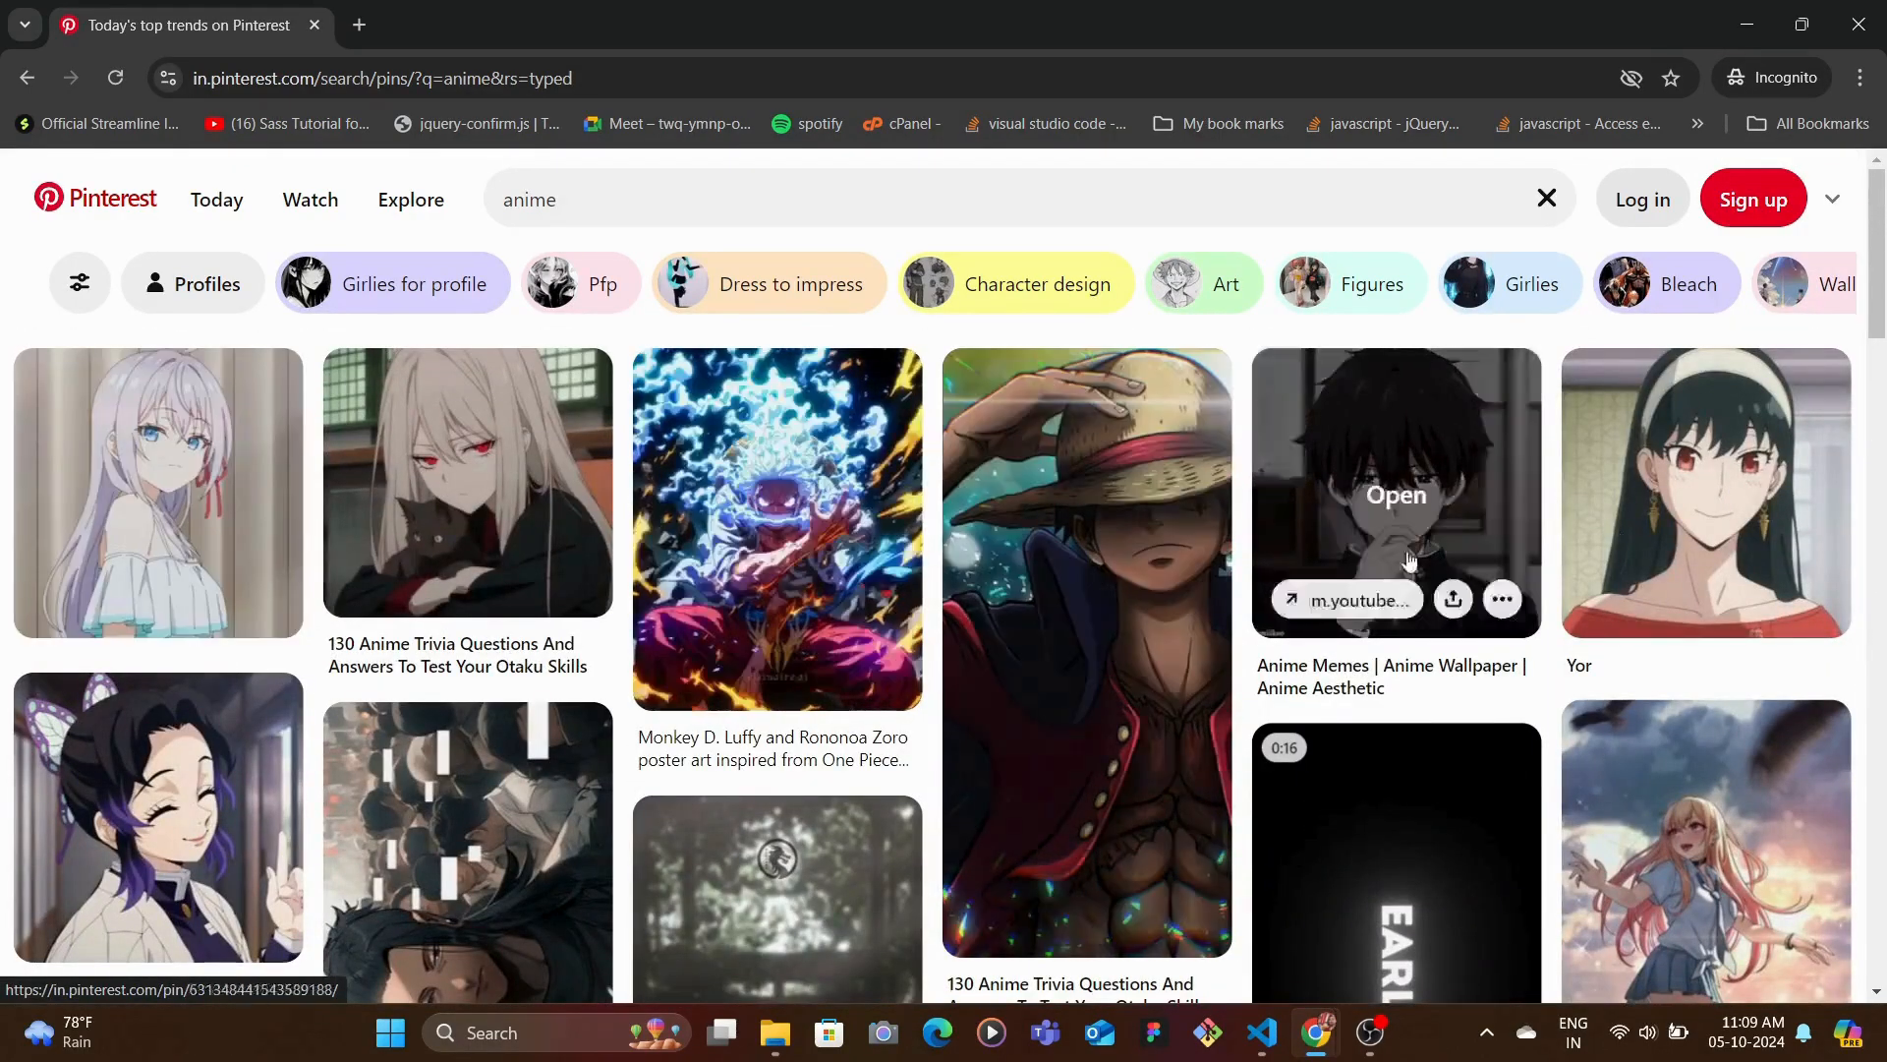
pyautogui.scroll(-3)
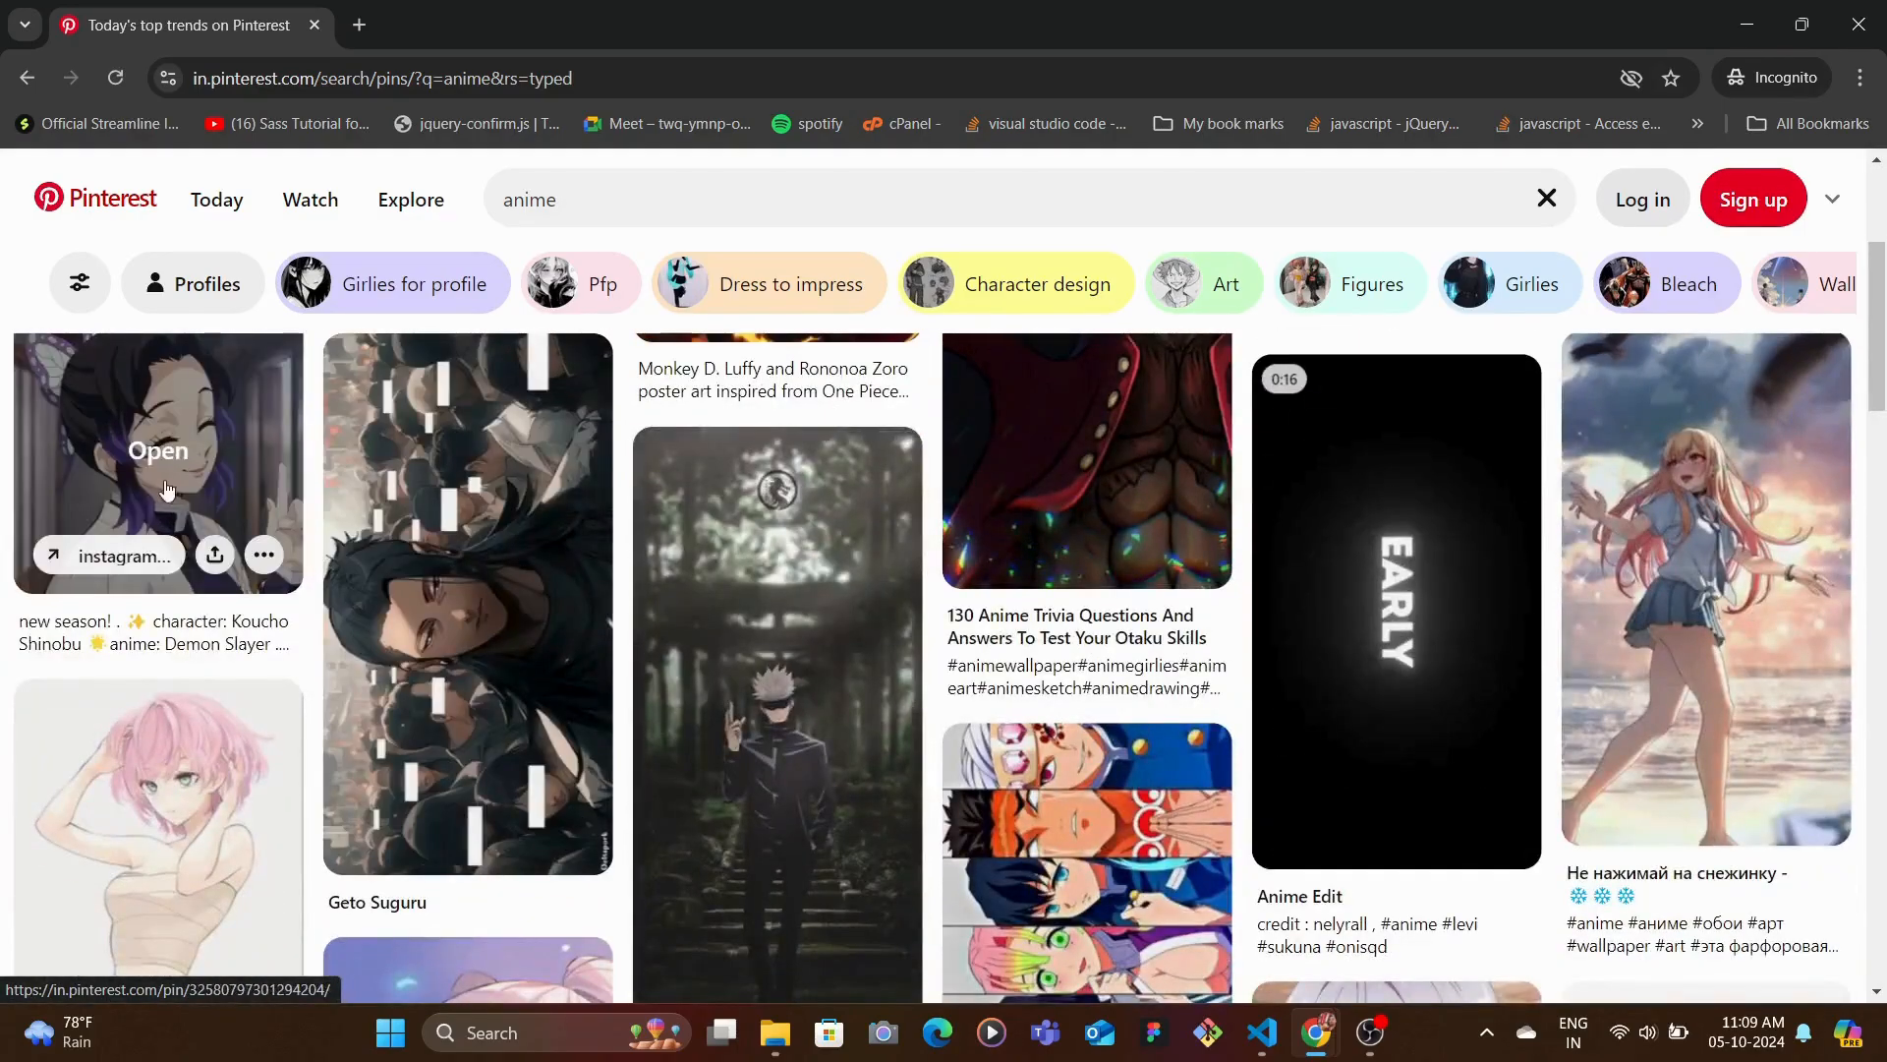
pyautogui.scroll(-3)
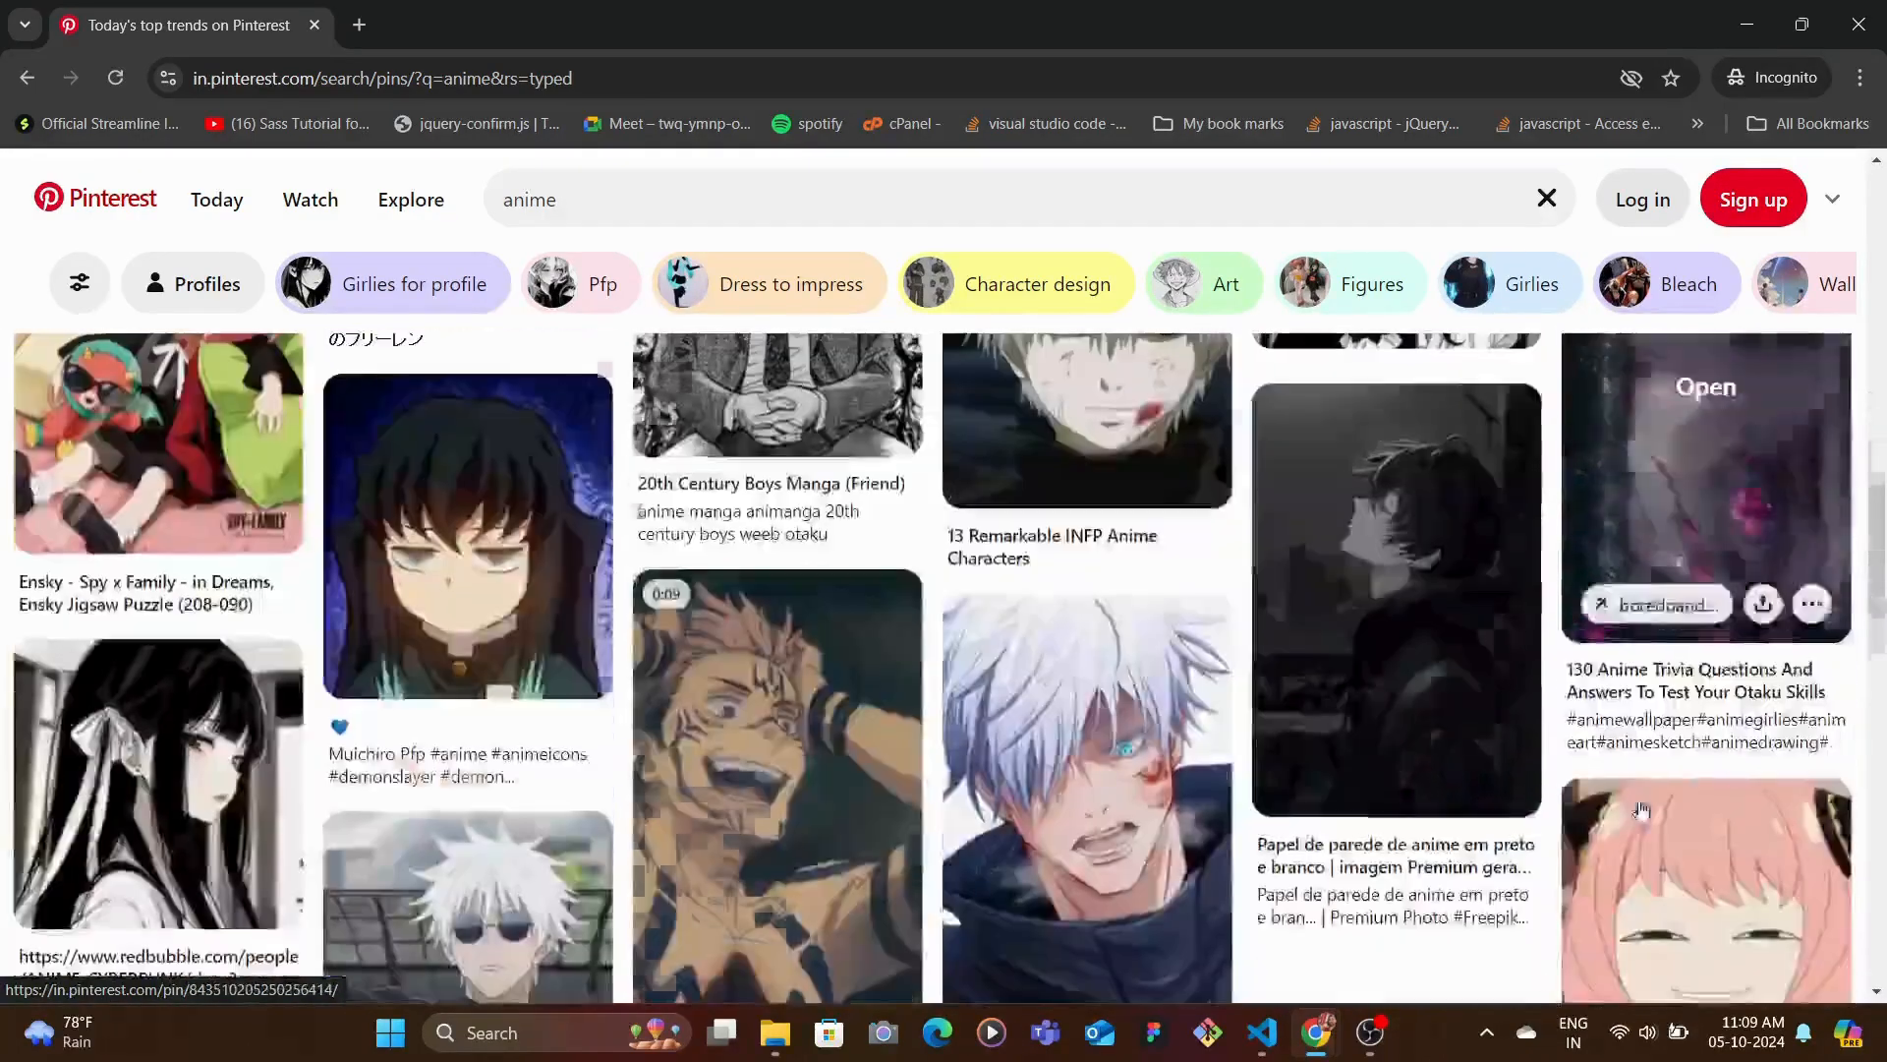
pyautogui.scroll(-3)
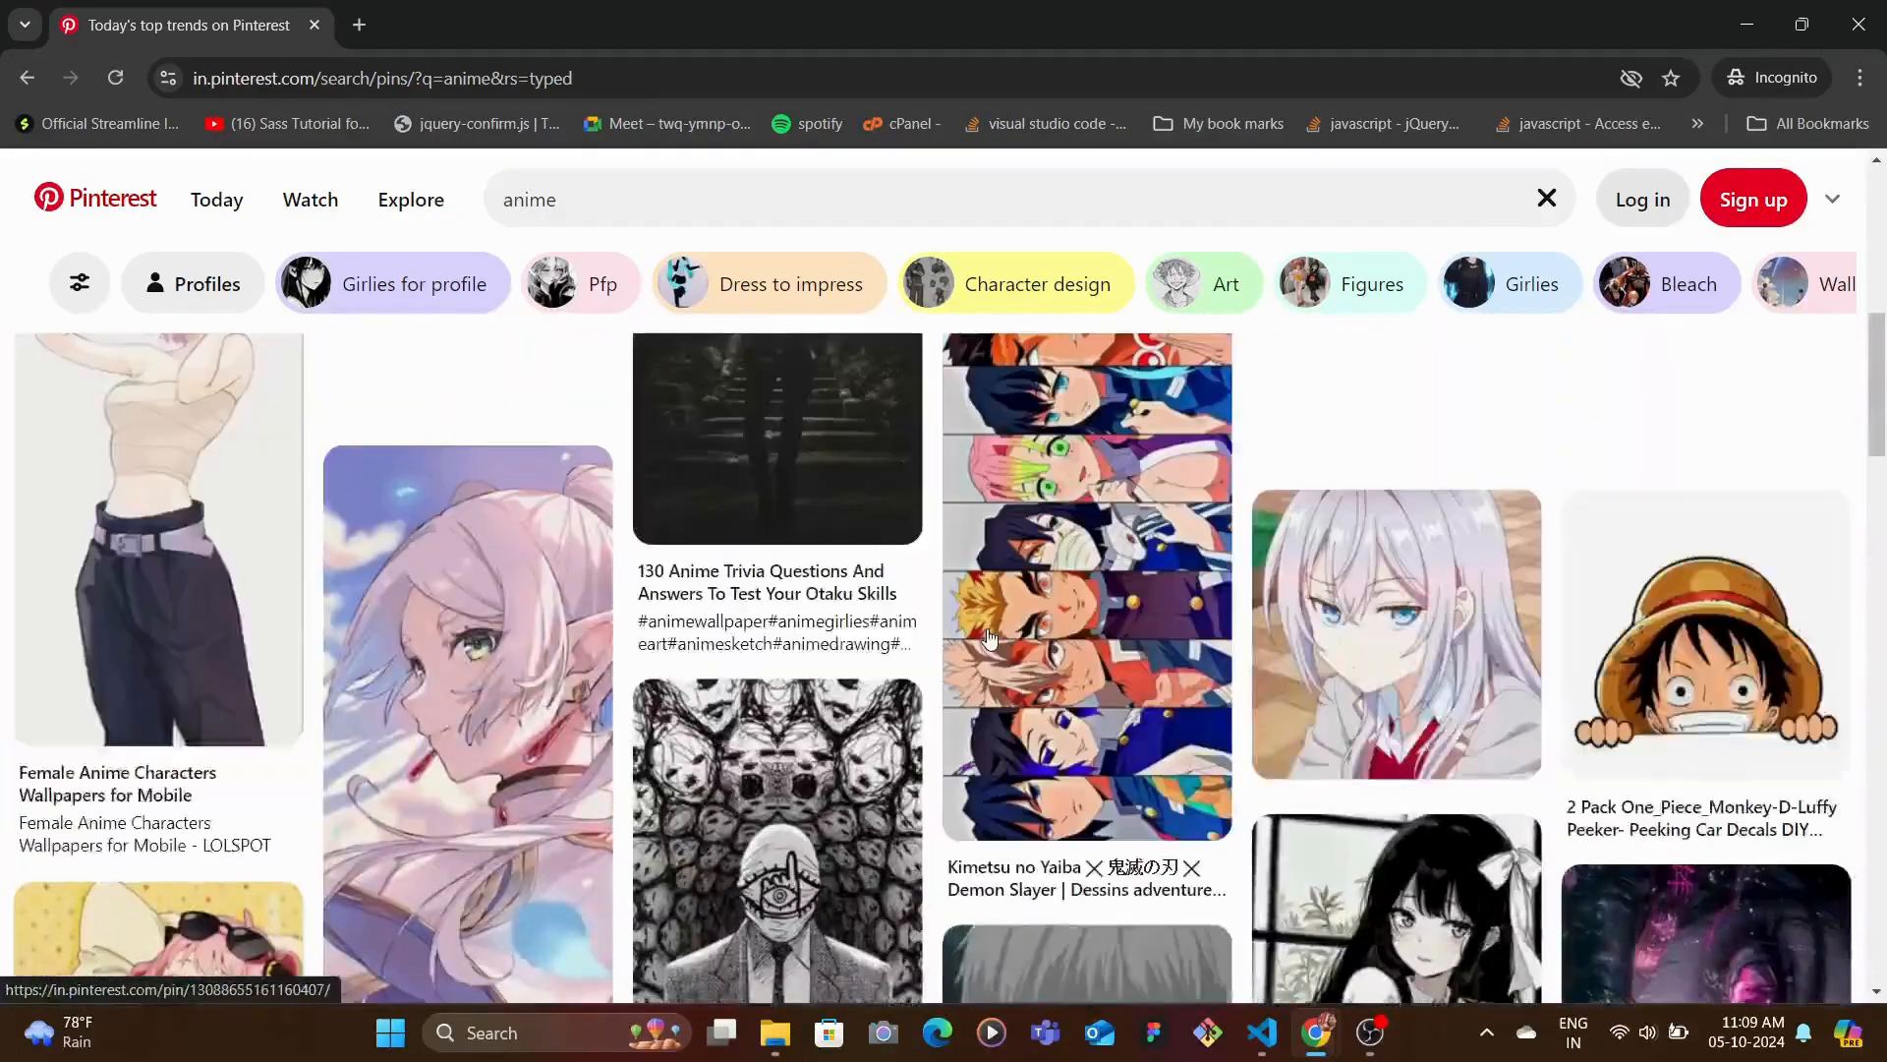
pyautogui.scroll(-3)
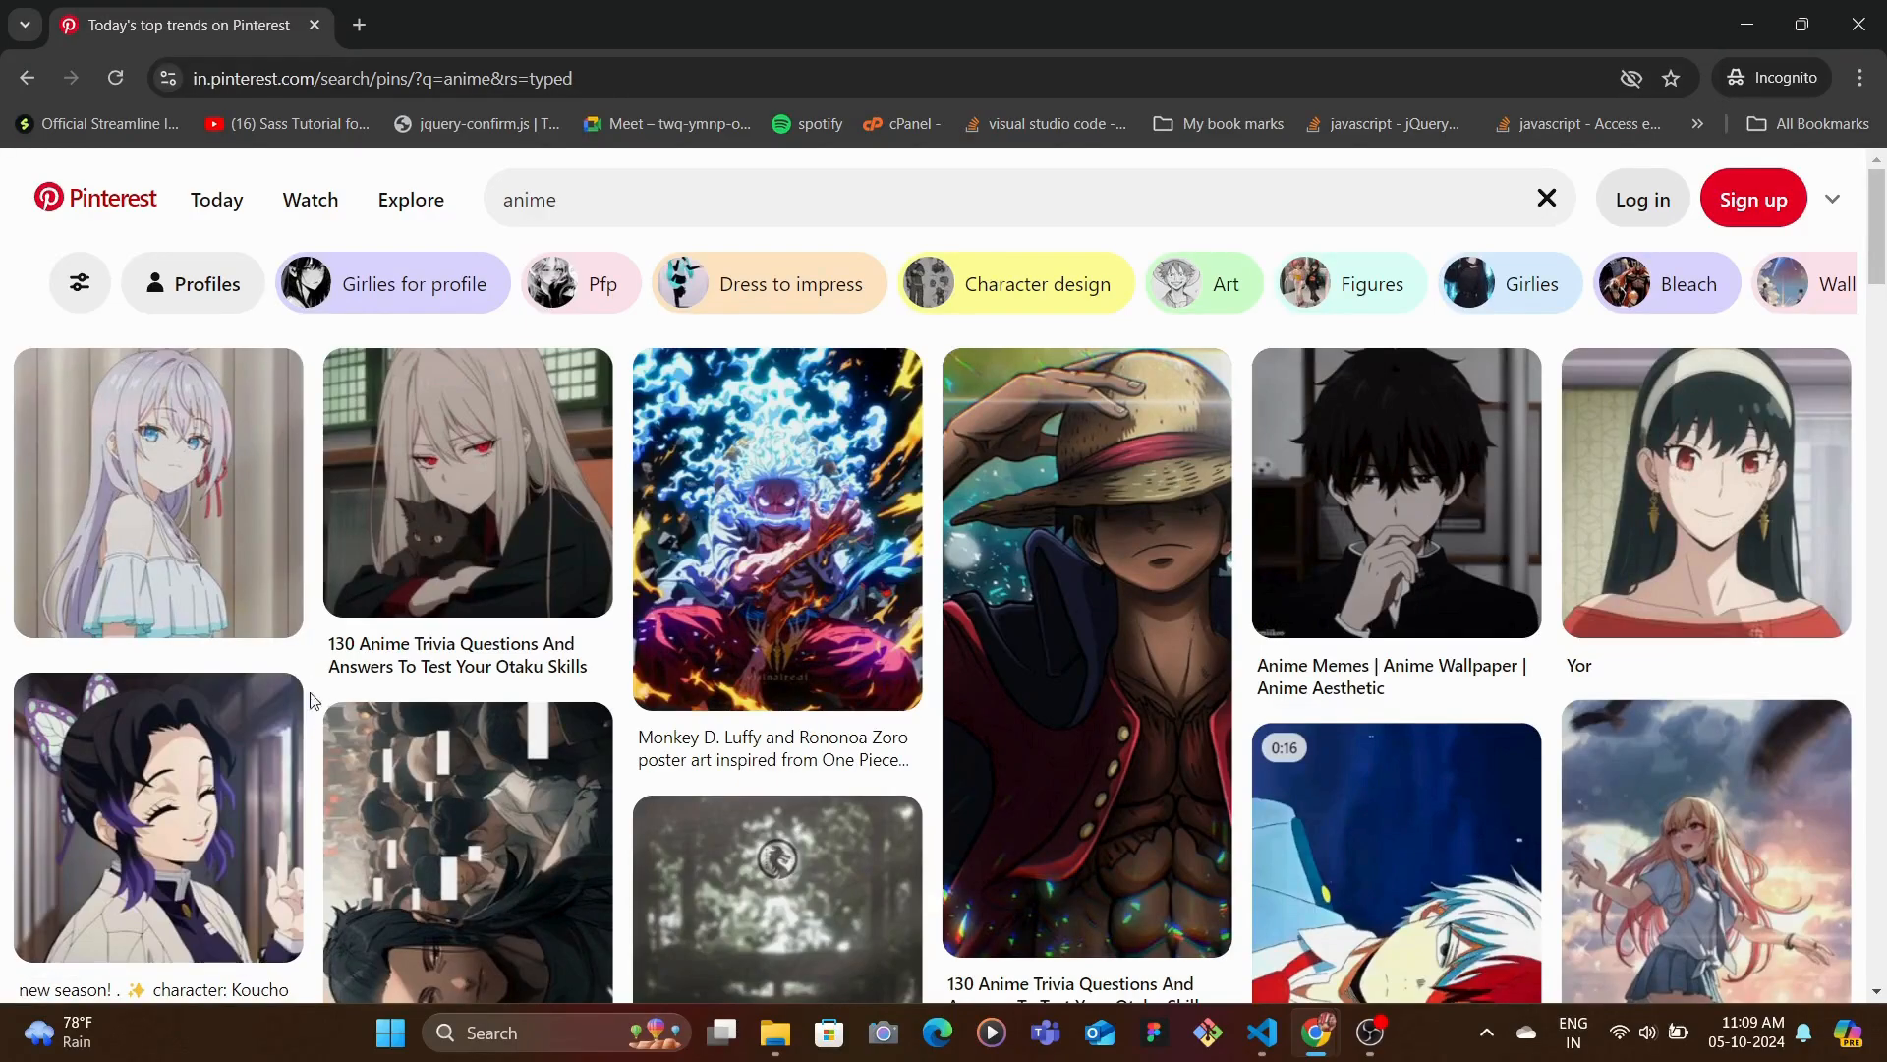
pyautogui.moveTo(361, 692)
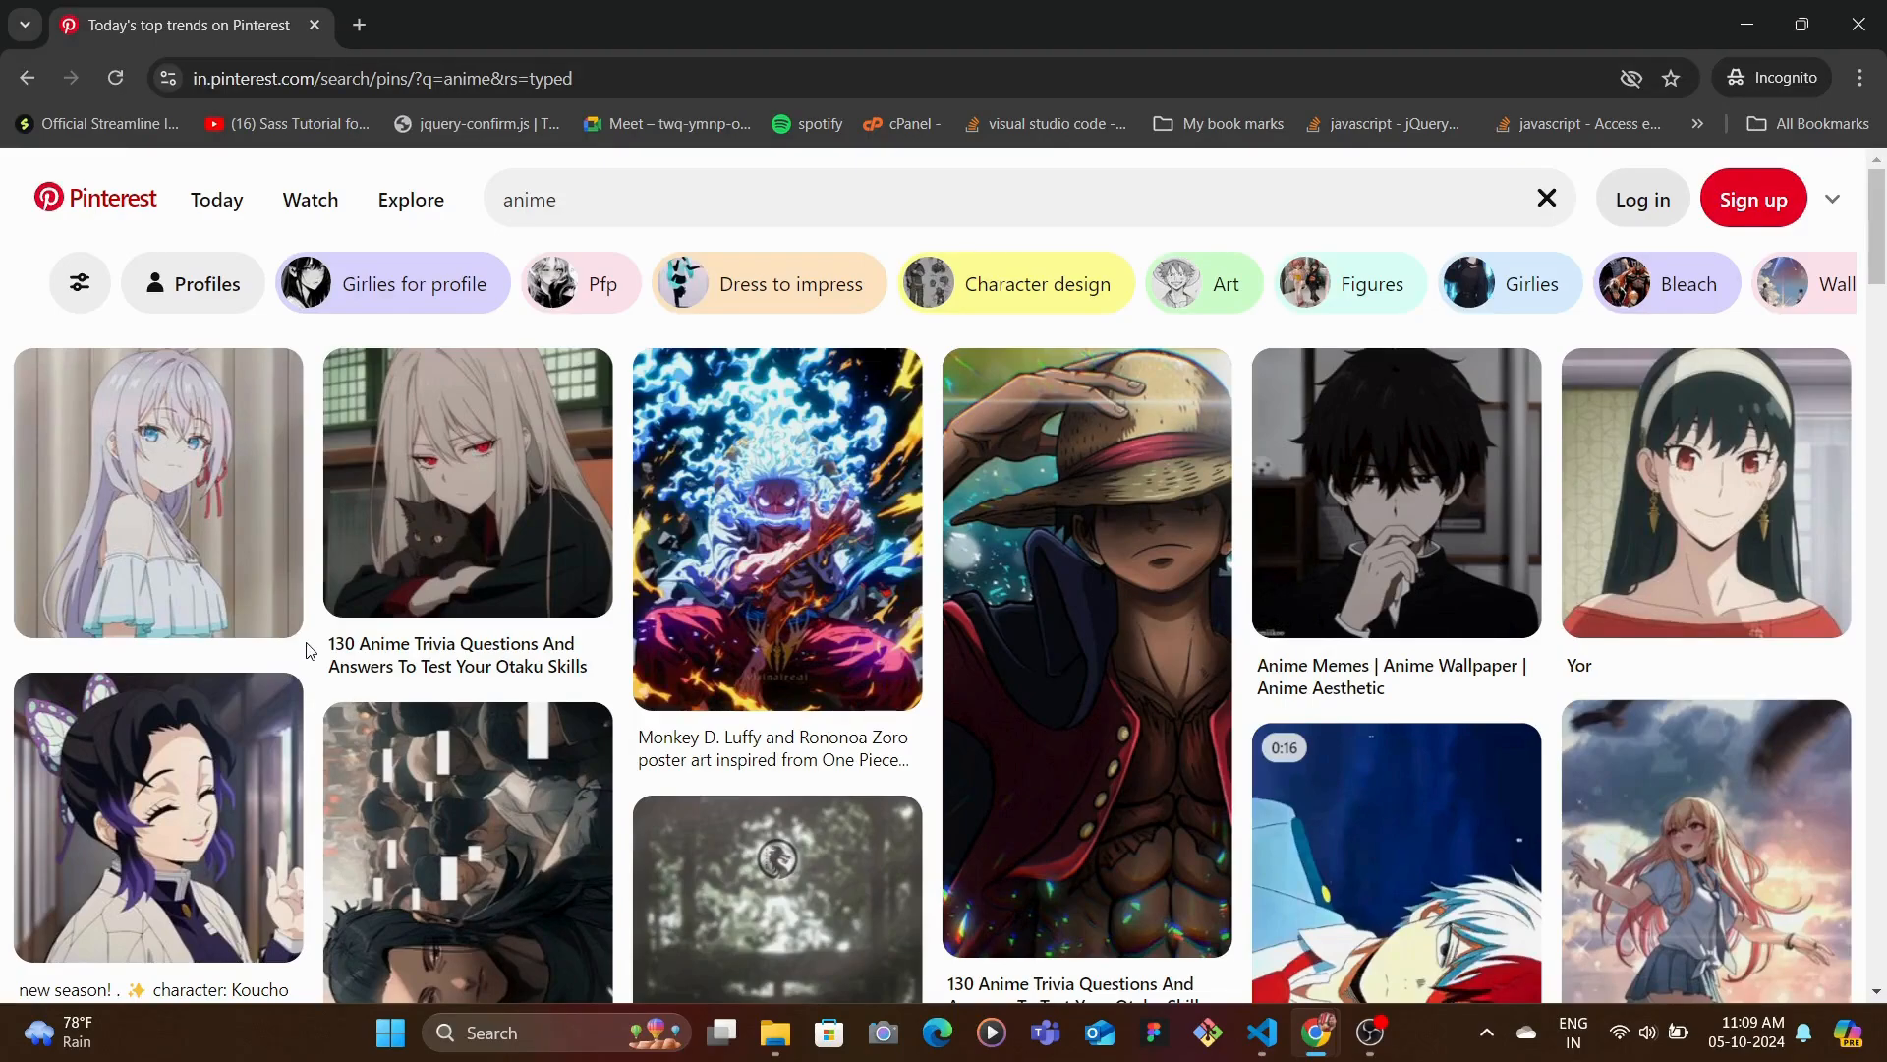
pyautogui.scroll(-3)
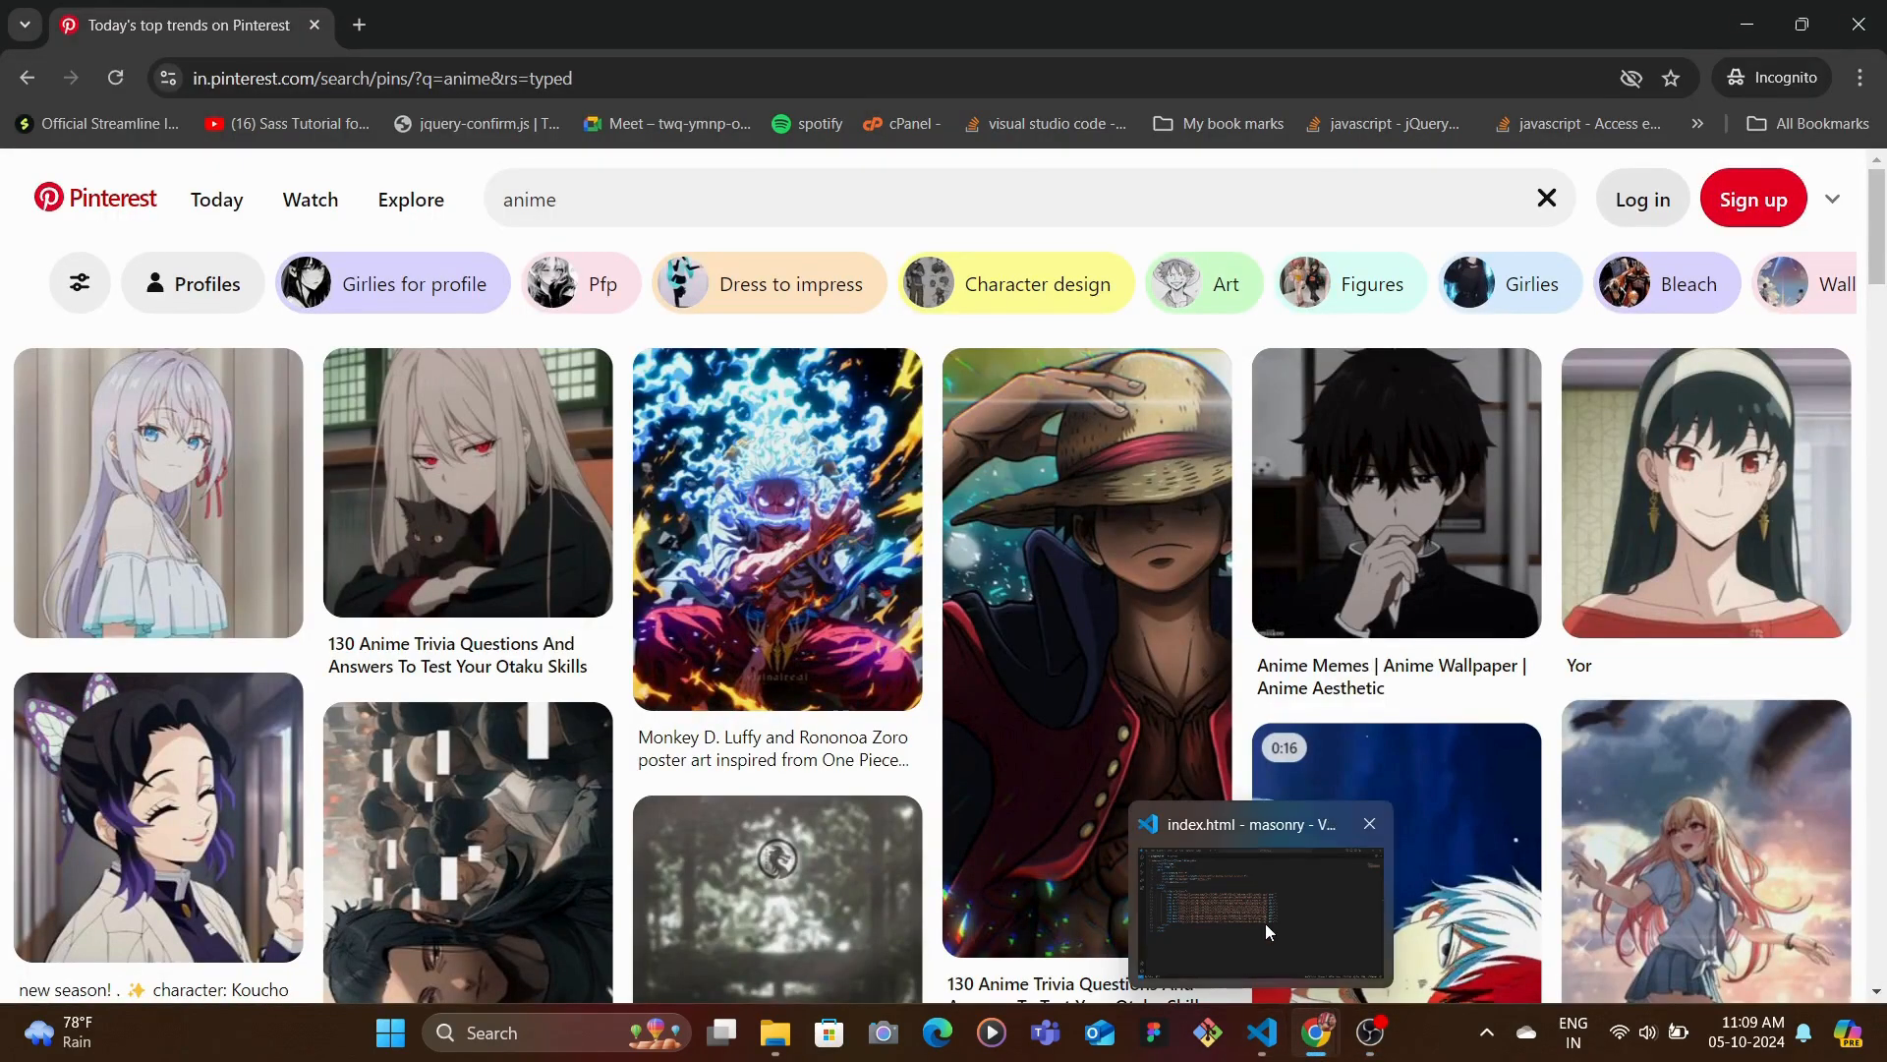
# - Open style.css, then scroll the localhost gallery preview with full-width stacked images
pyautogui.click(1261, 909)
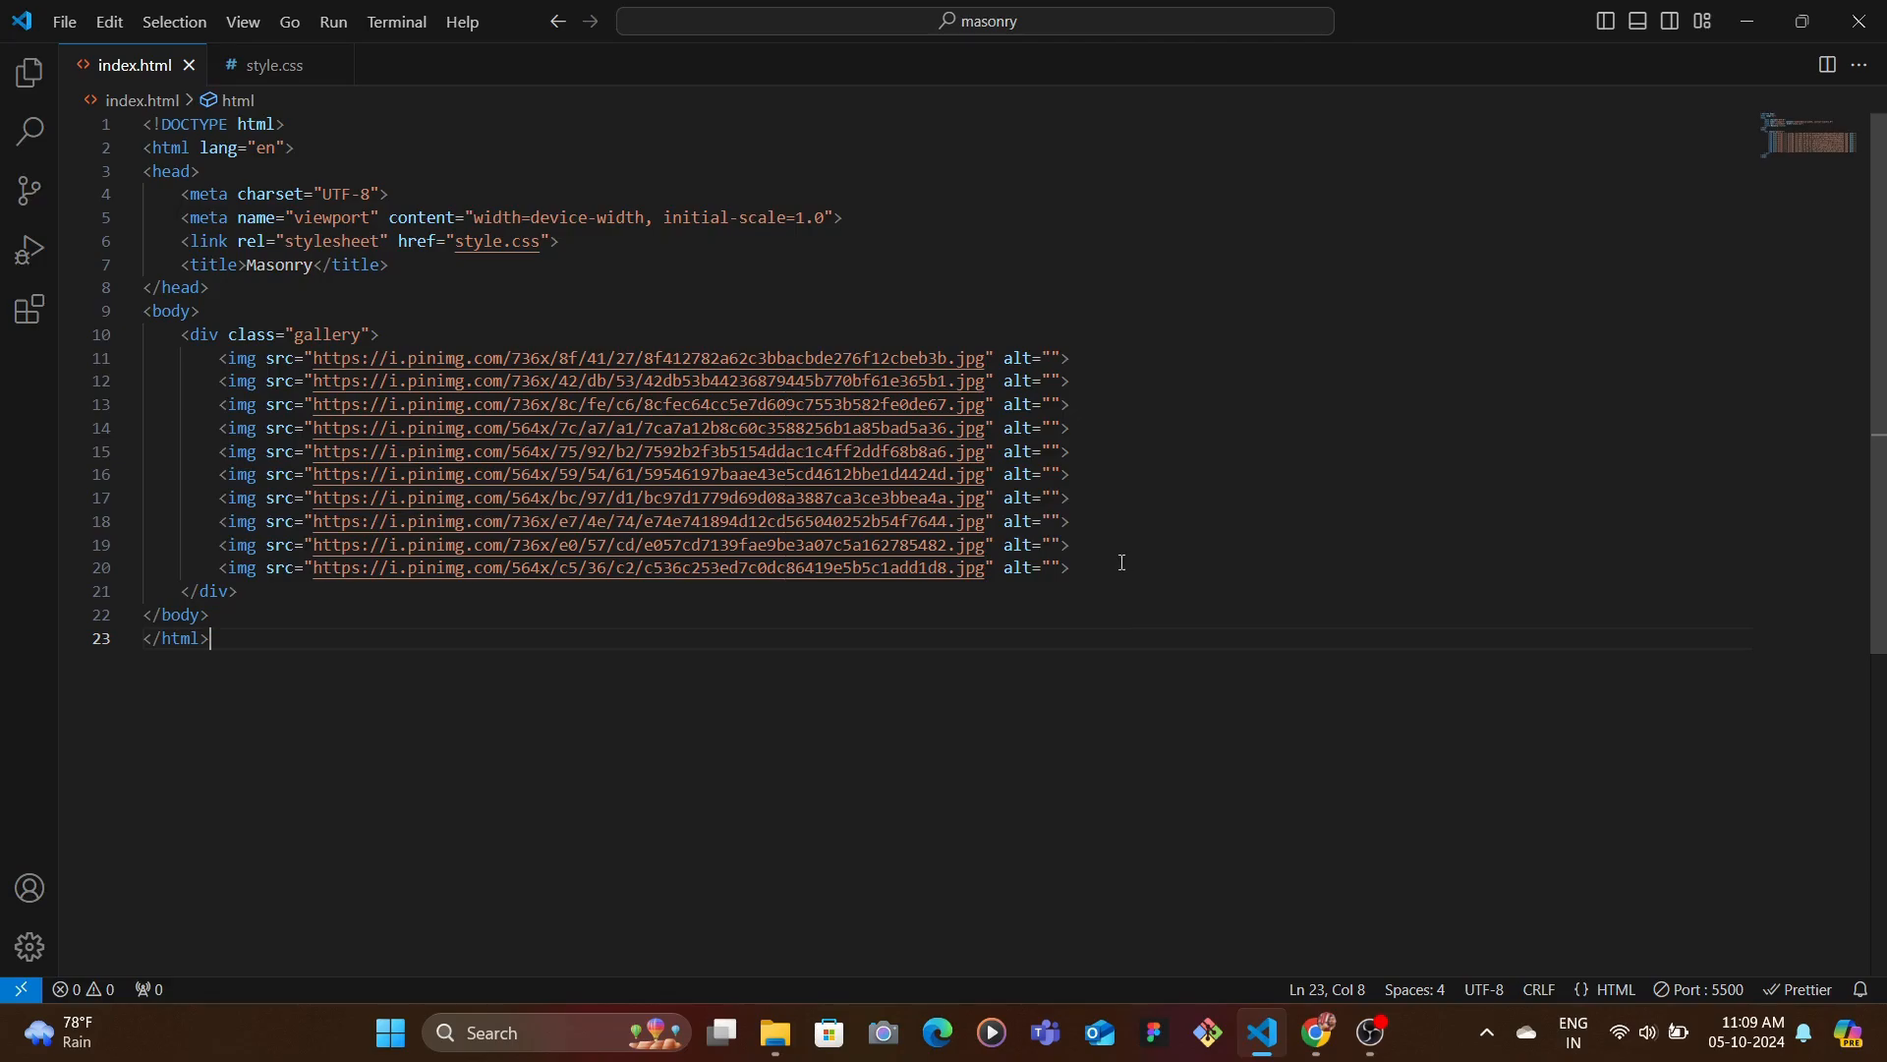
pyautogui.moveTo(1105, 570)
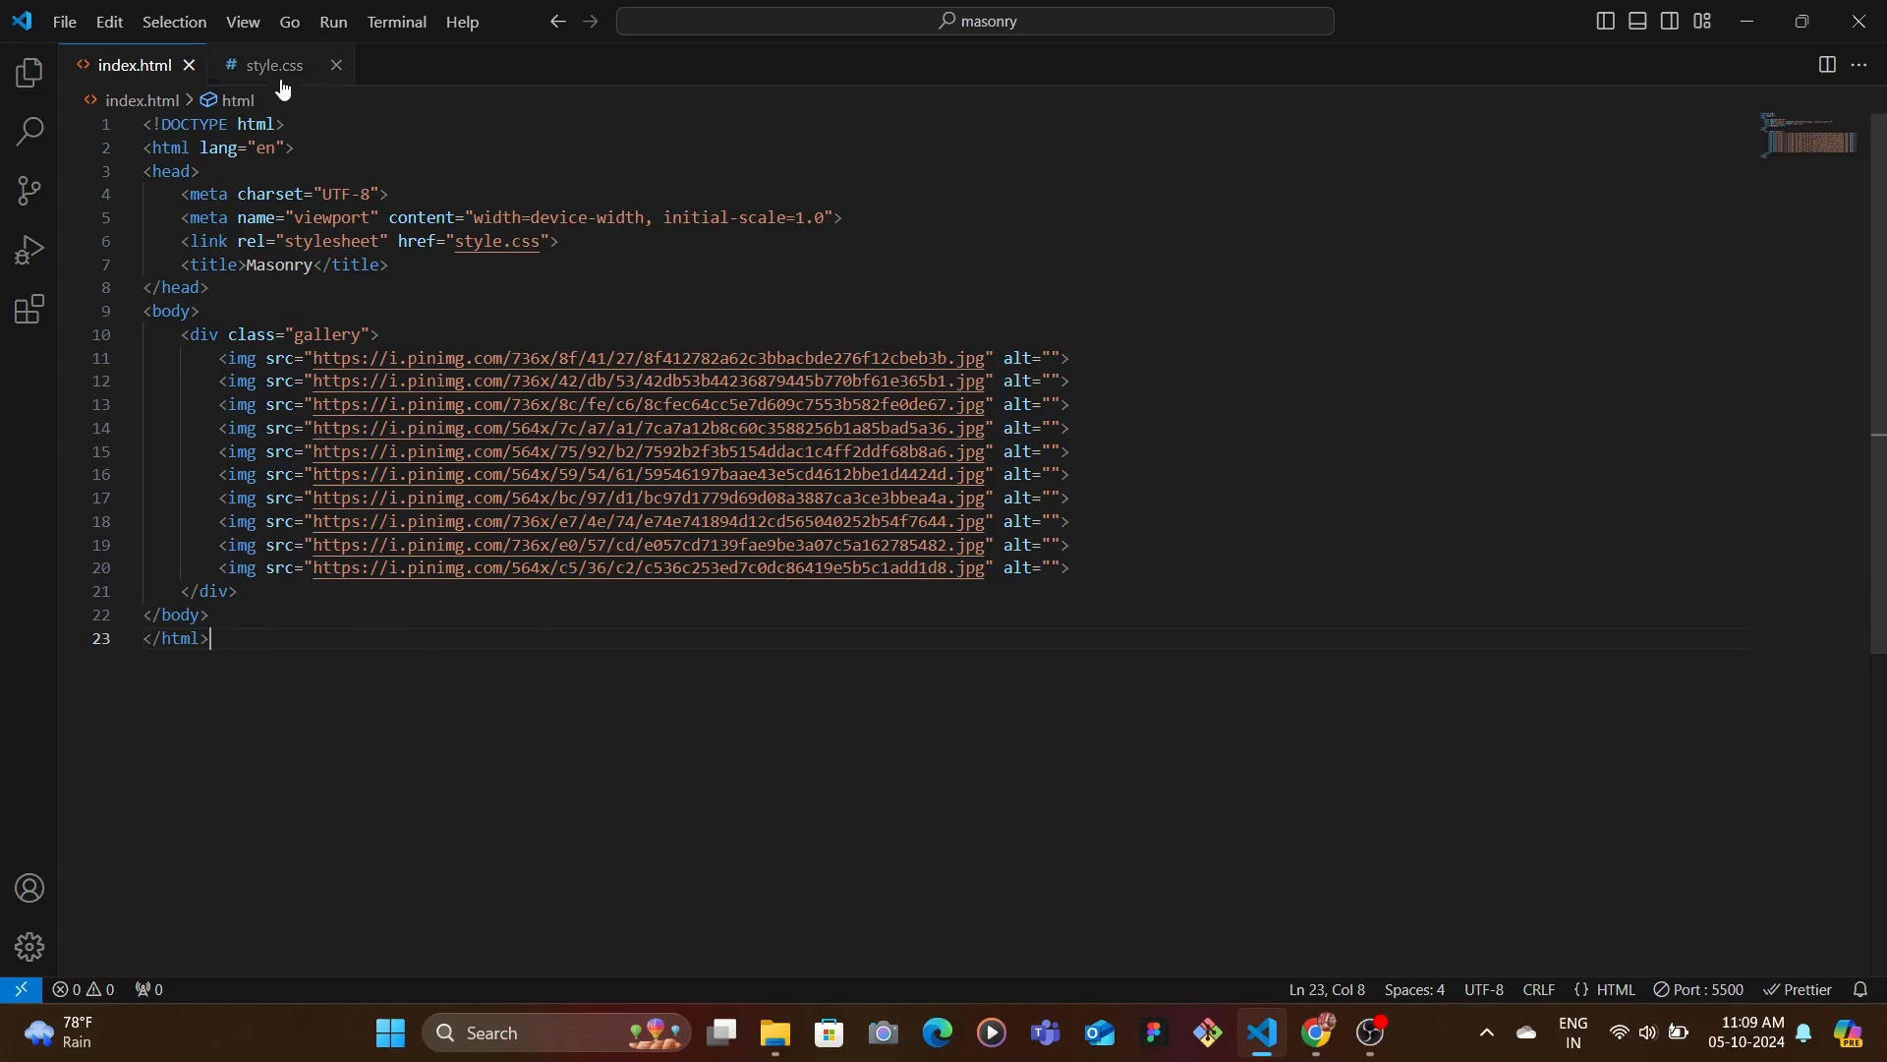
pyautogui.click(263, 65)
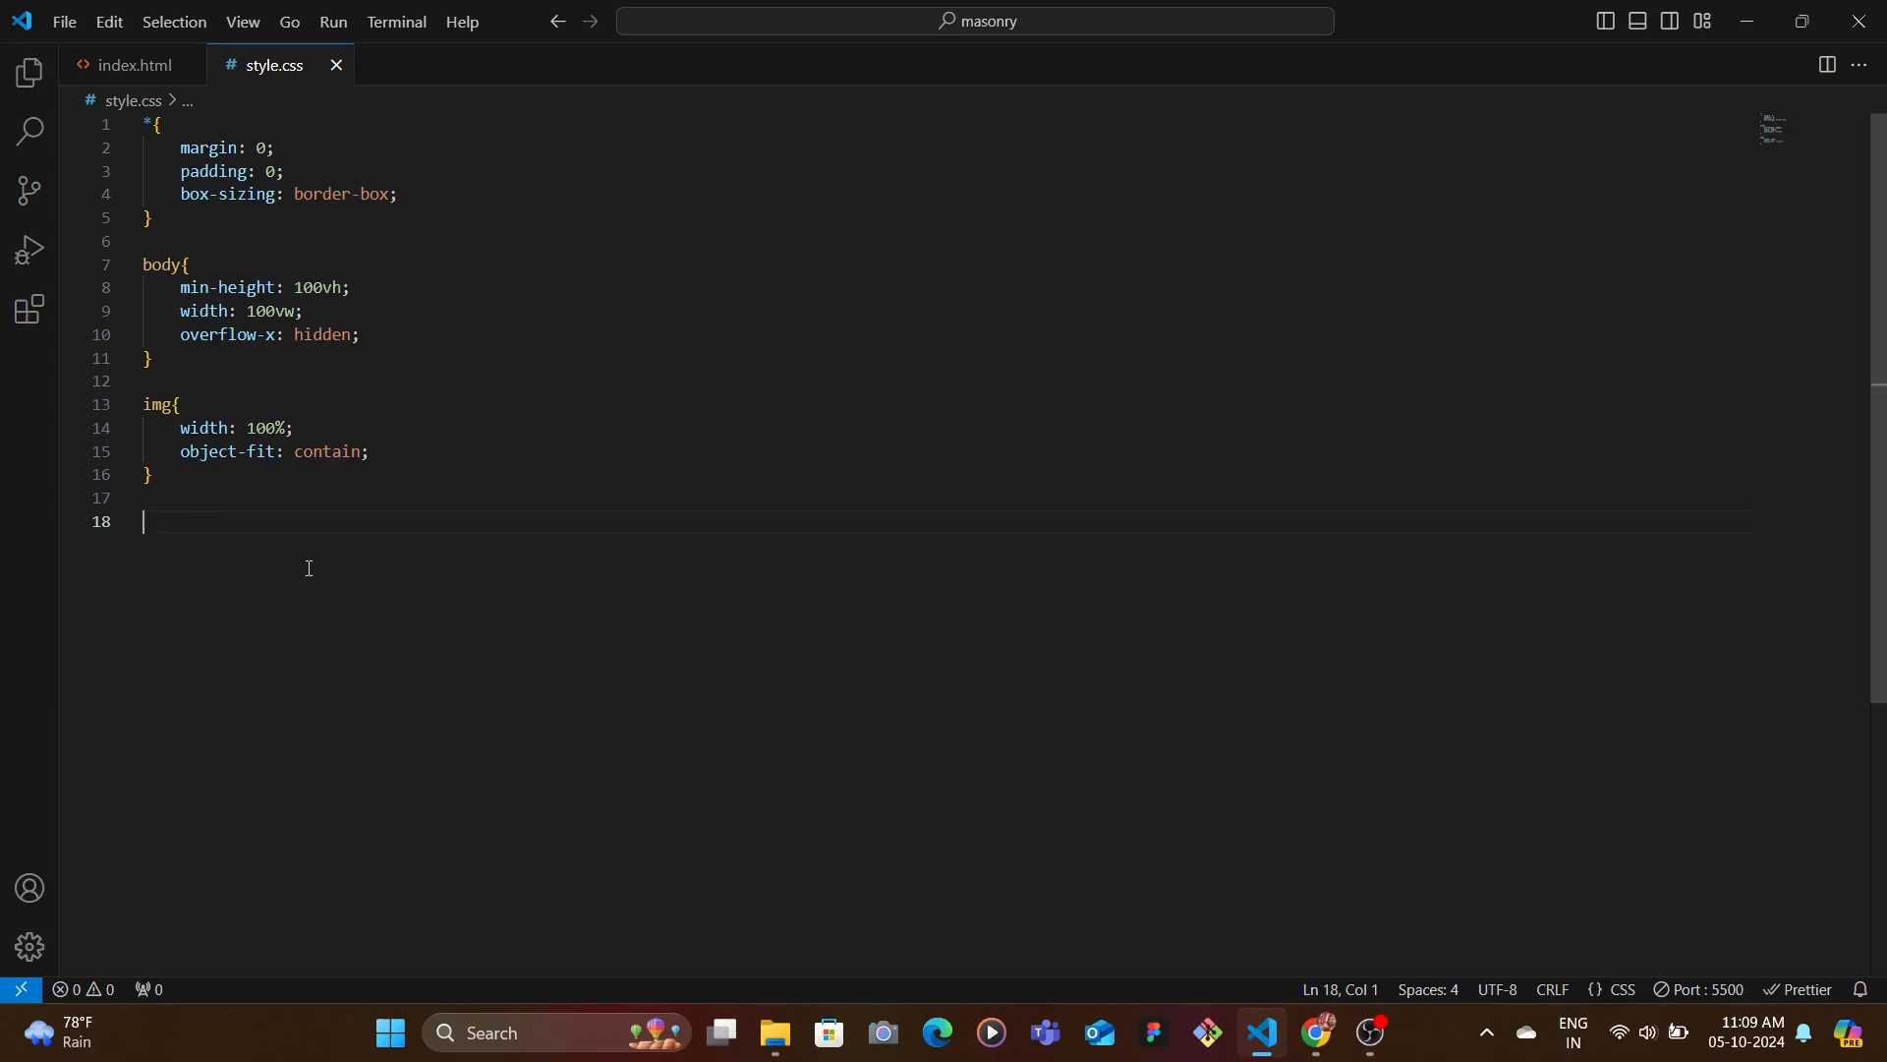
pyautogui.click(1314, 1040)
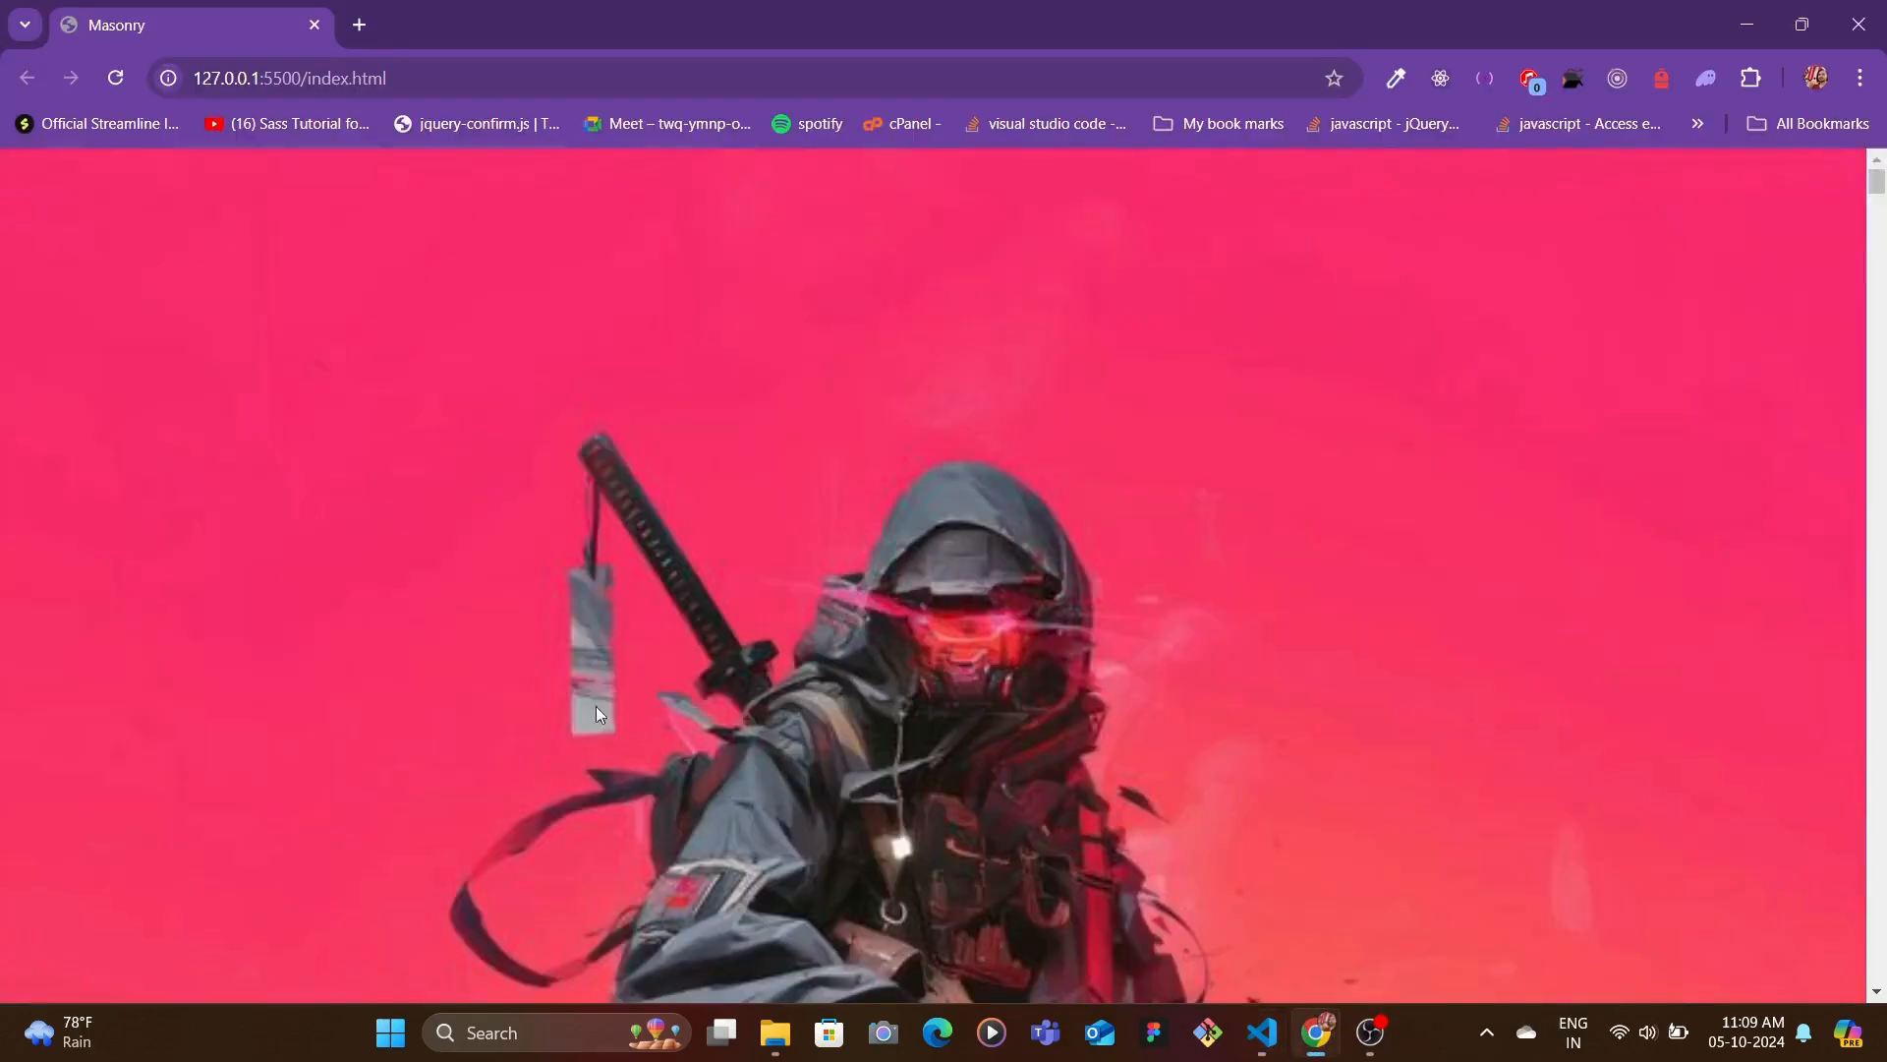
pyautogui.scroll(-3)
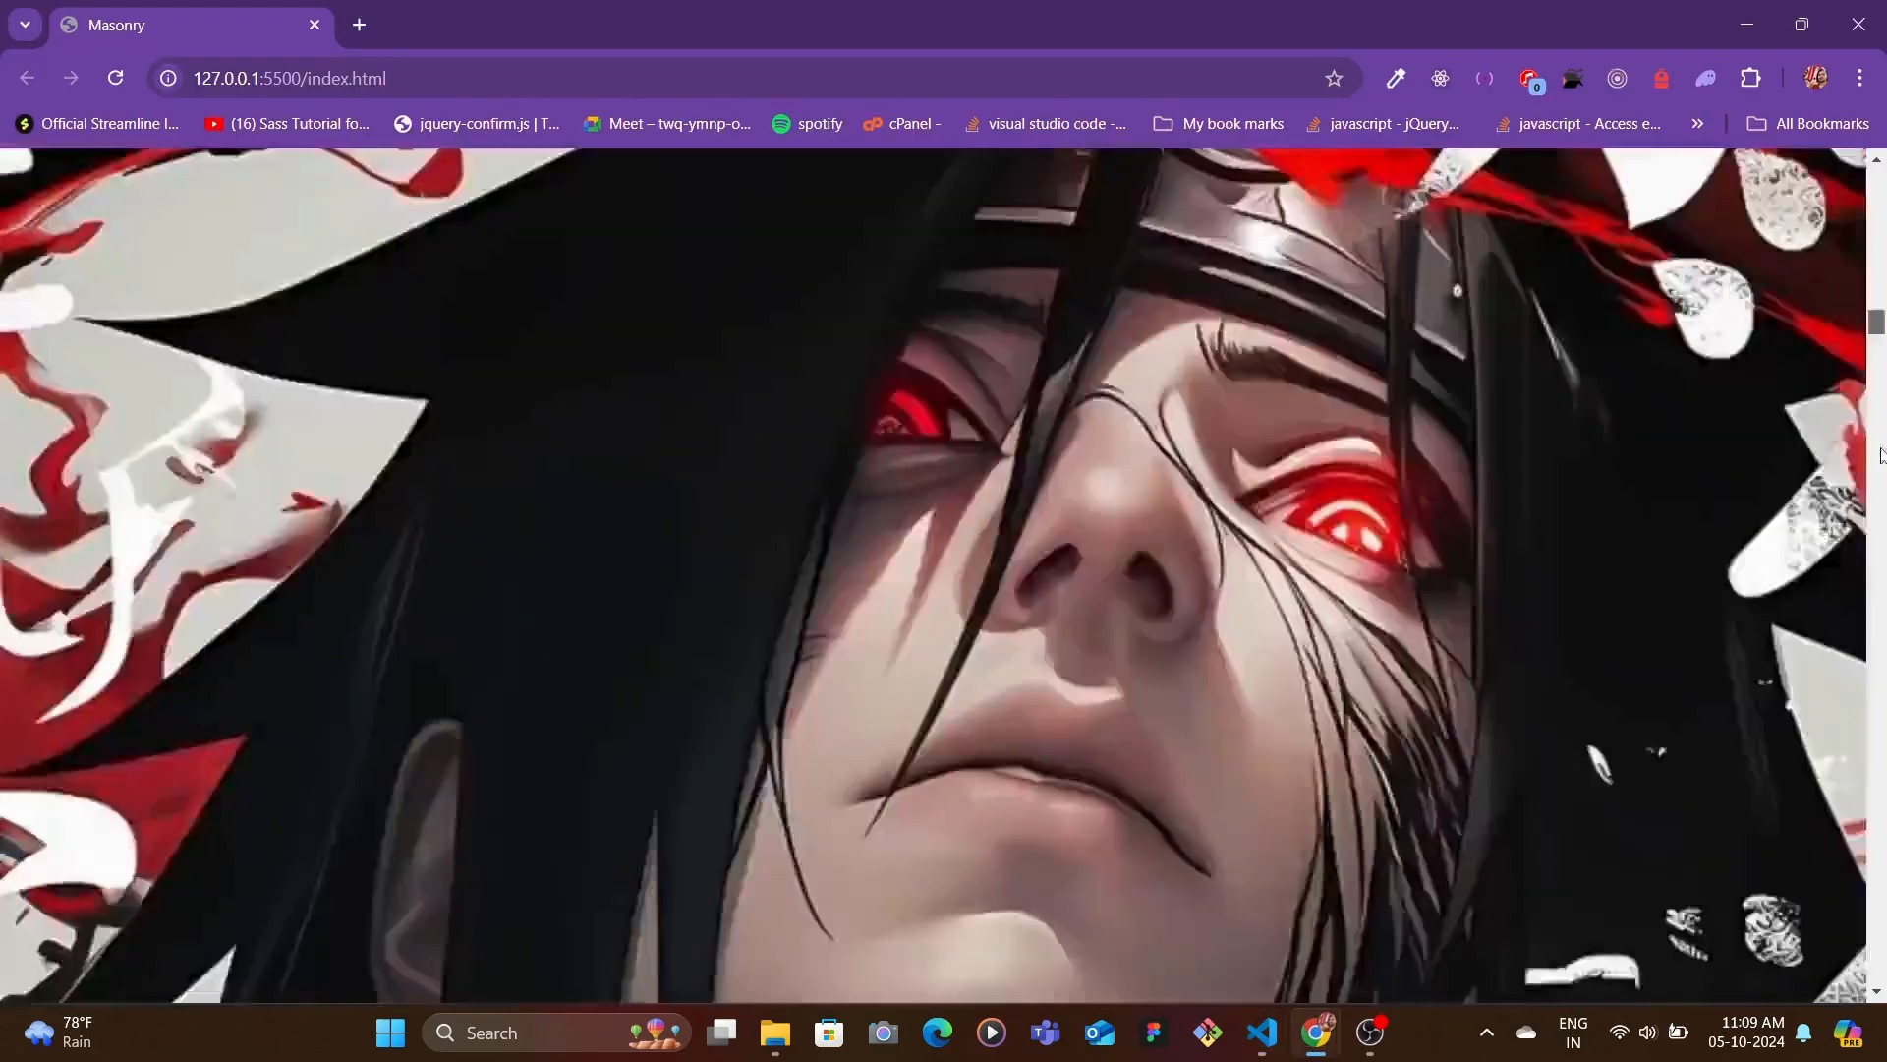
# - Add a .gallery rule with display: flex to style.css and begin another flex property
pyautogui.click(1260, 1031)
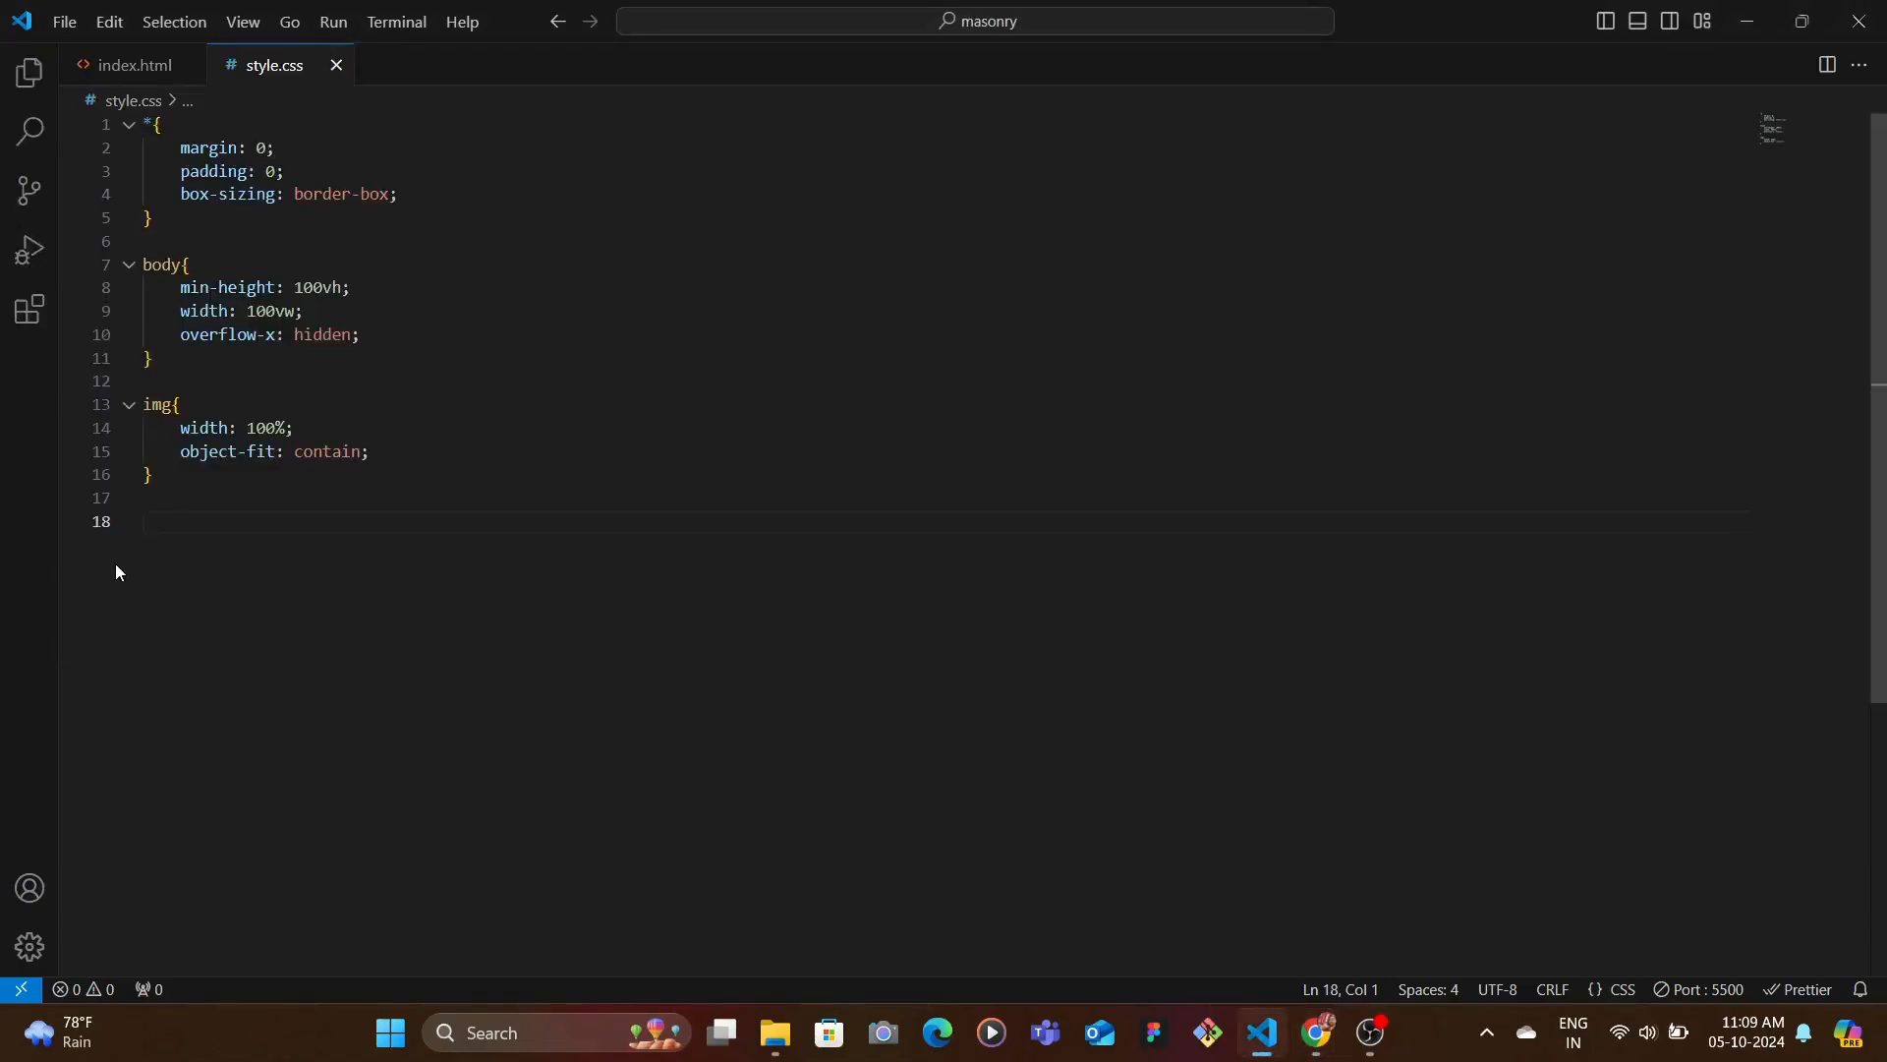
pyautogui.write('disp')
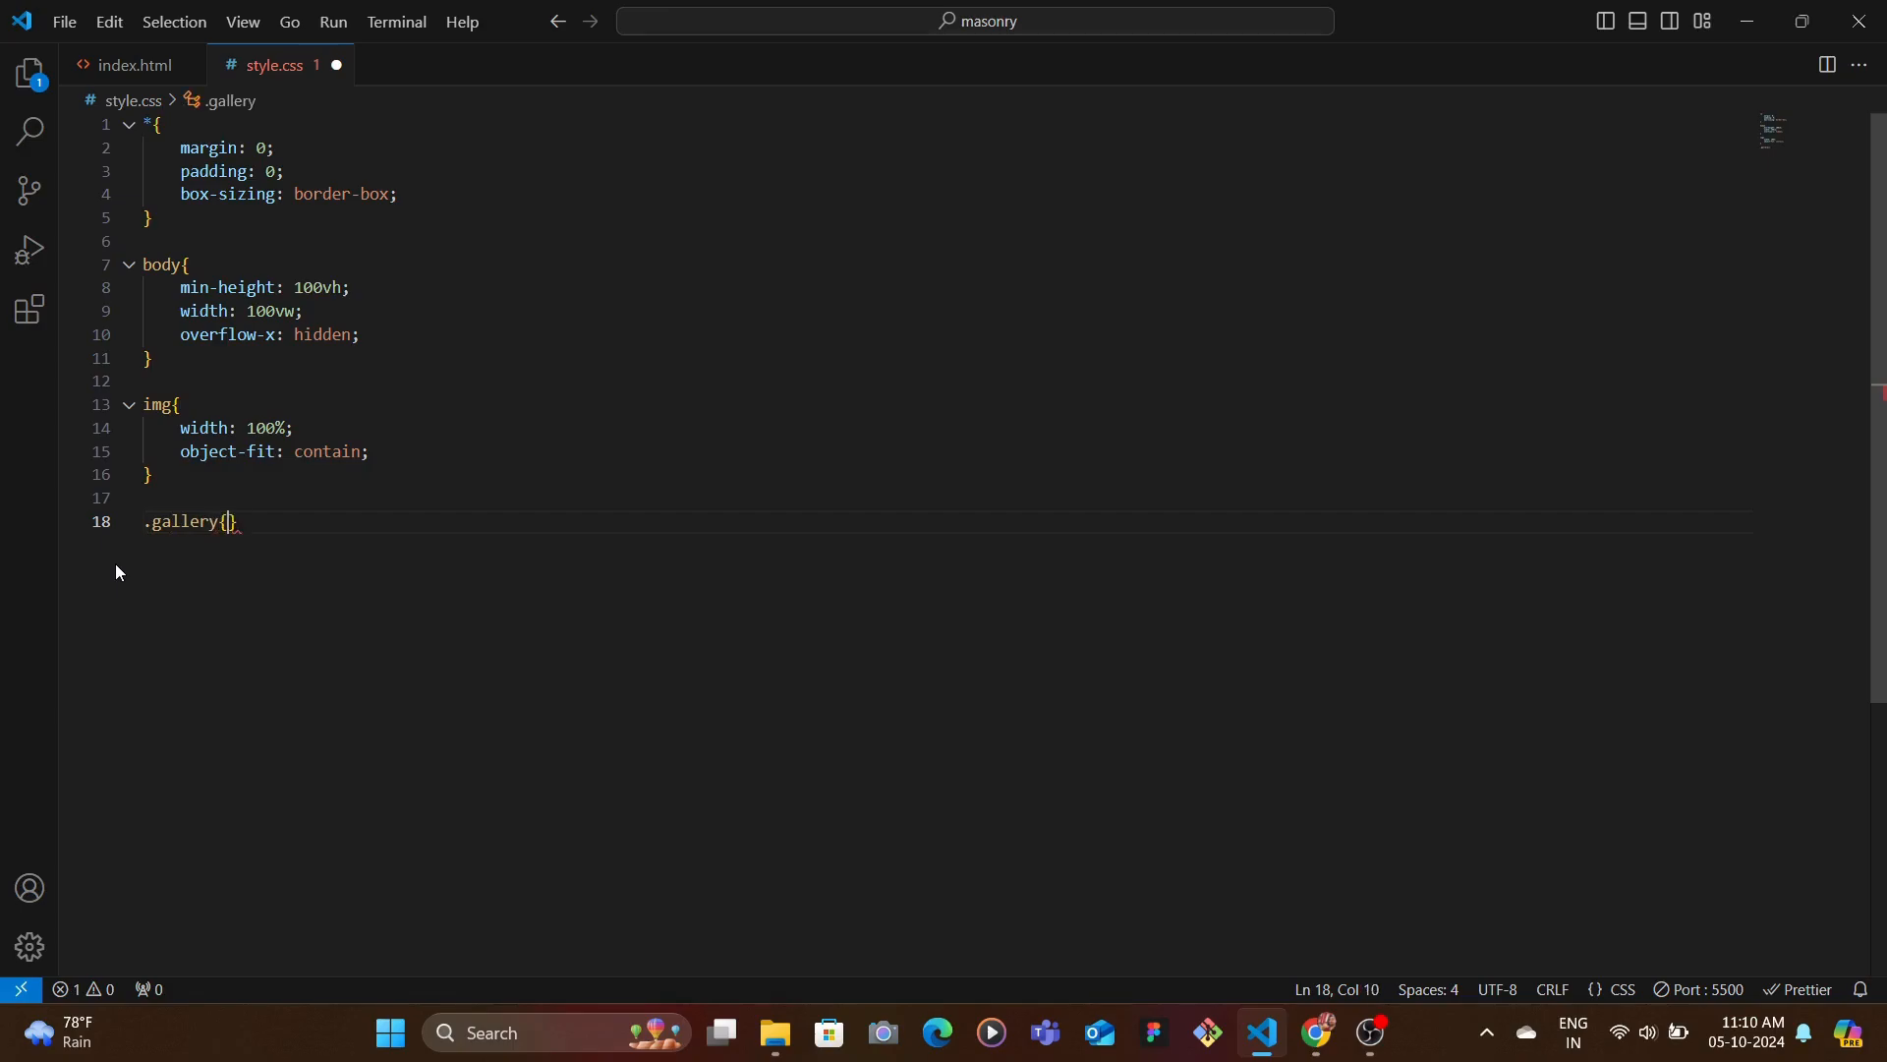
pyautogui.write('display: flex;')
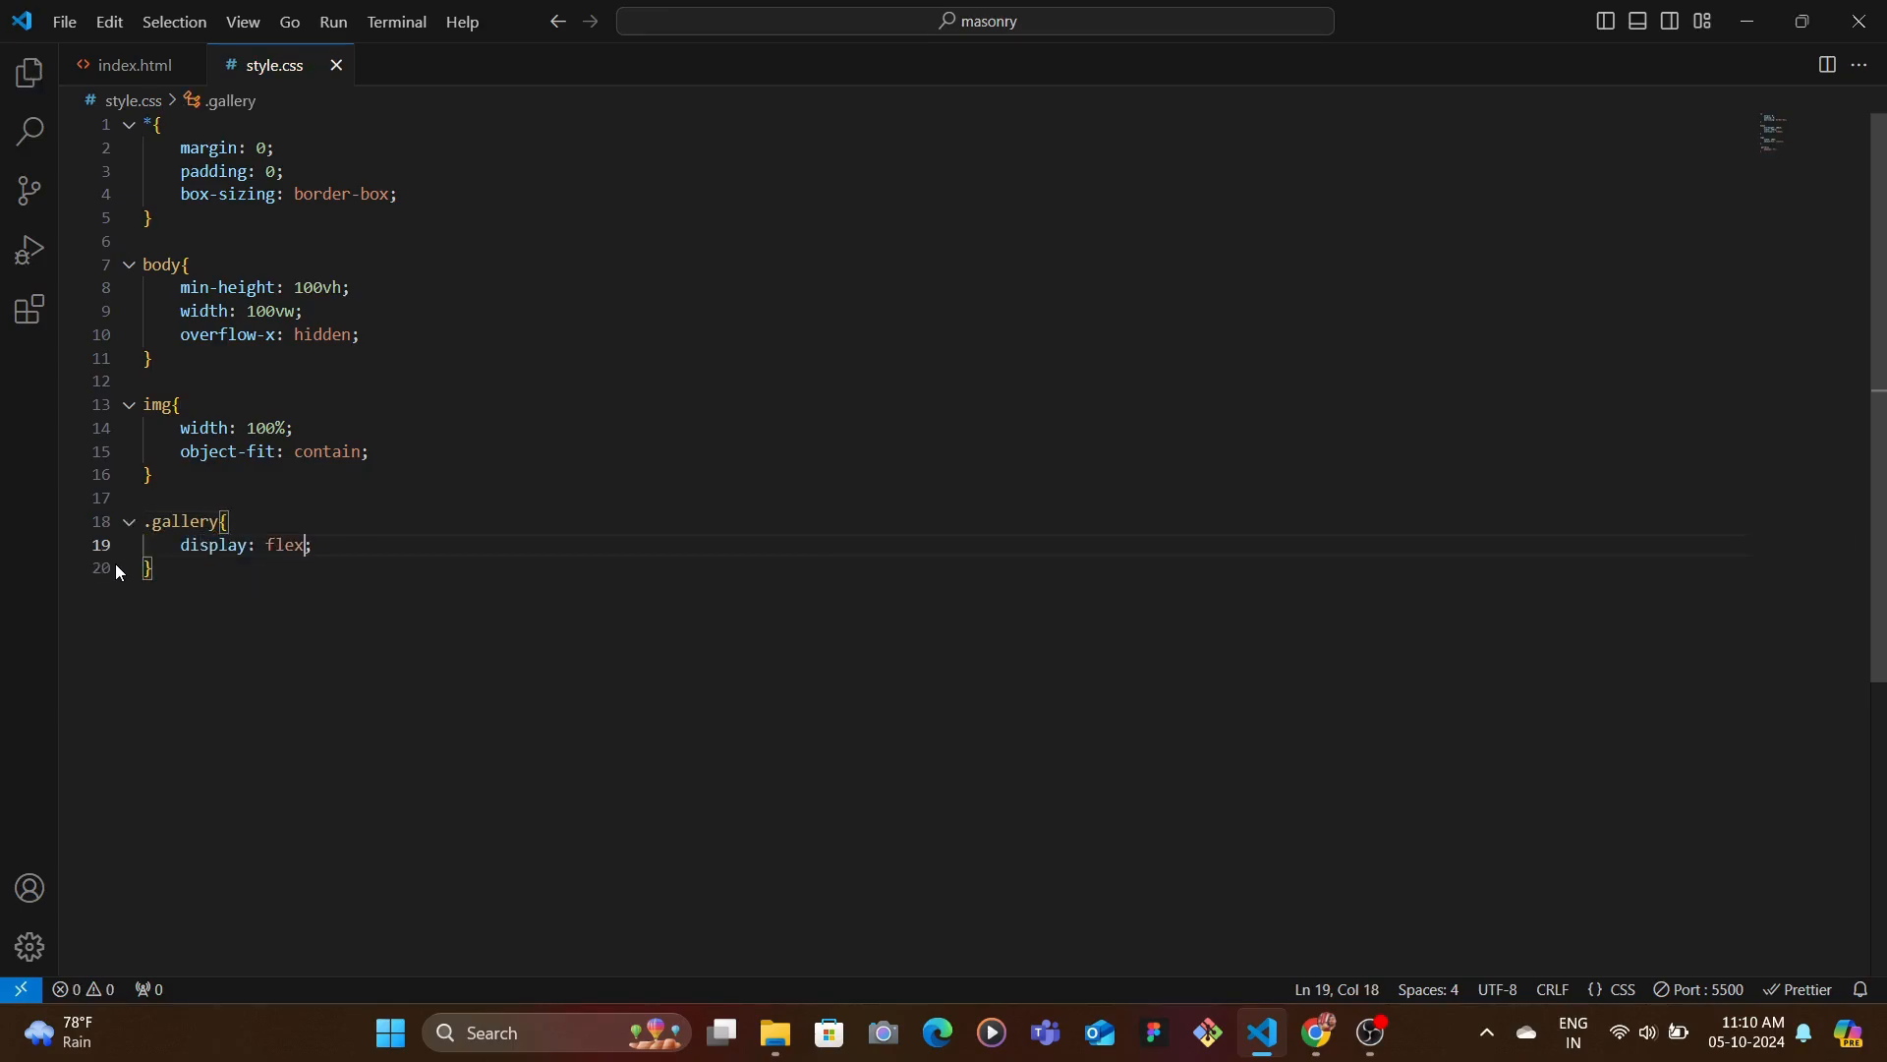
pyautogui.click(1315, 1040)
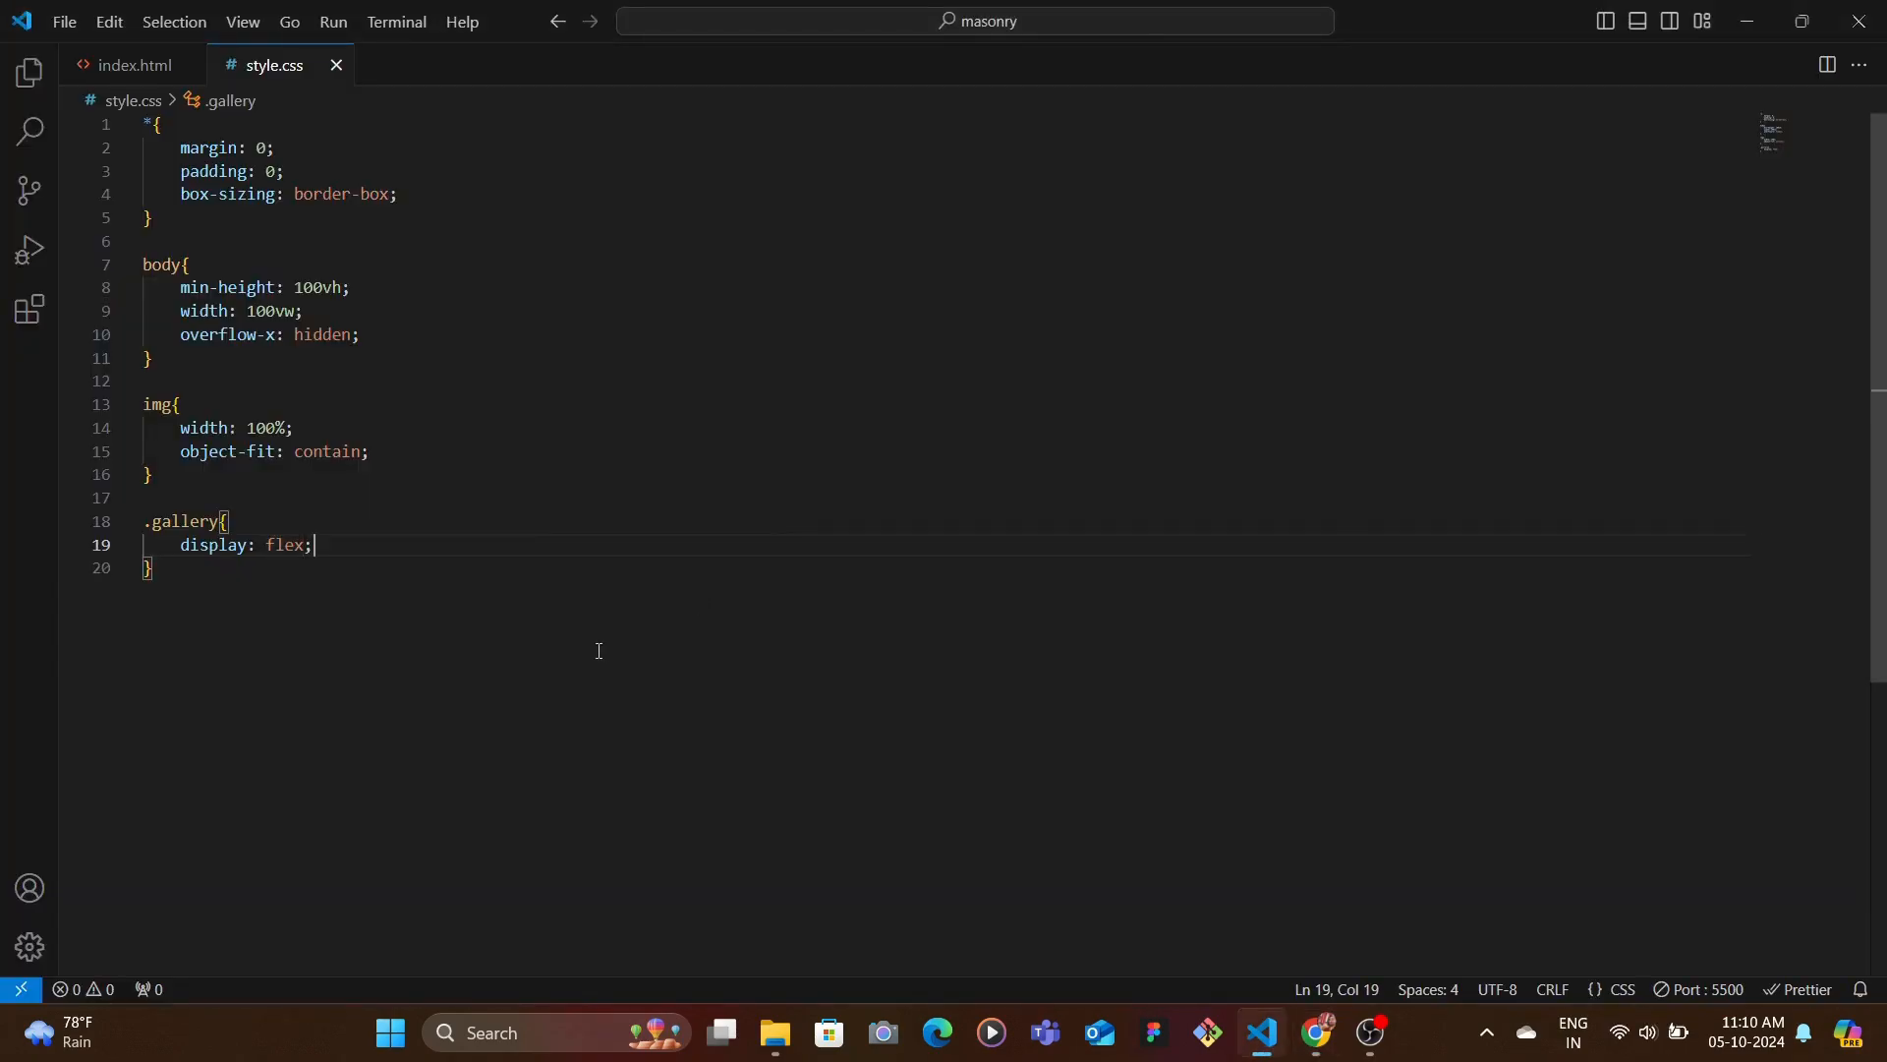
pyautogui.write('flex')
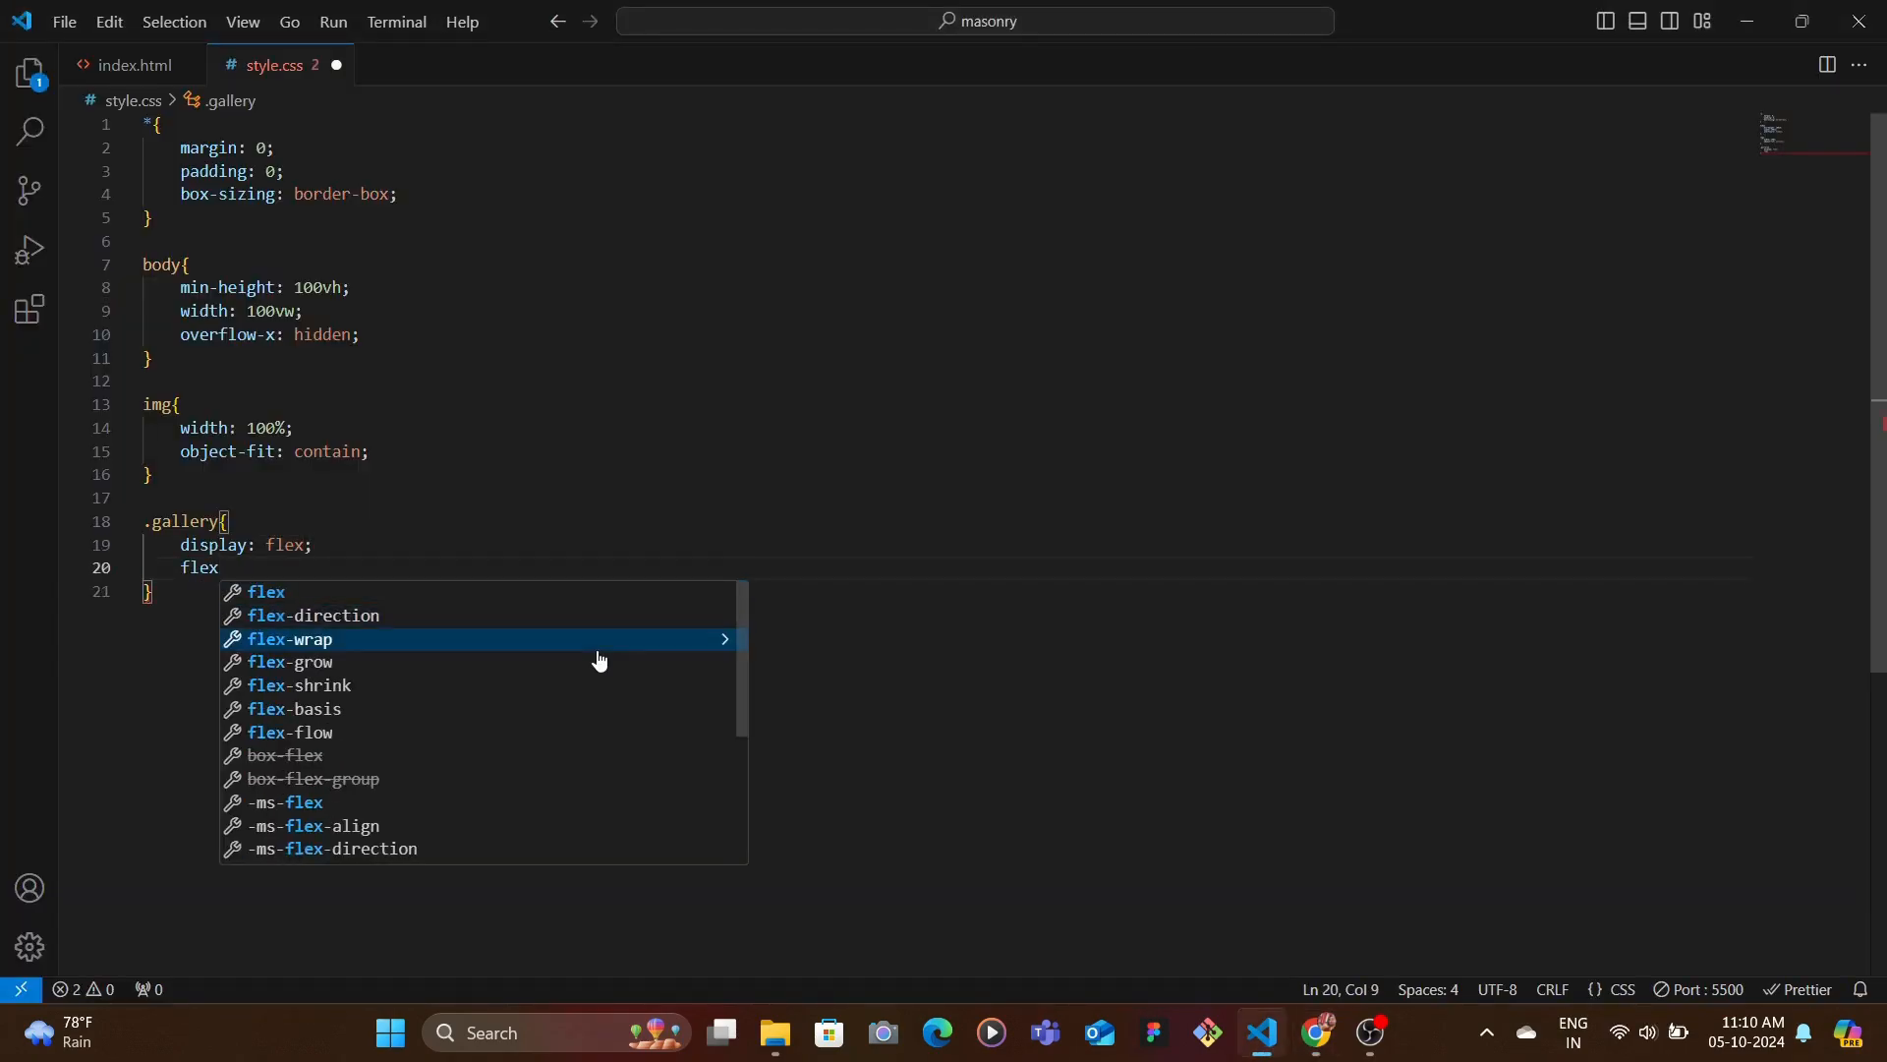
# - Scroll the Chrome preview showing images side by side in uneven wrapping rows
pyautogui.click(1315, 1033)
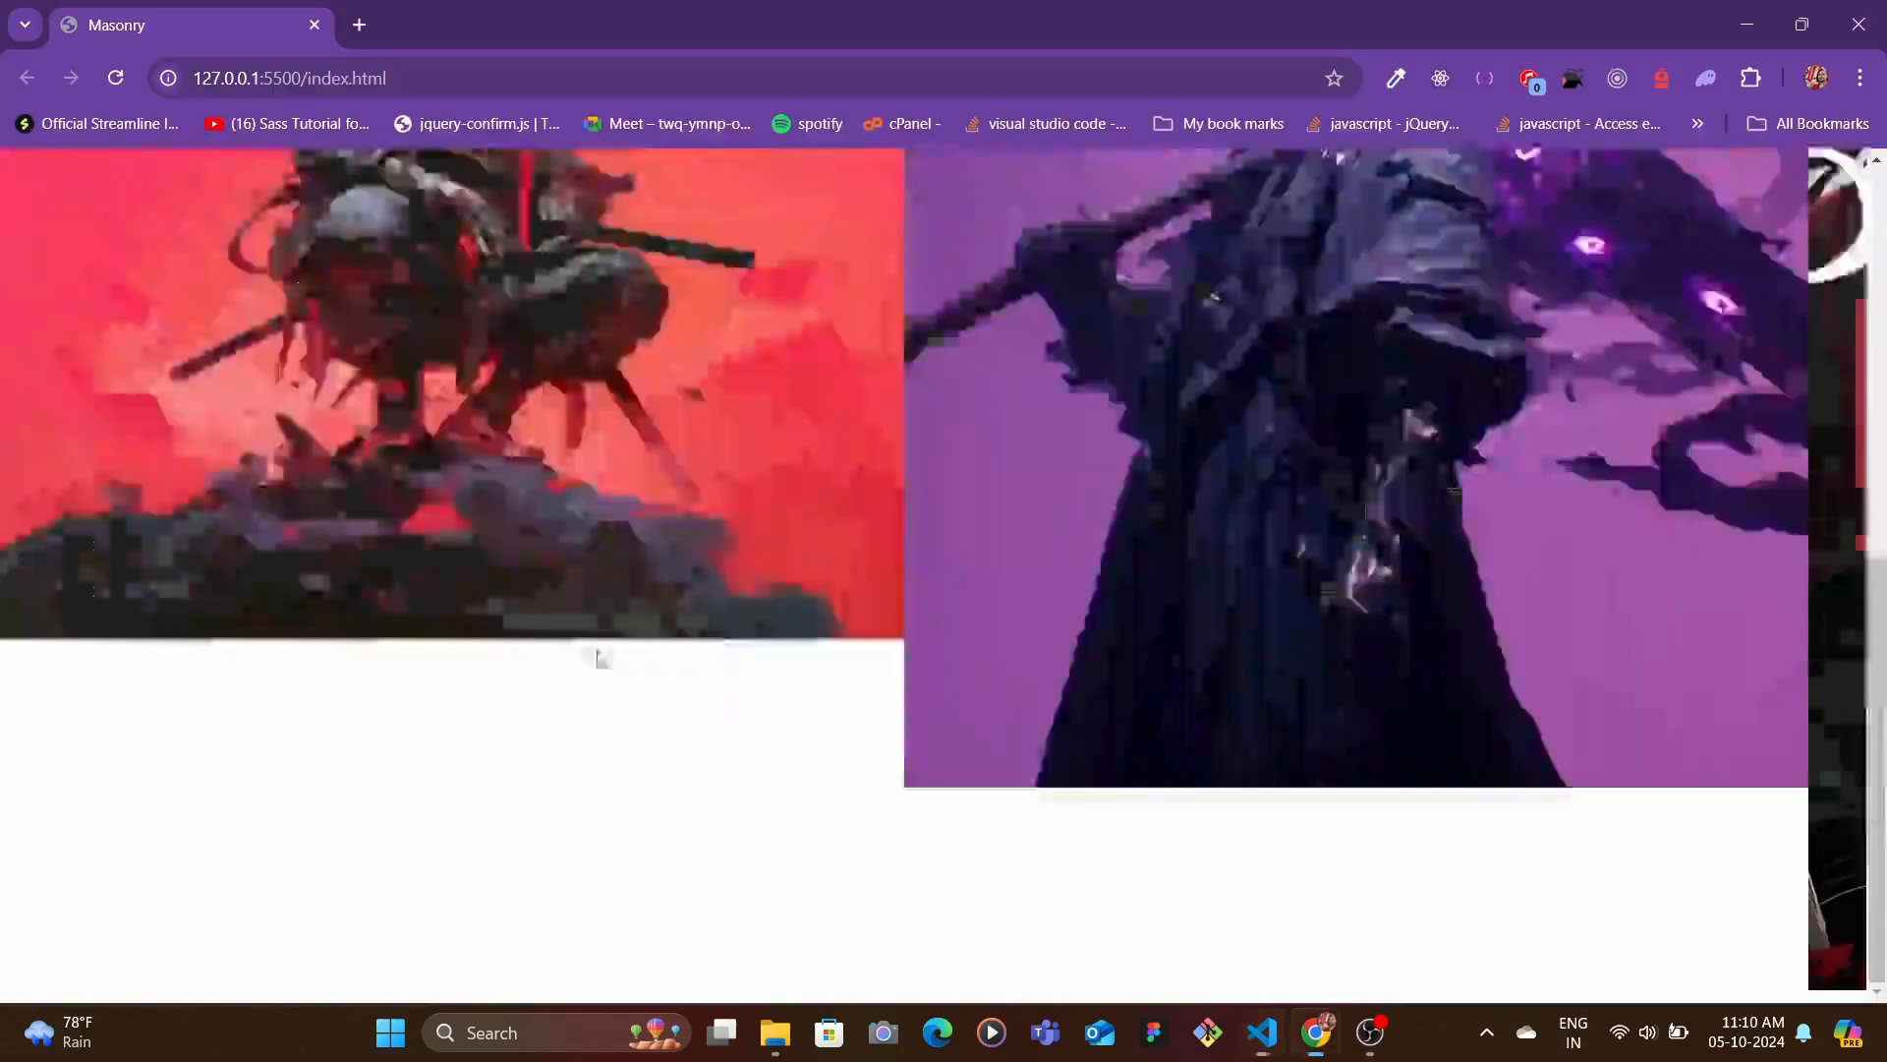
pyautogui.click(1259, 1031)
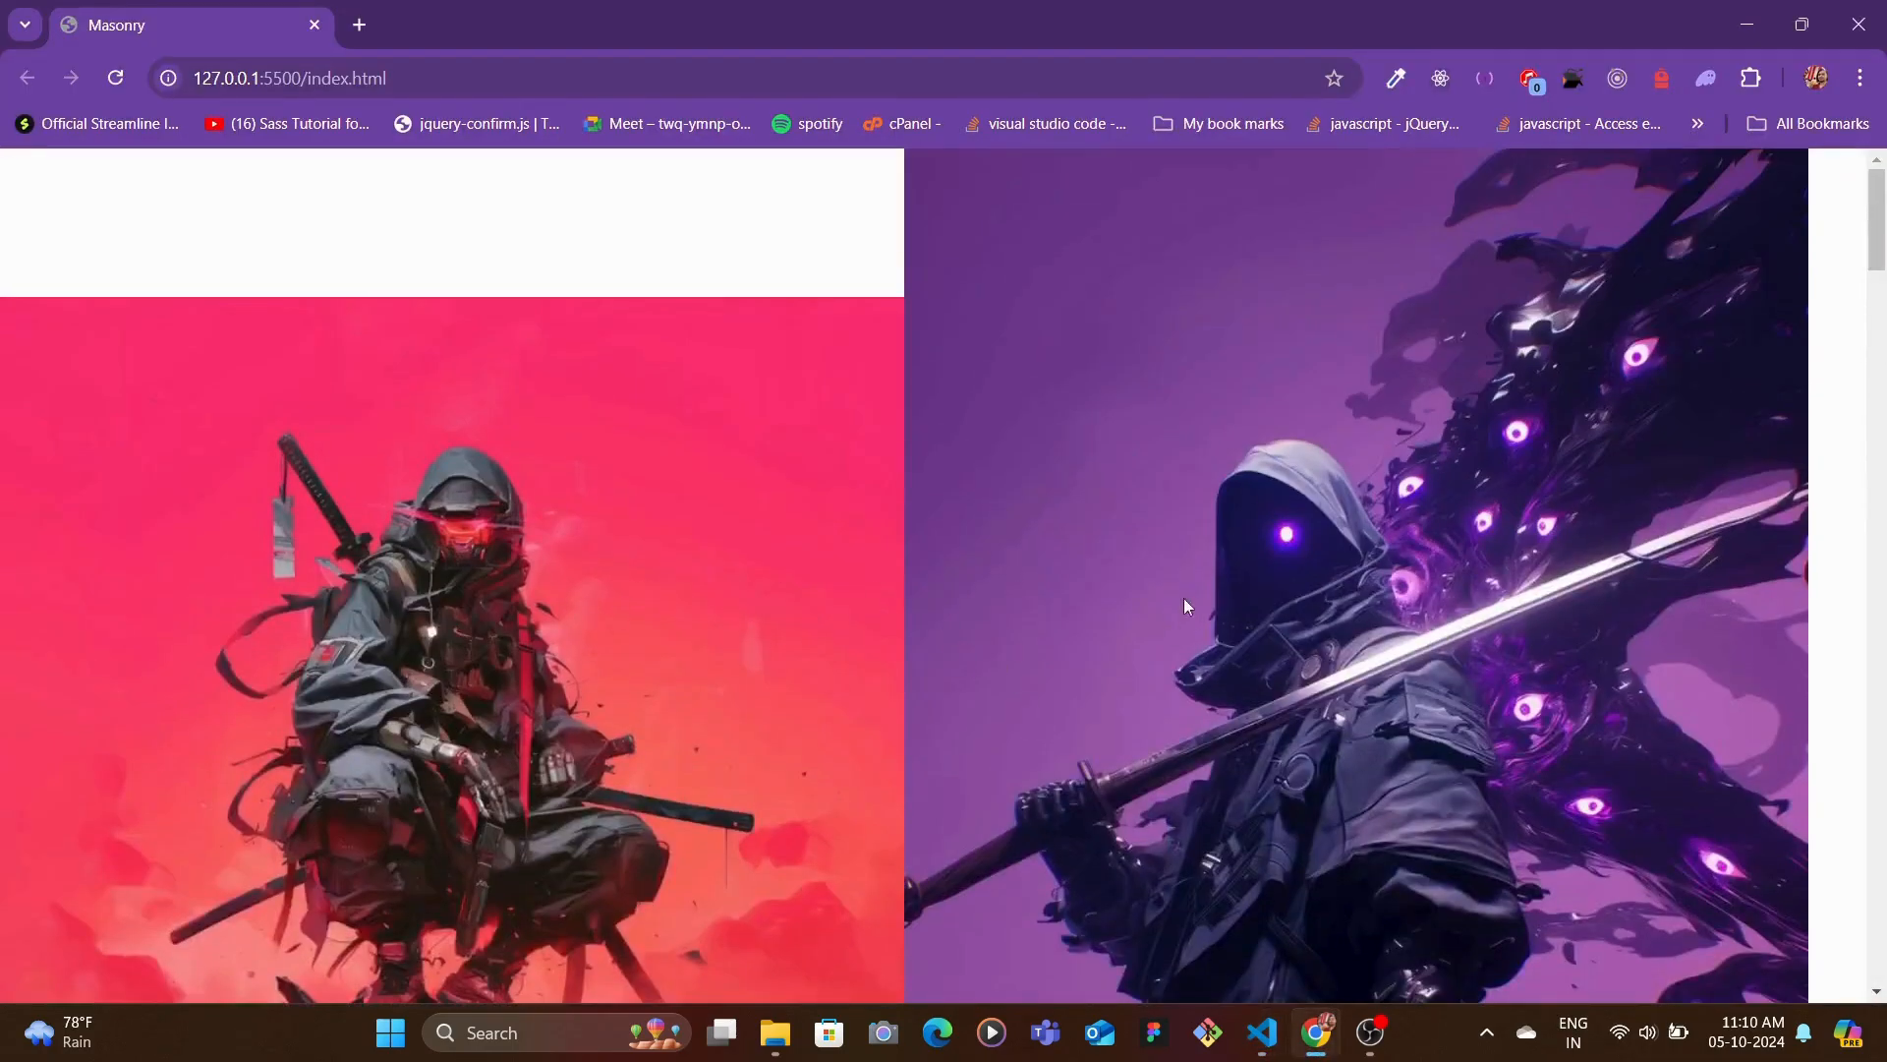
pyautogui.scroll(-3)
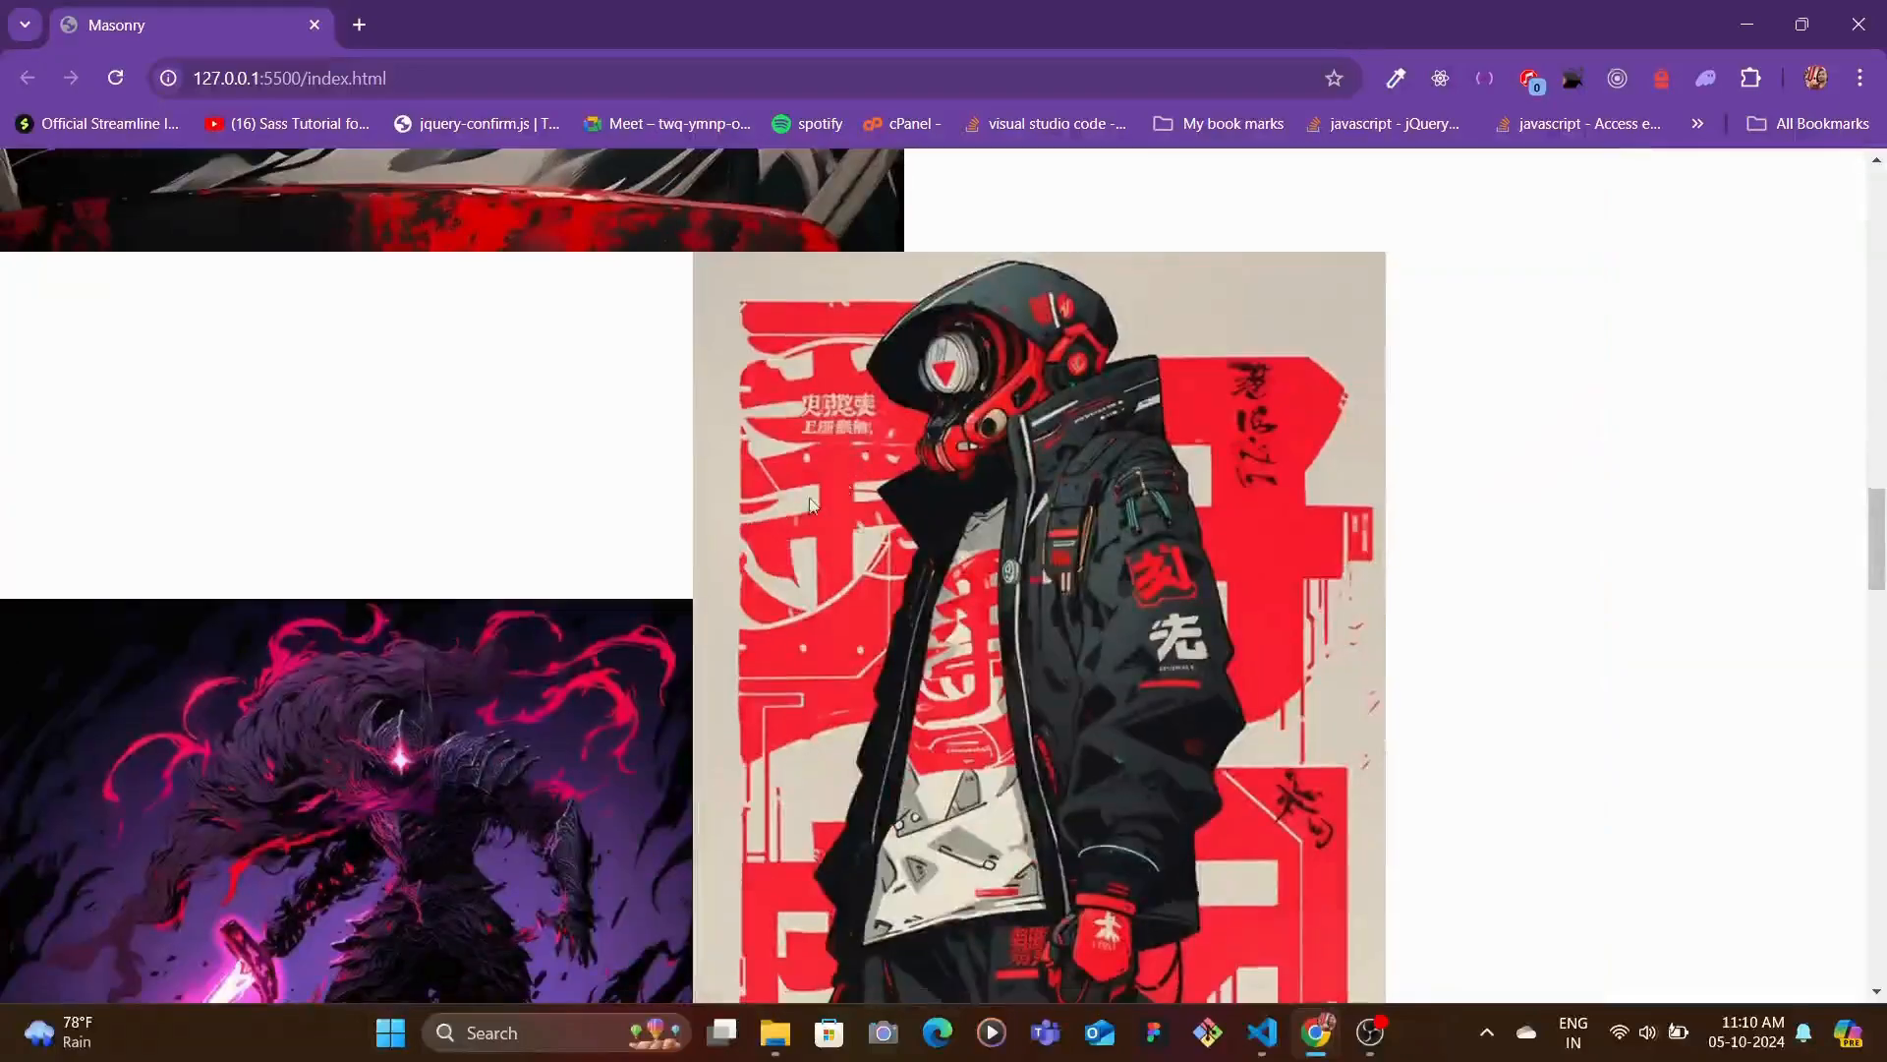
pyautogui.scroll(-3)
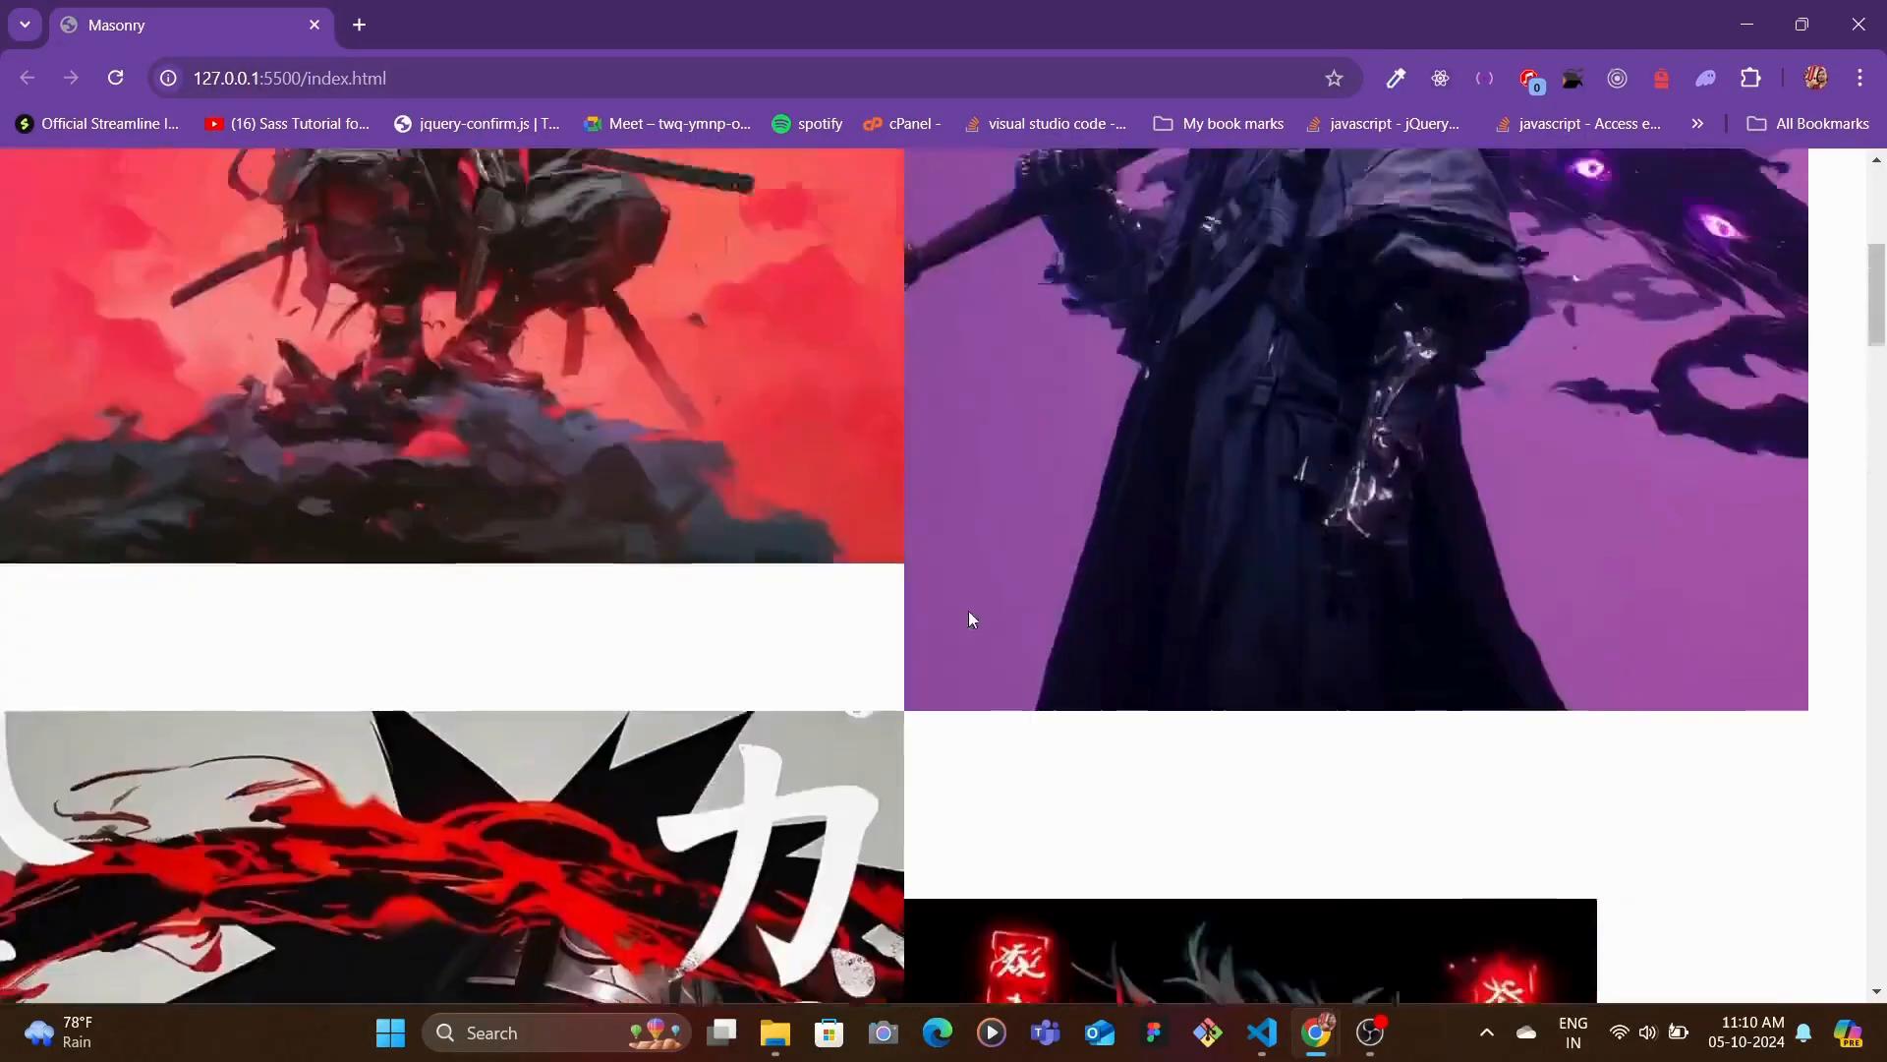
# - Set .gallery to a grid with repeat(3, 1fr) columns and preview it in Chrome
pyautogui.click(1260, 1033)
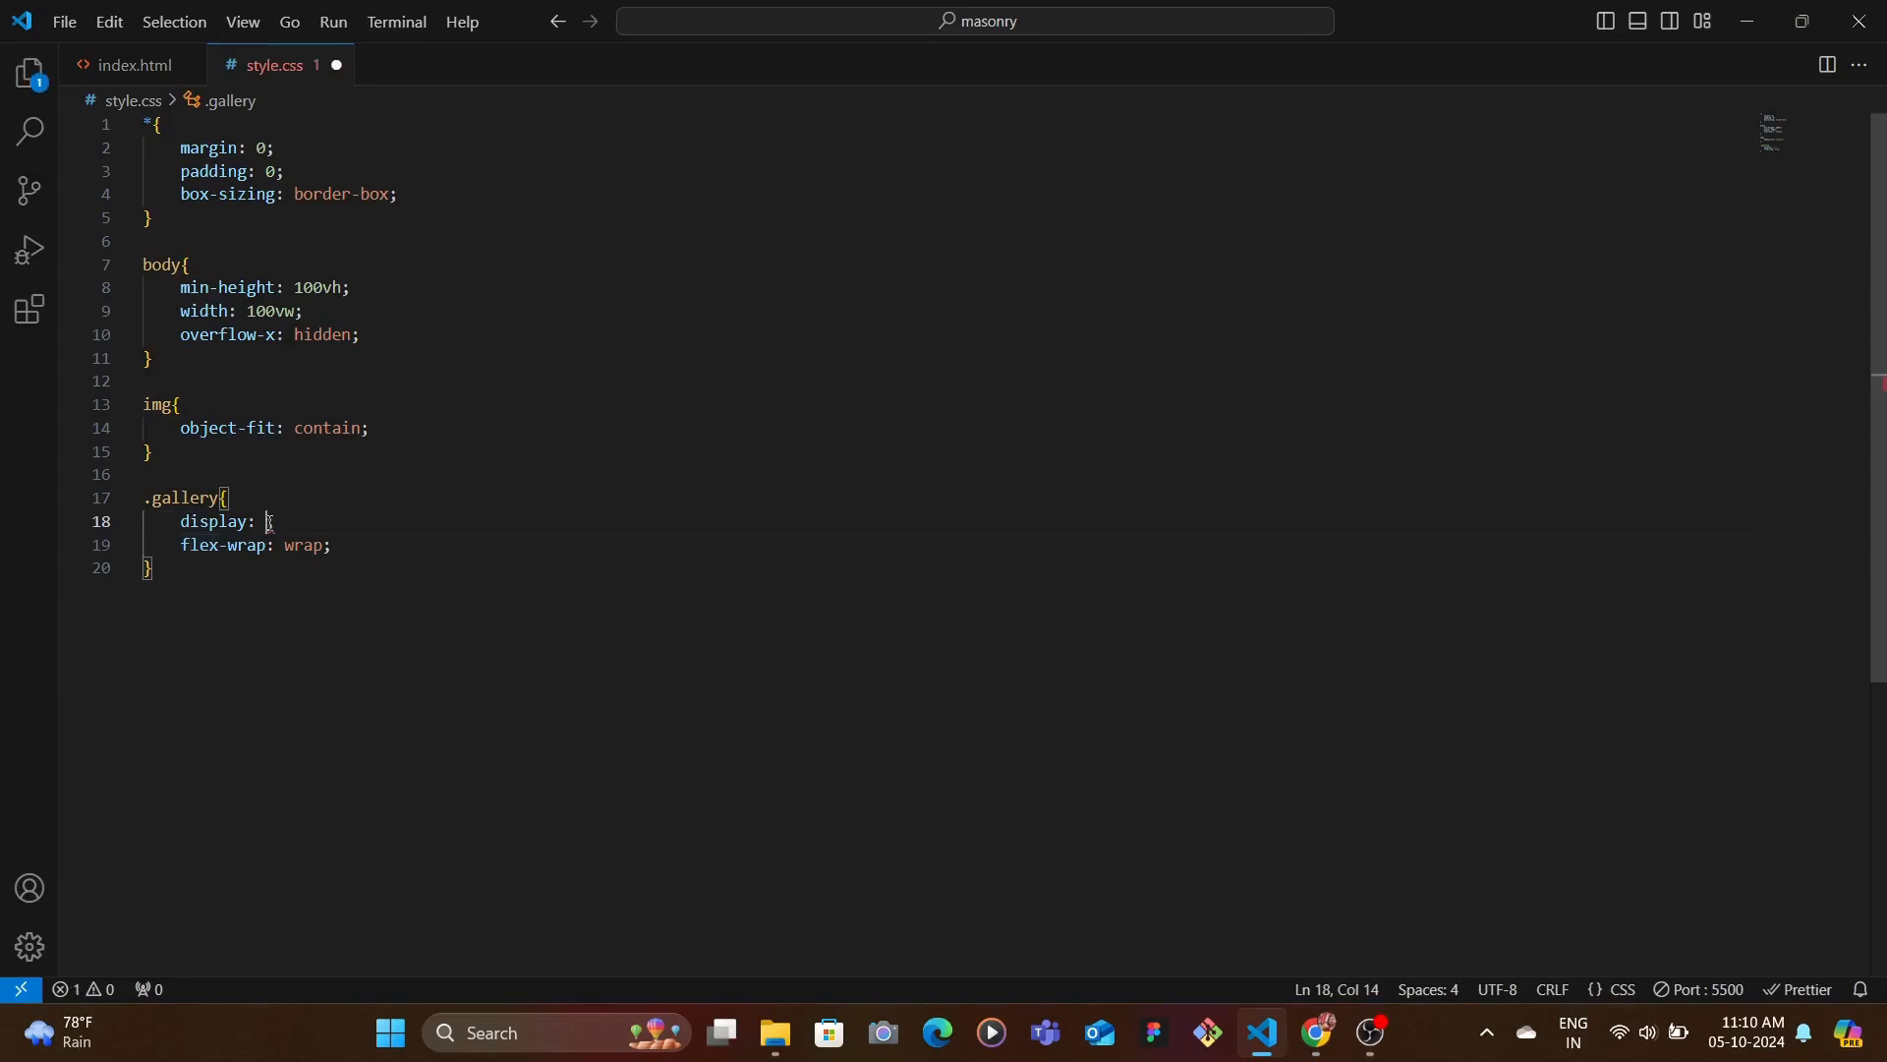
pyautogui.write('grid;')
pyautogui.click(258, 545)
pyautogui.write('f')
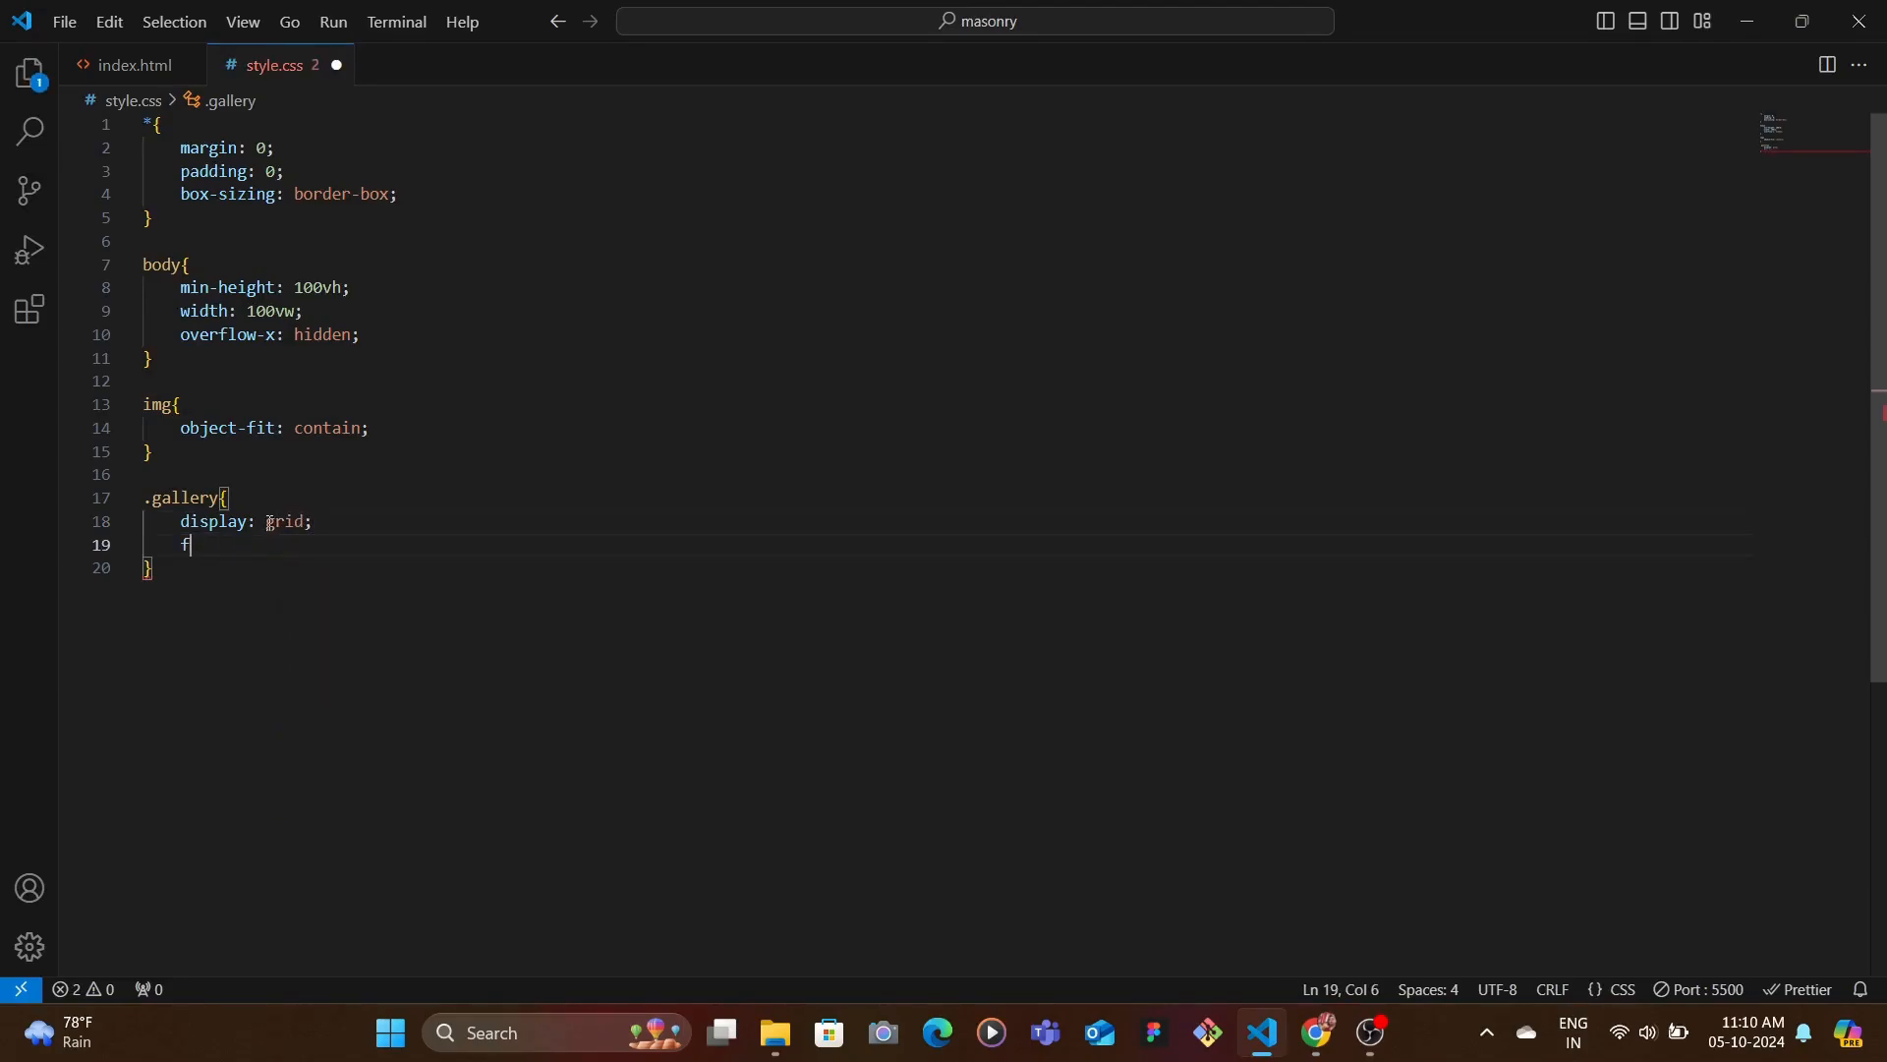
pyautogui.write('gr')
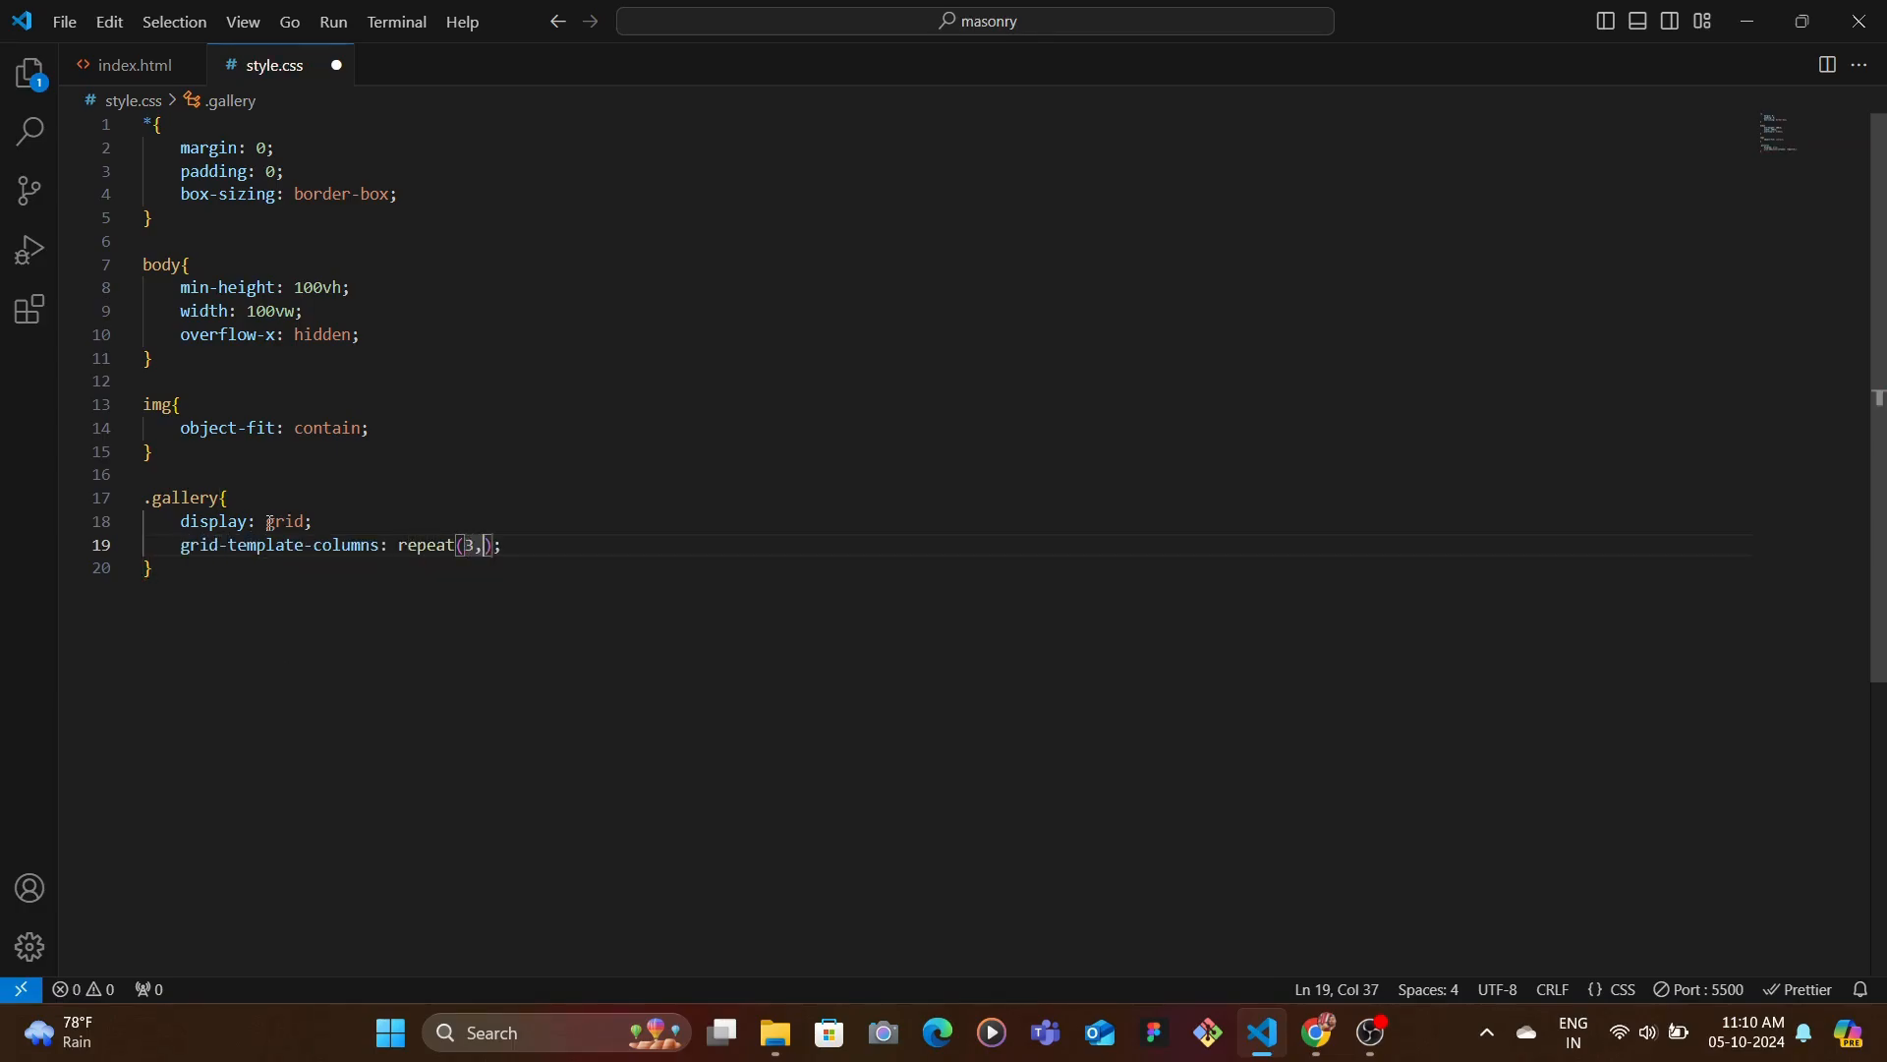
pyautogui.write('1fr')
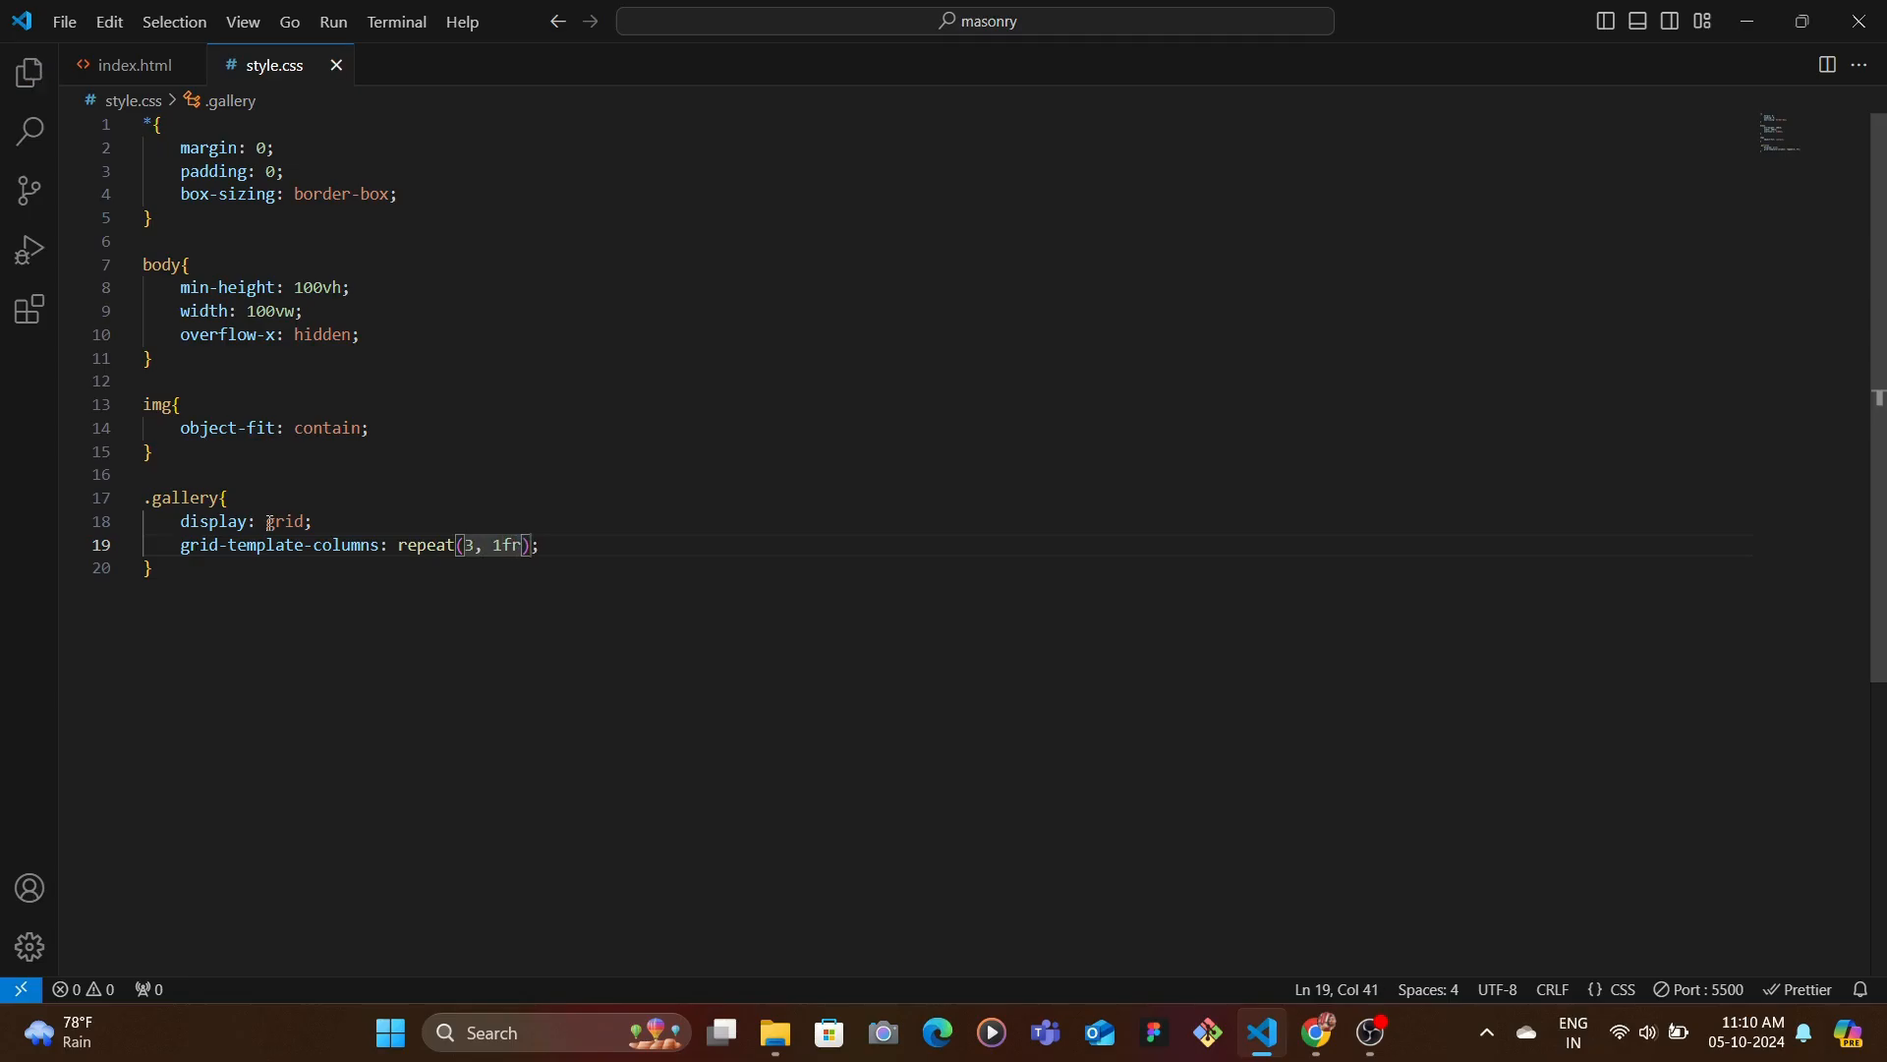
pyautogui.click(1315, 1040)
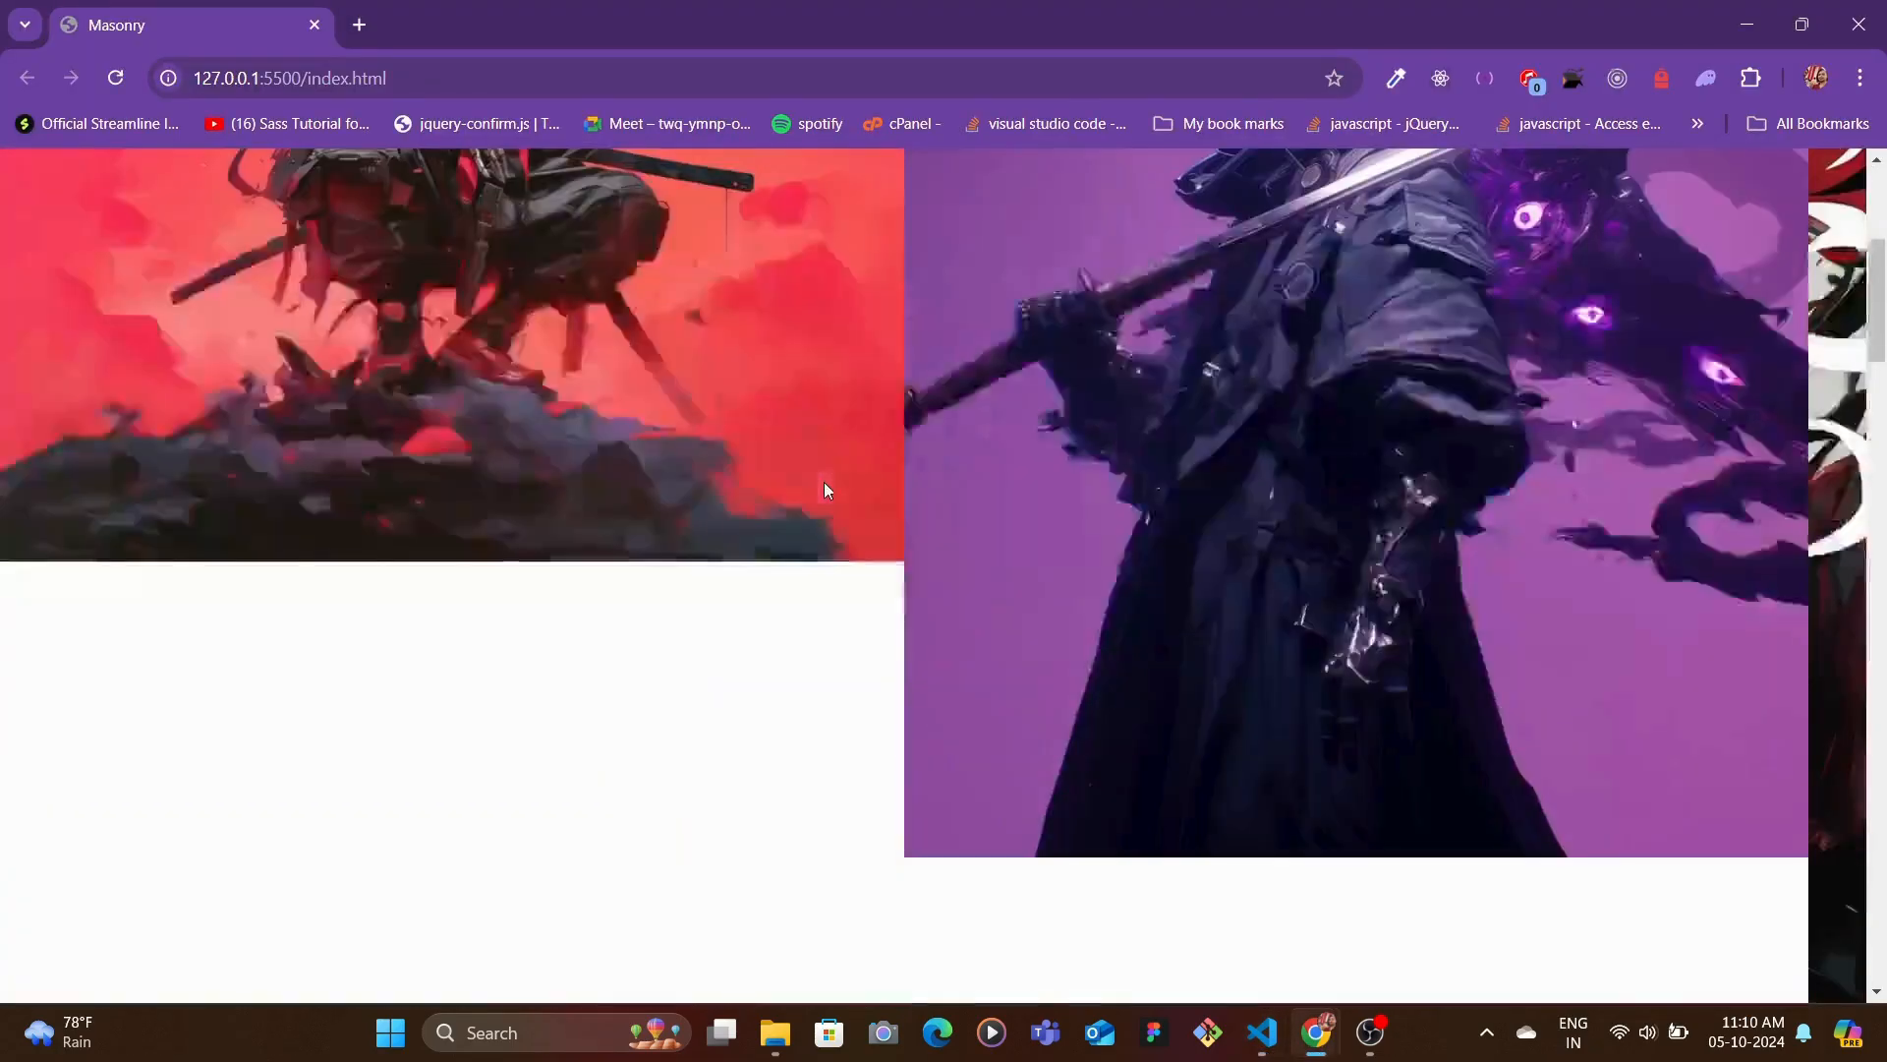
pyautogui.scroll(-3)
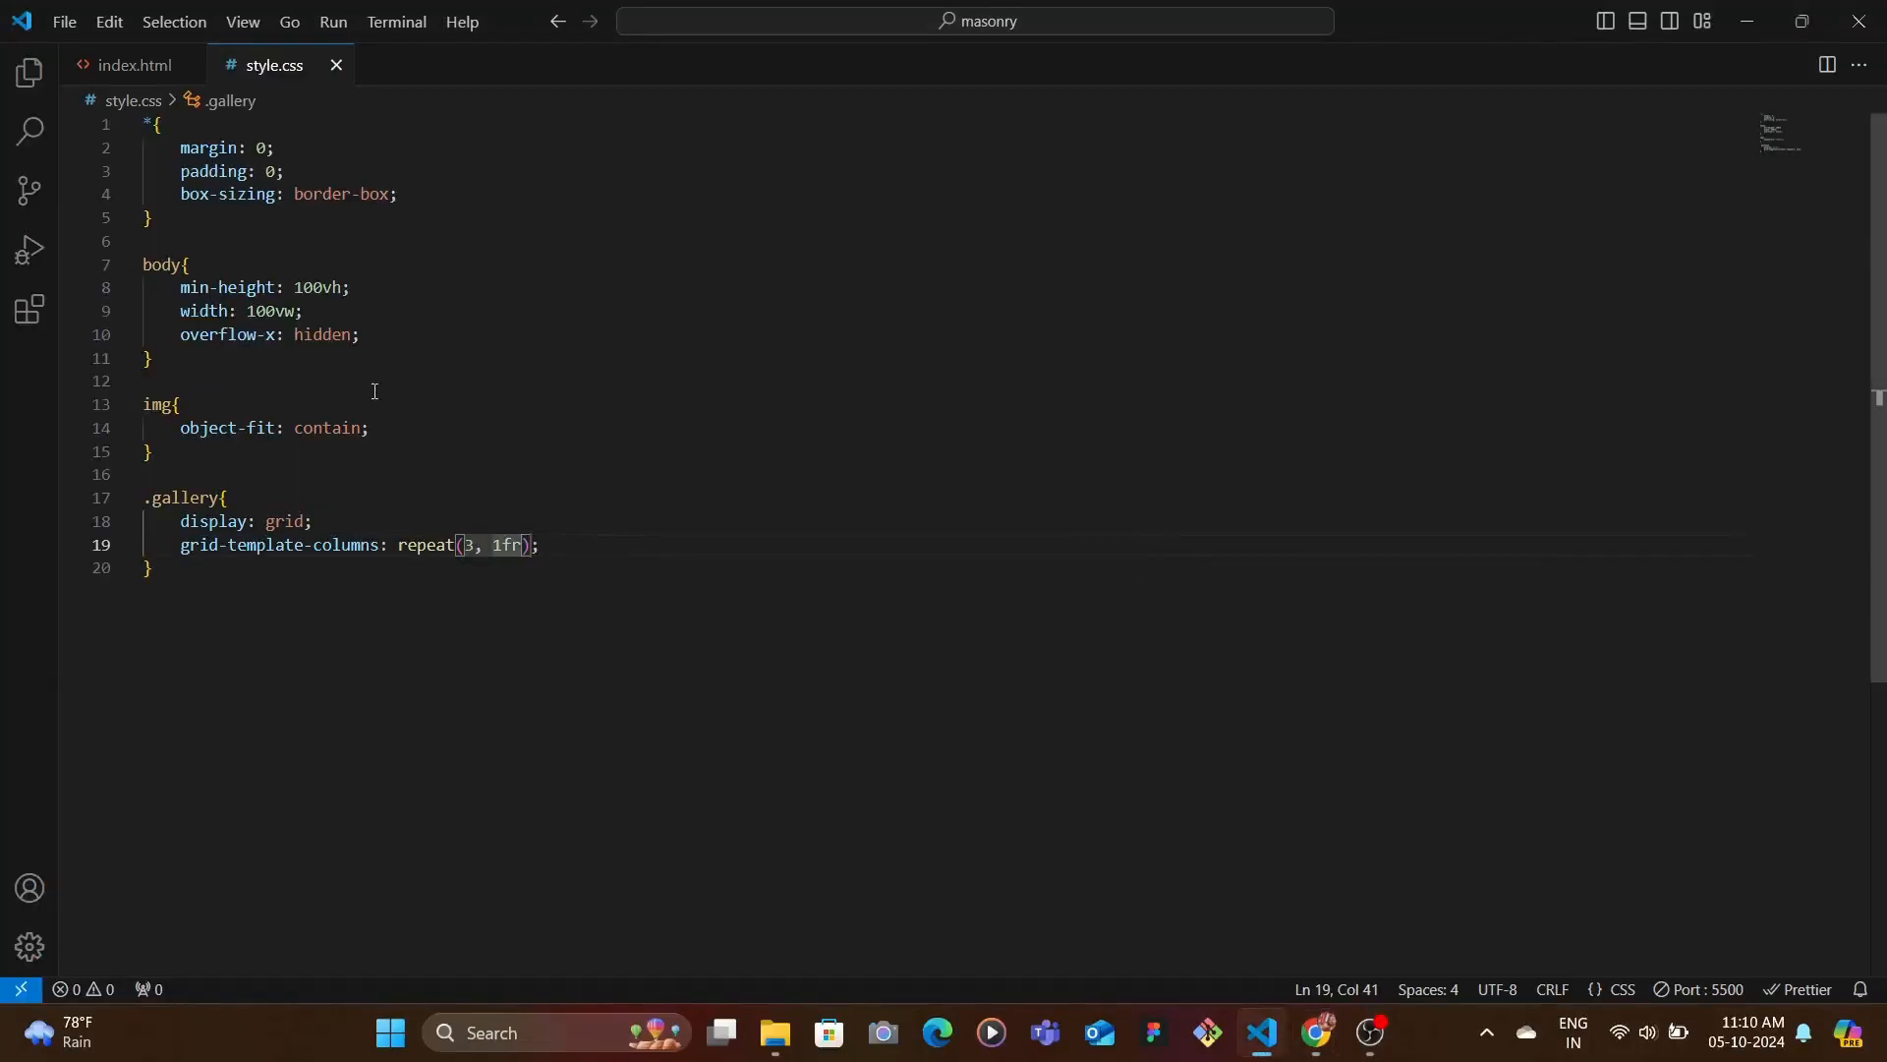
# - Give the images width: 100% and scroll through the preview
pyautogui.write('wid')
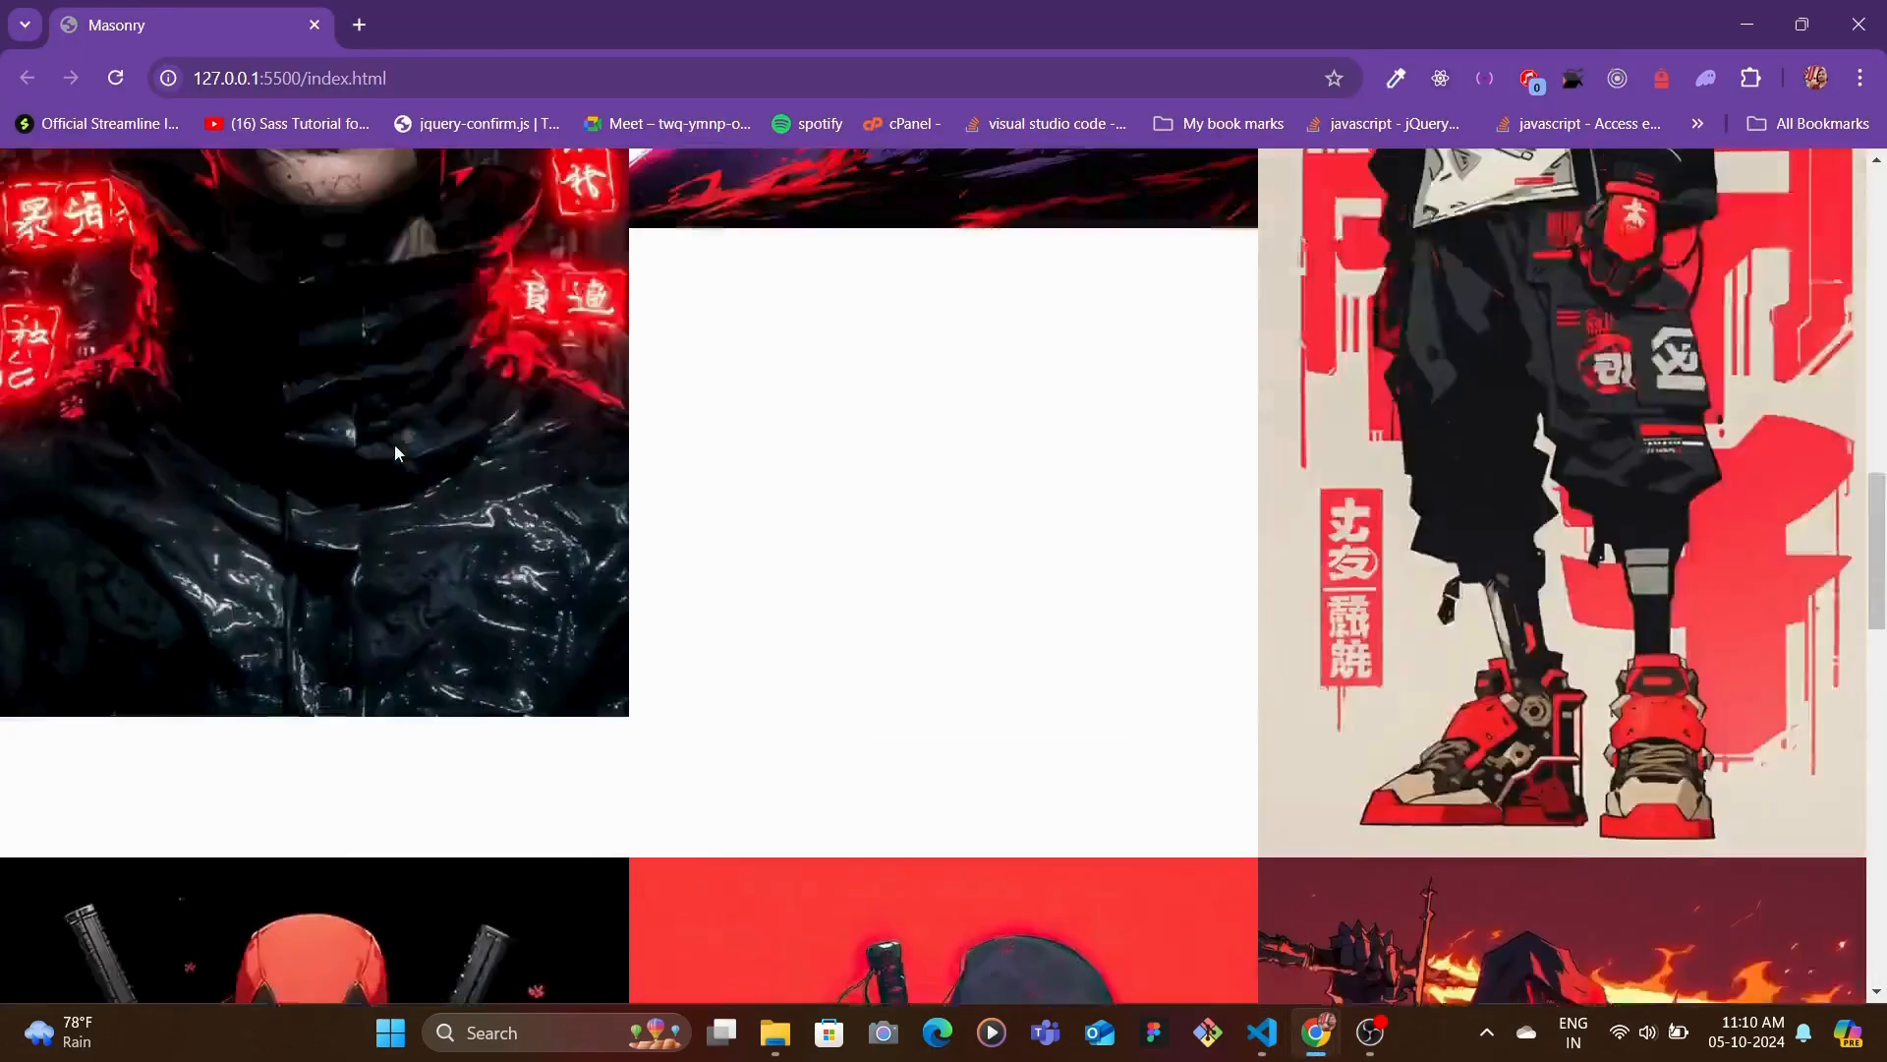
pyautogui.scroll(-3)
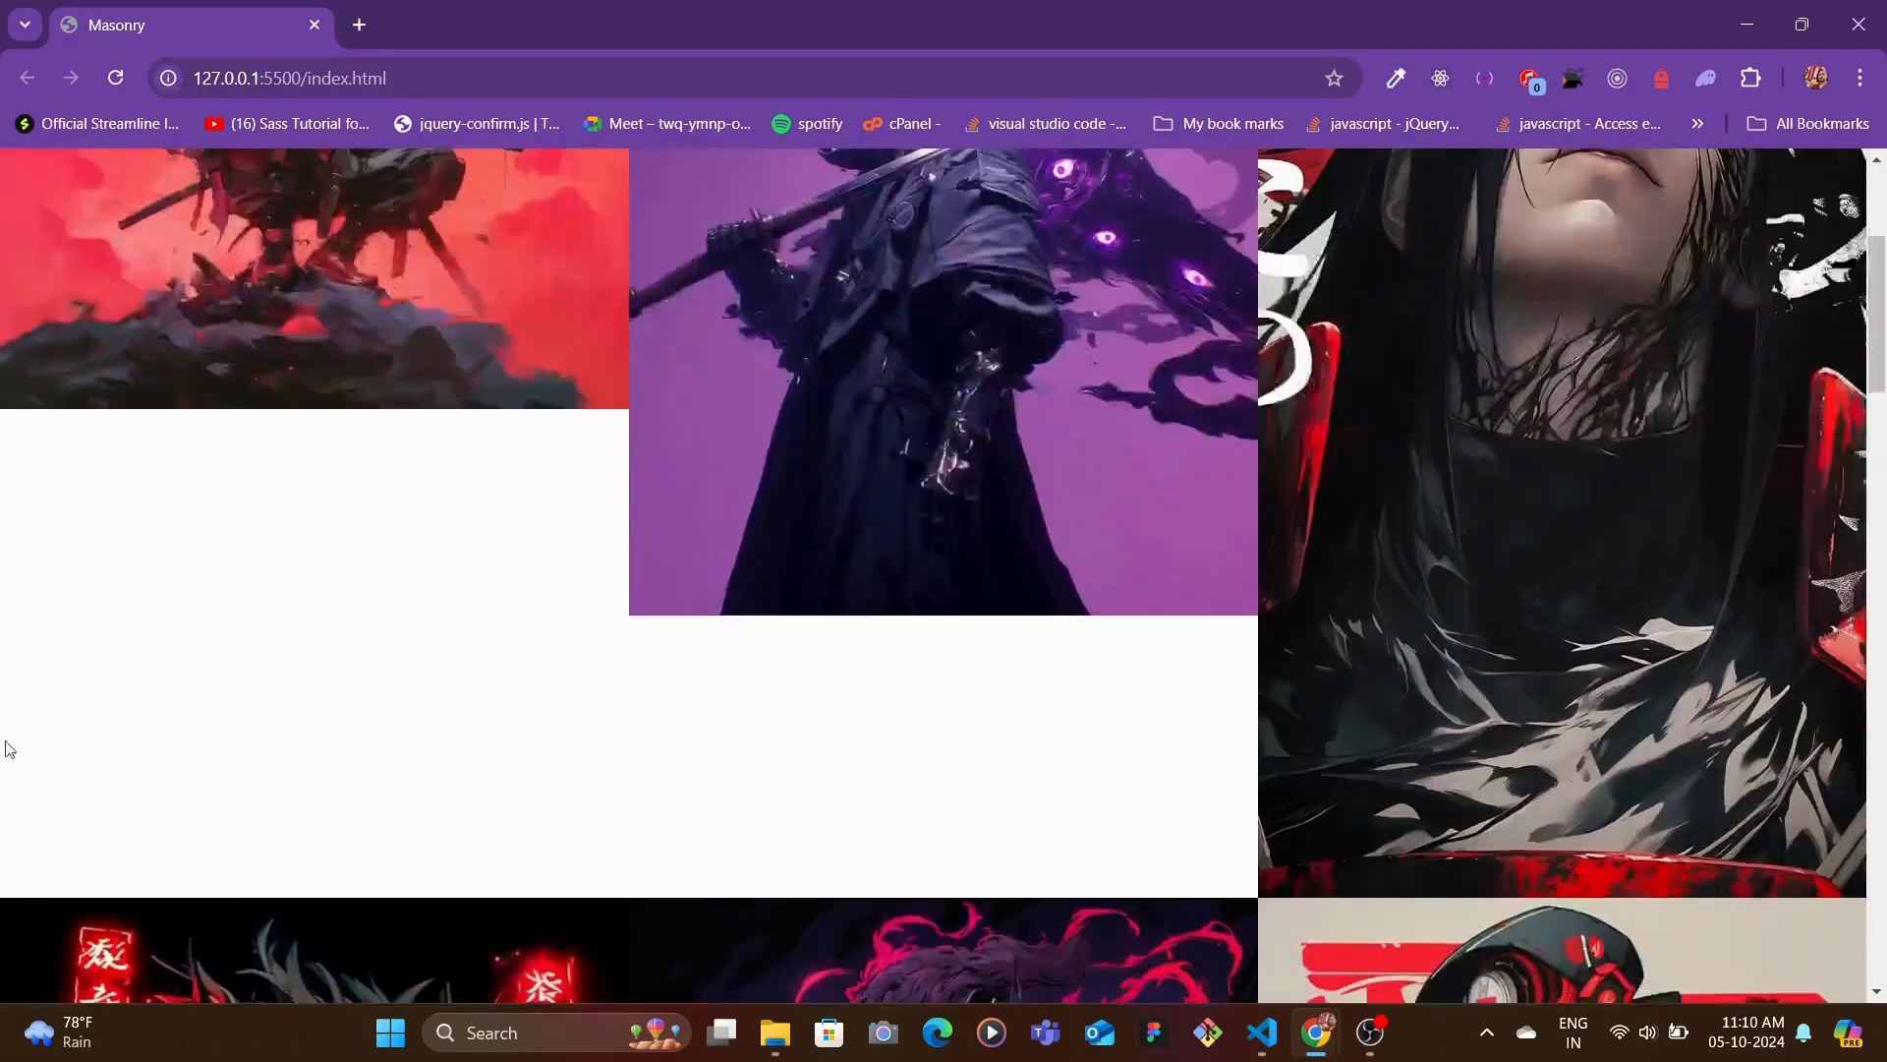
pyautogui.scroll(-3)
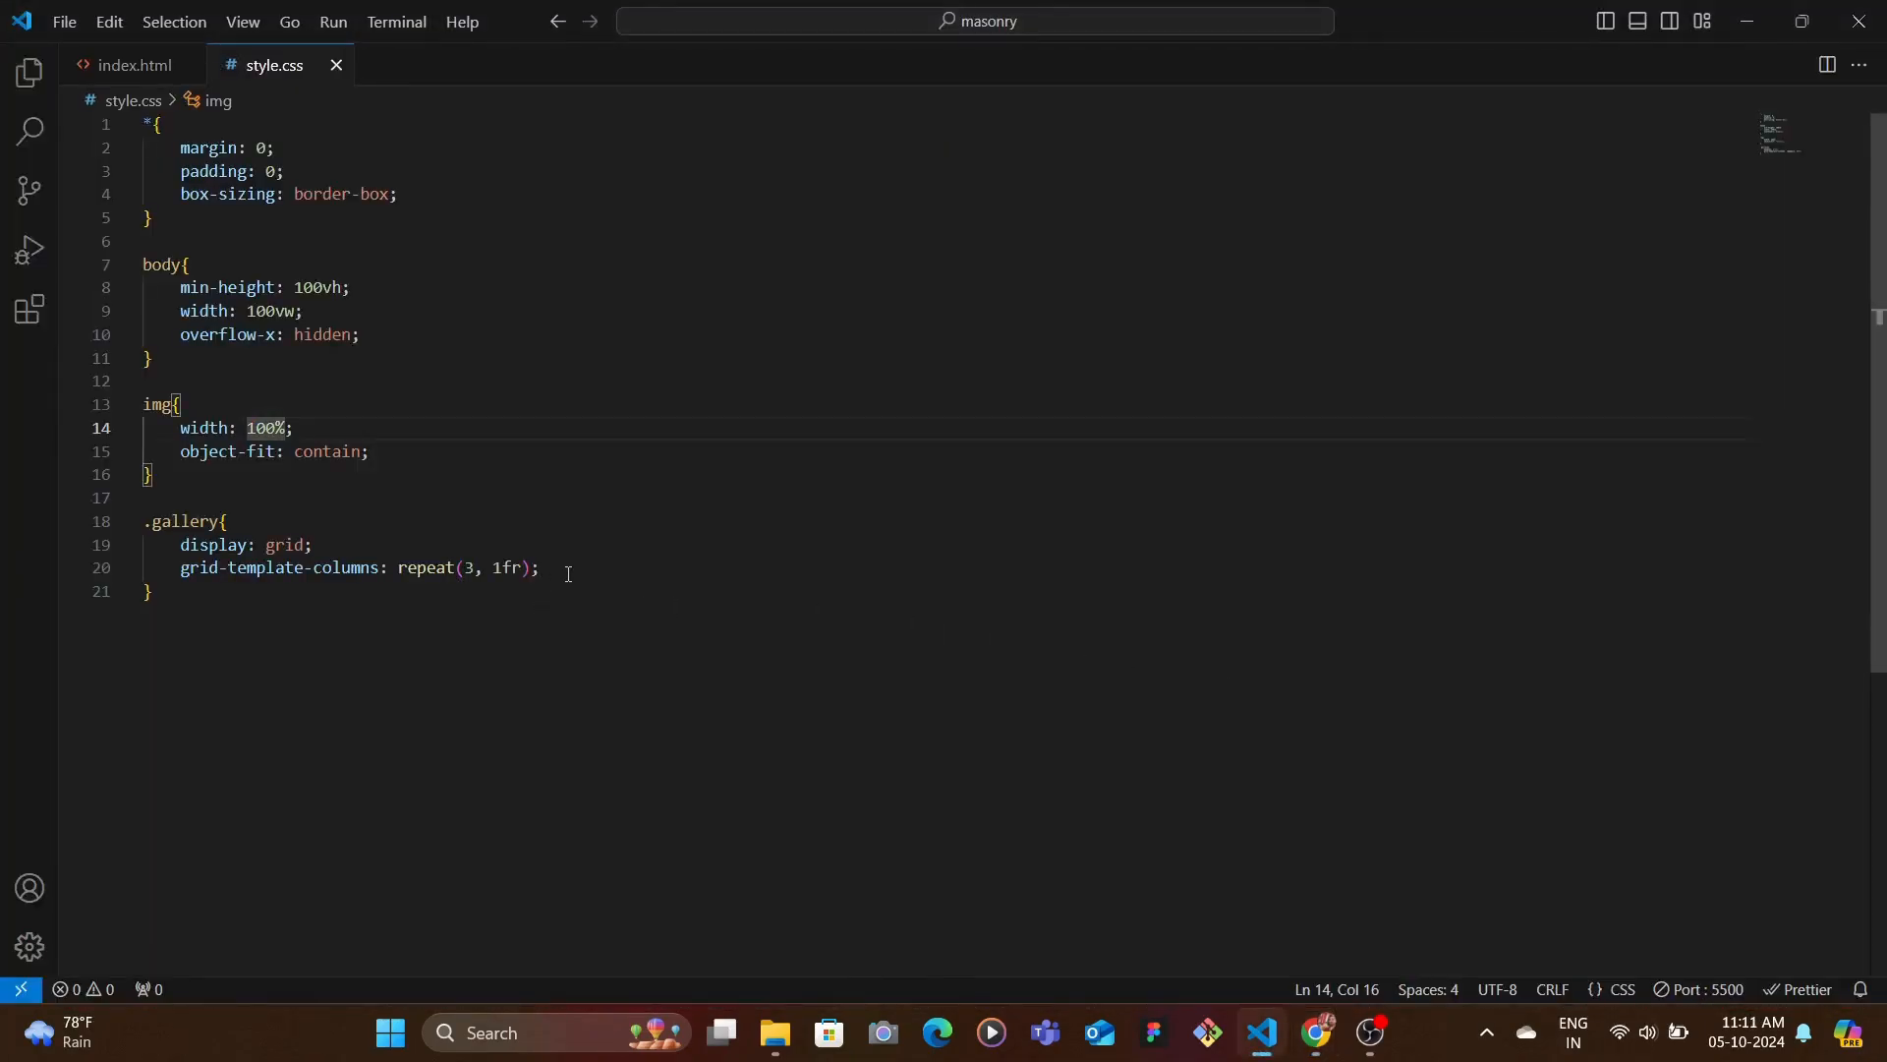
# - Replace .gallery's display and grid-template-columns declarations with column-count: 3
pyautogui.moveTo(179, 544); pyautogui.dragTo(540, 567)
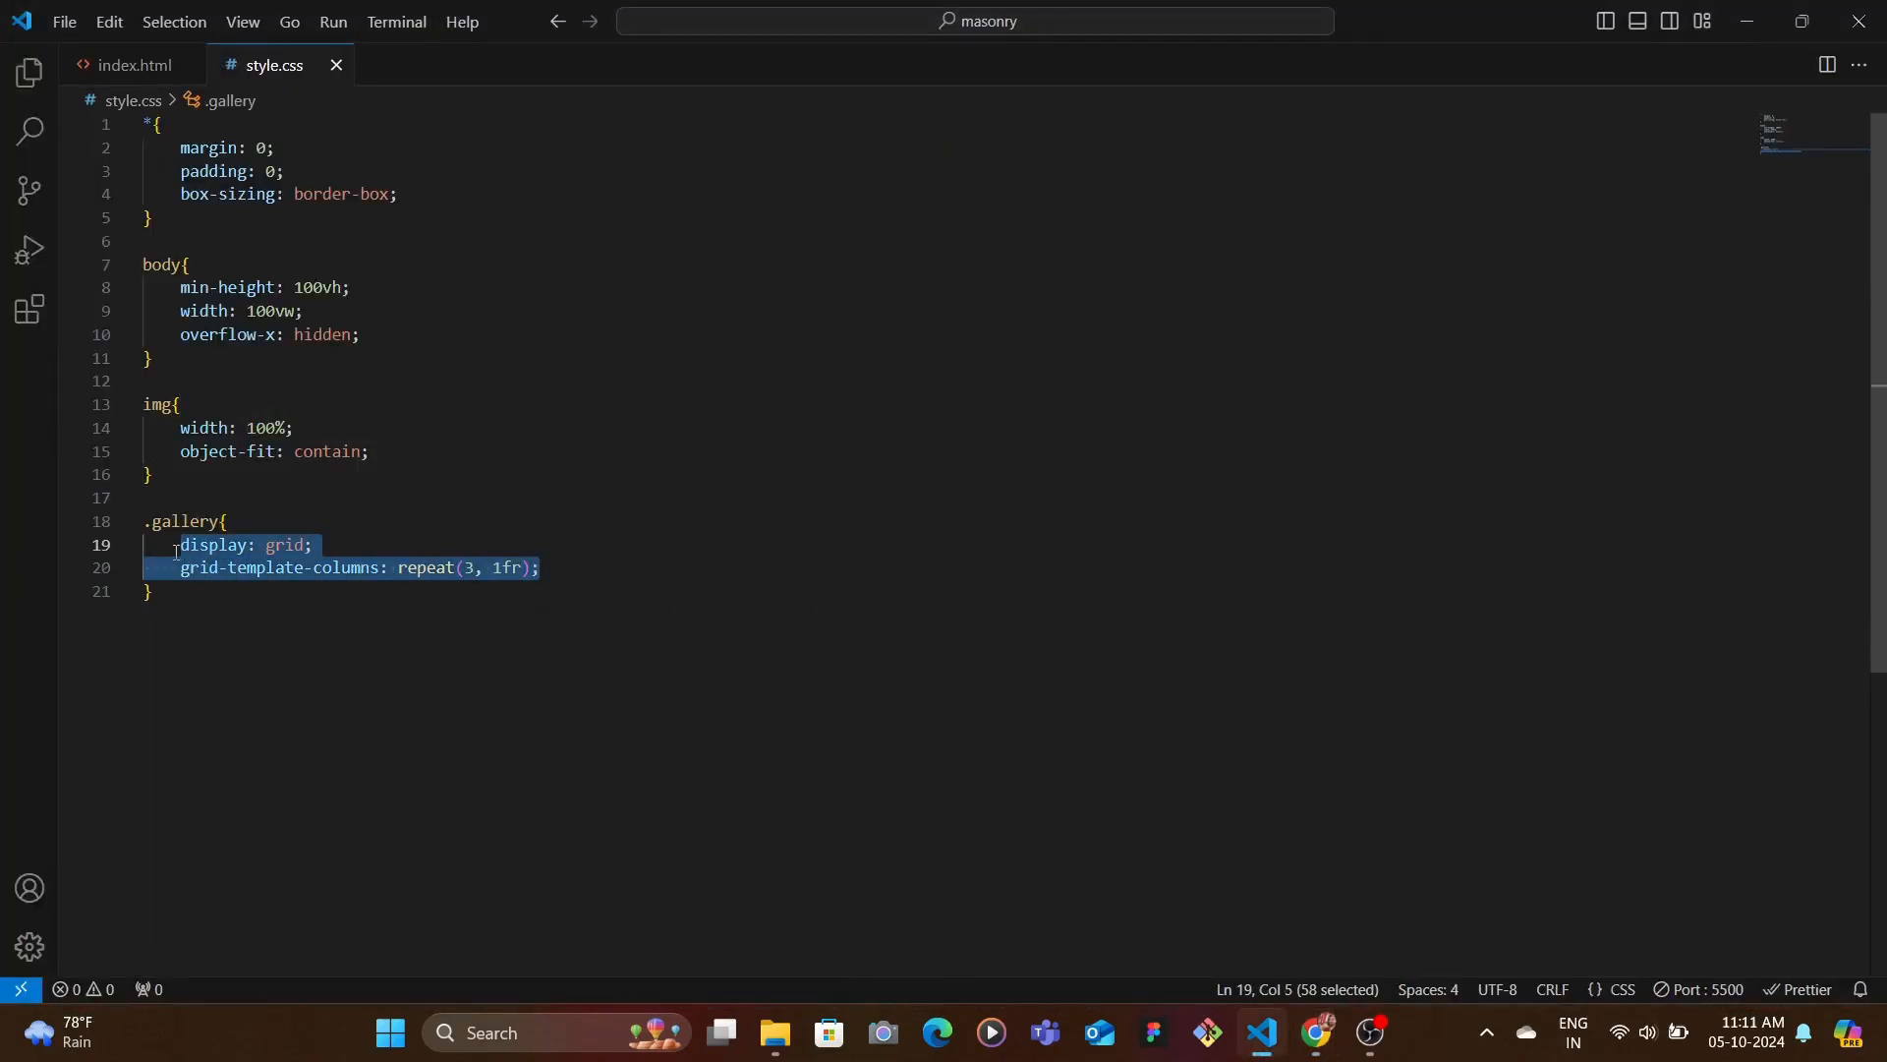
pyautogui.press('Delete')
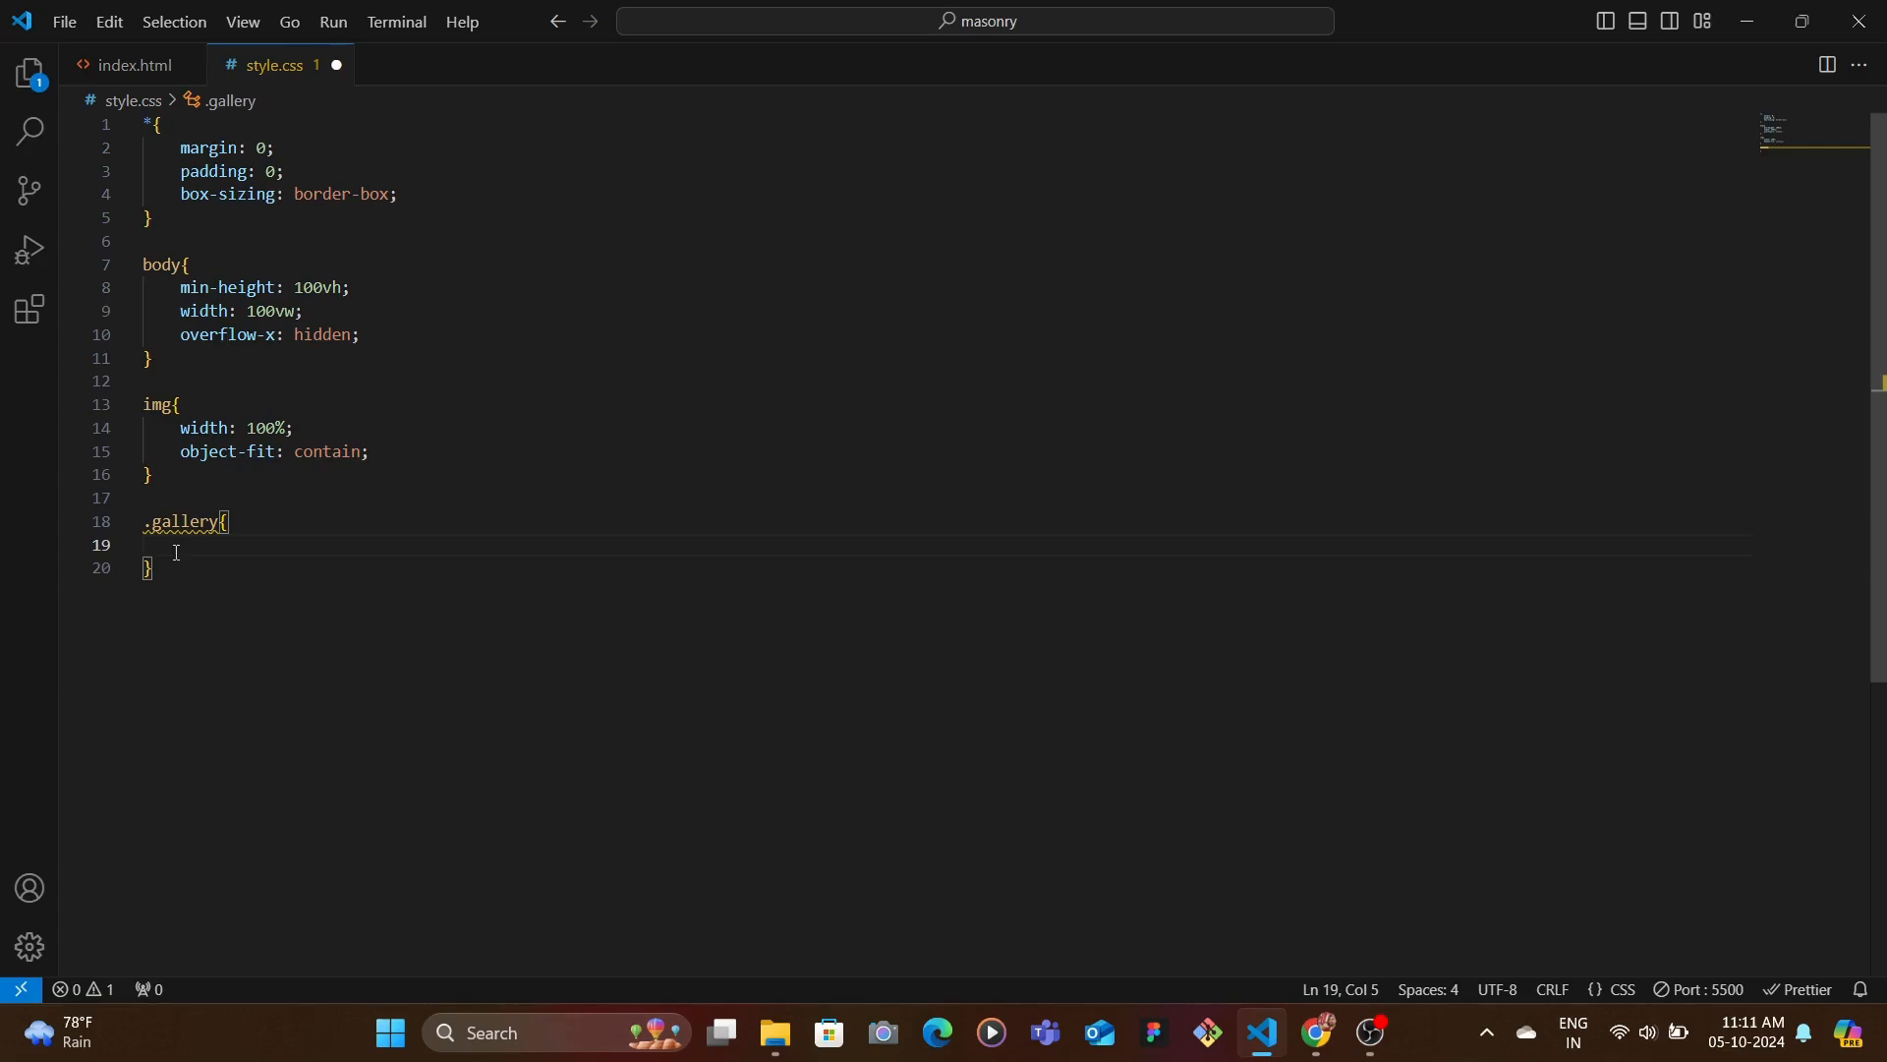
pyautogui.write('column-count: ;')
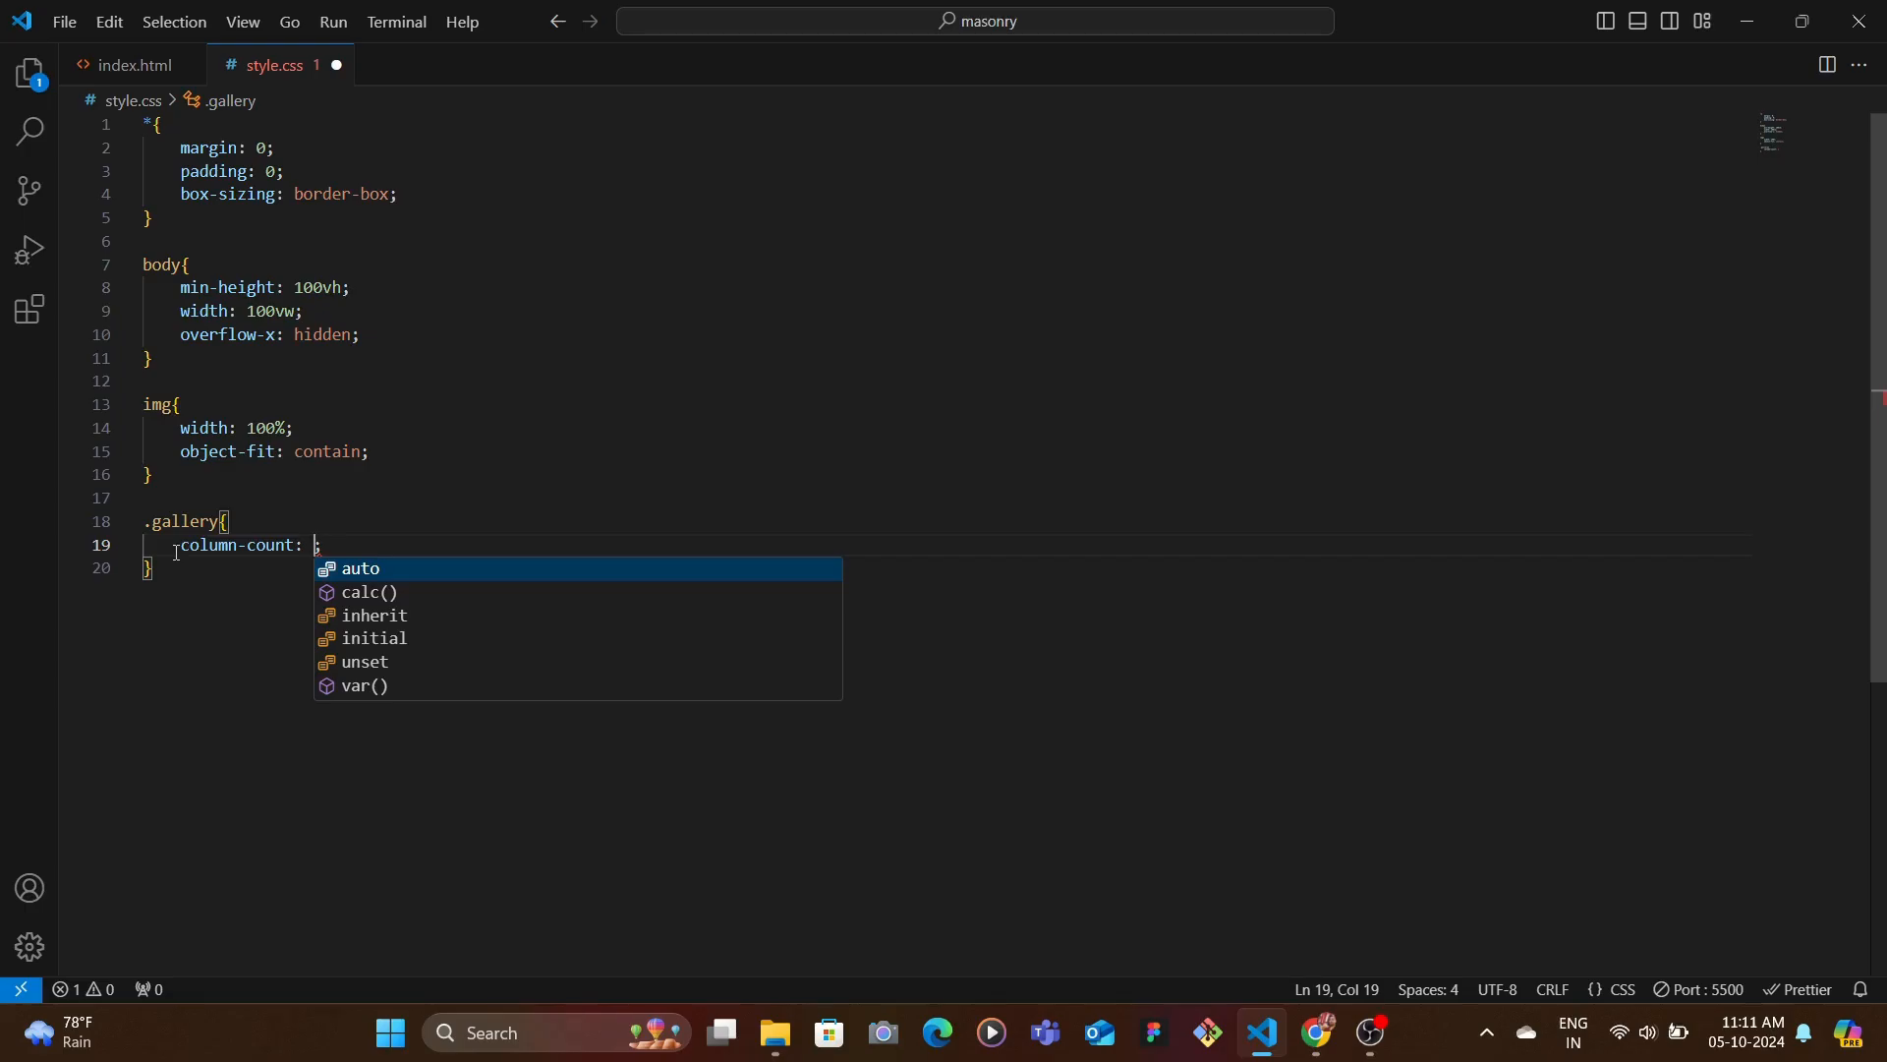
pyautogui.write('3')
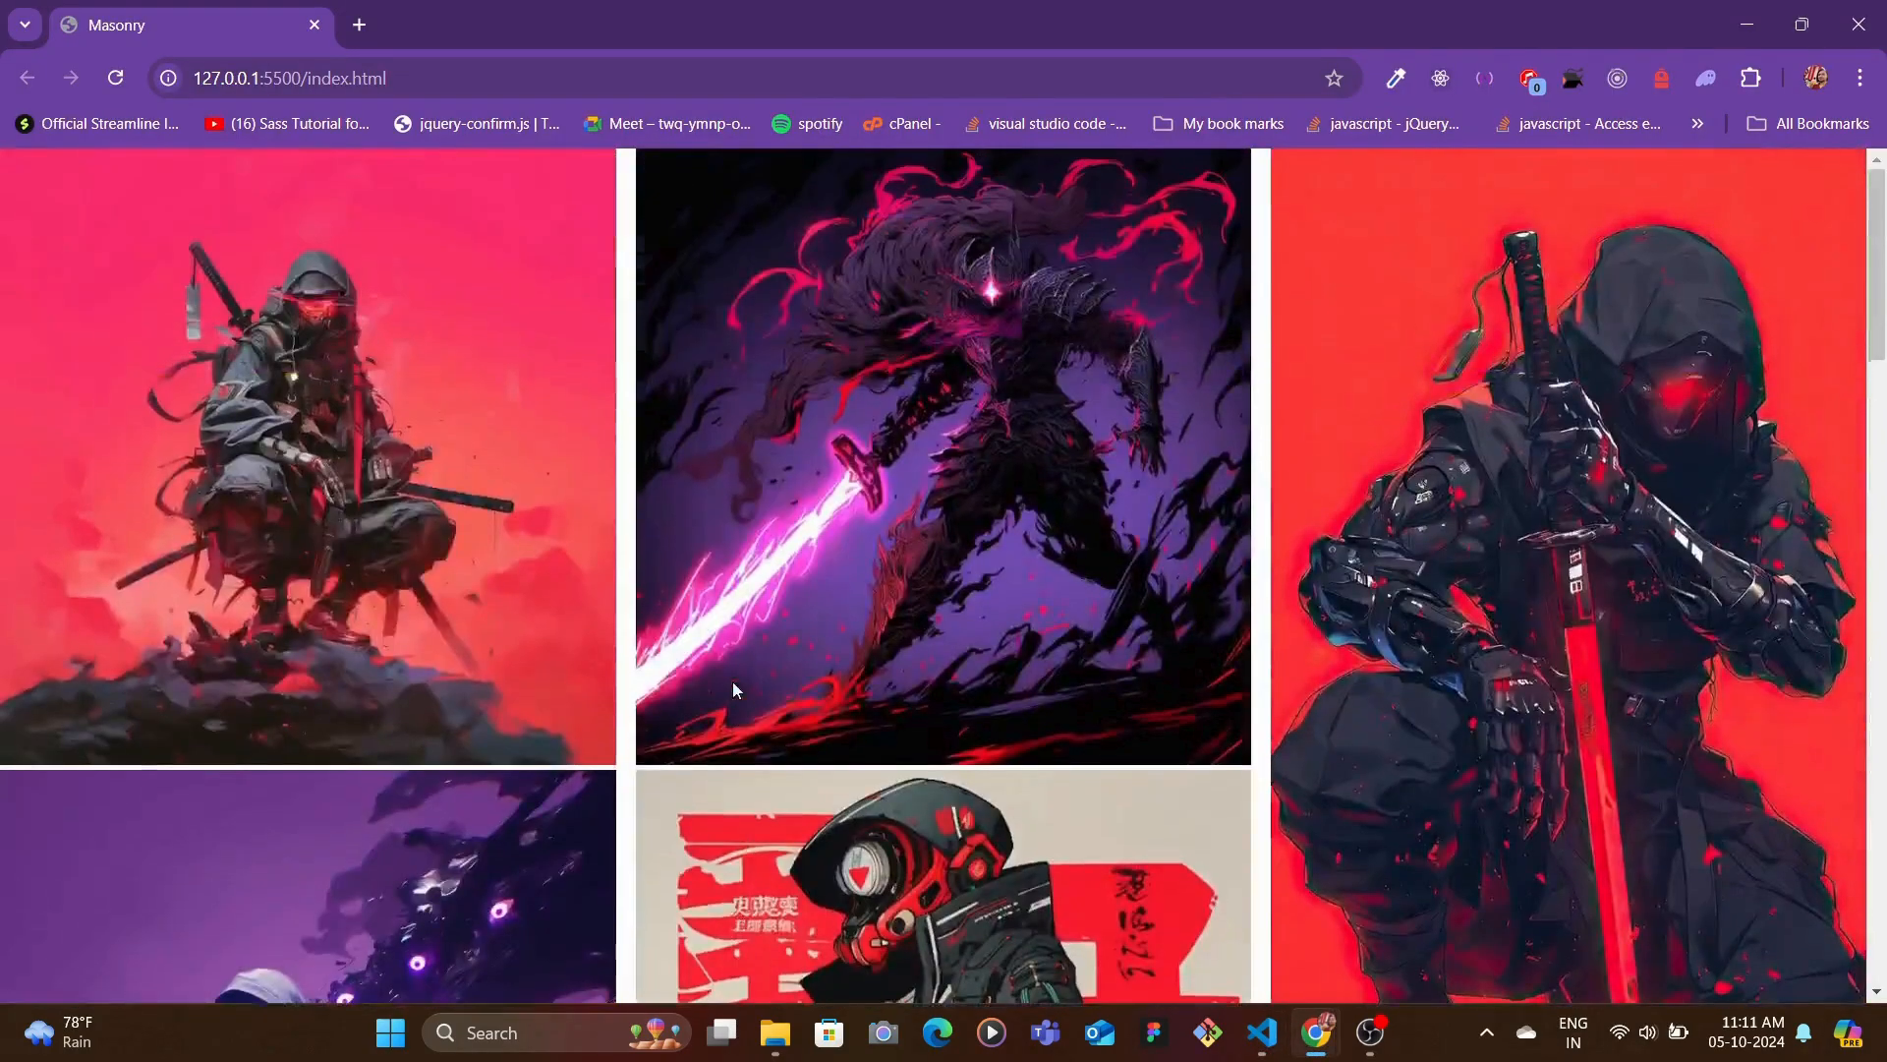
# - Scroll the preview to confirm three staggered columns remain in a narrower window
pyautogui.scroll(-3)
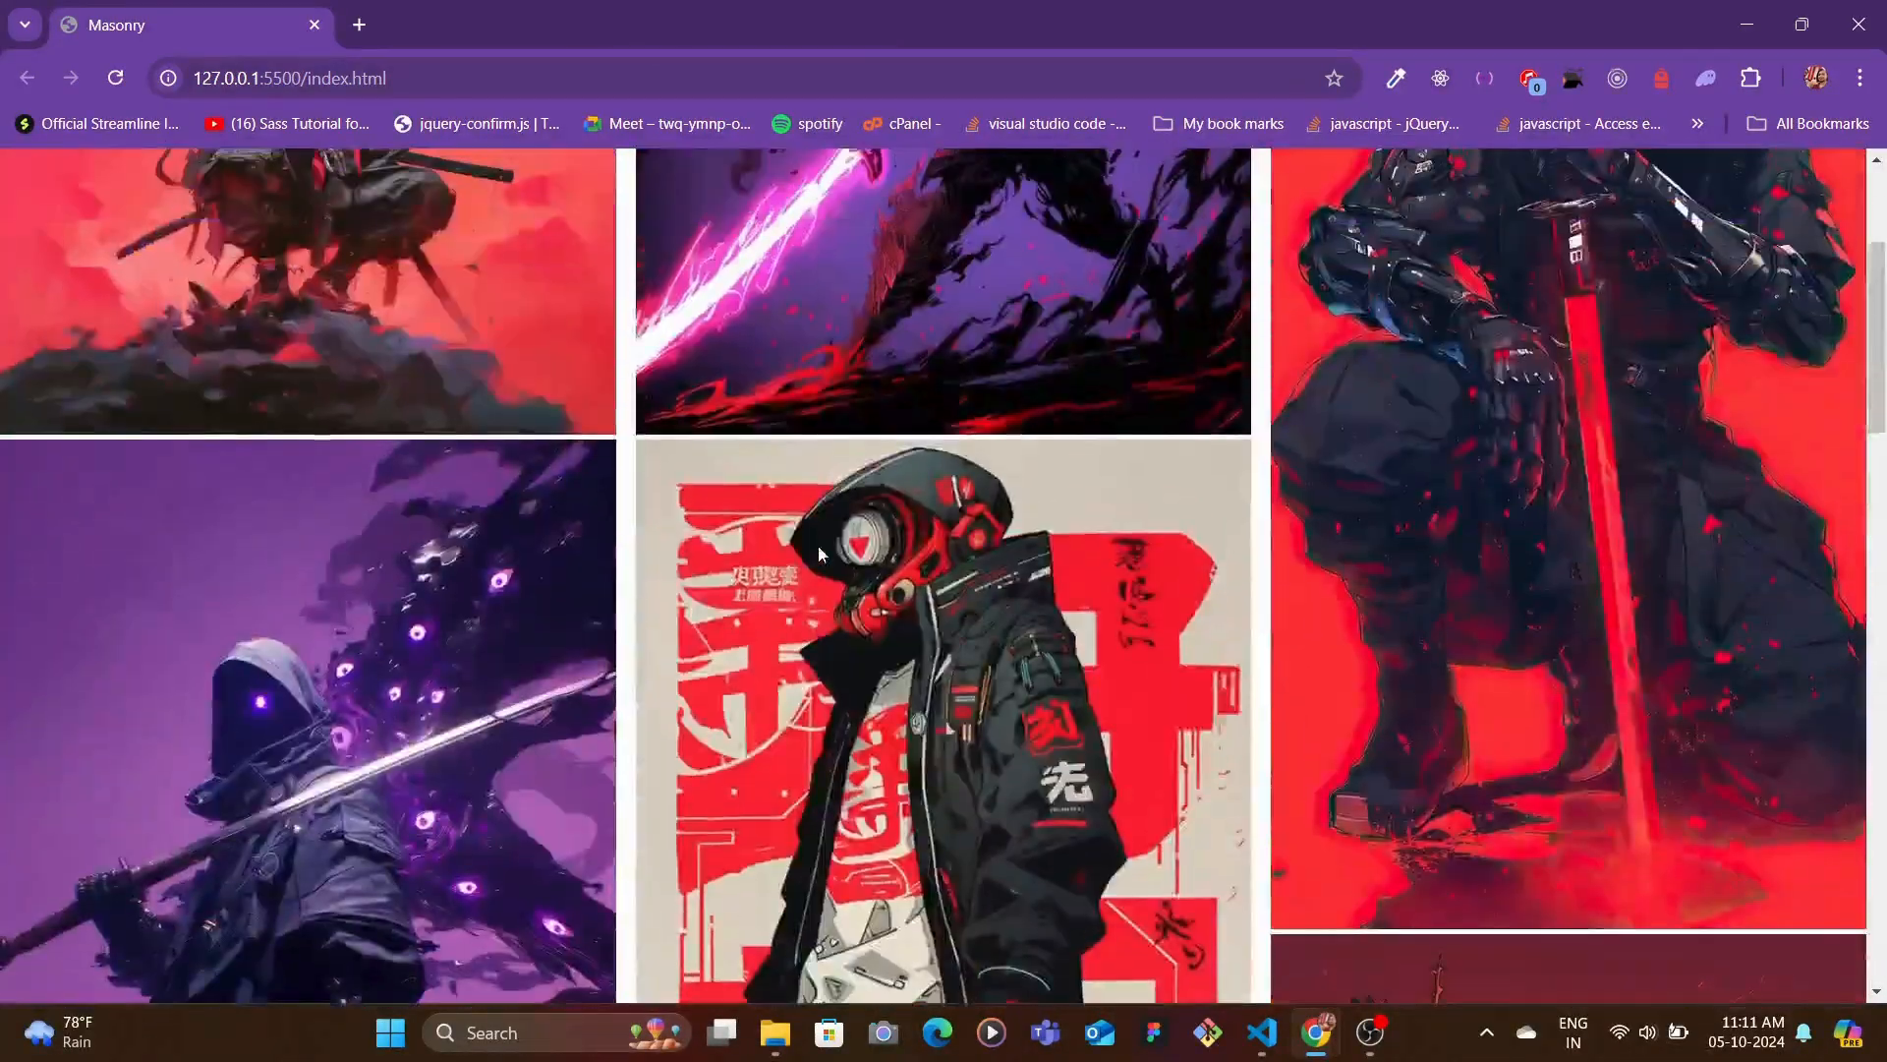
pyautogui.scroll(-3)
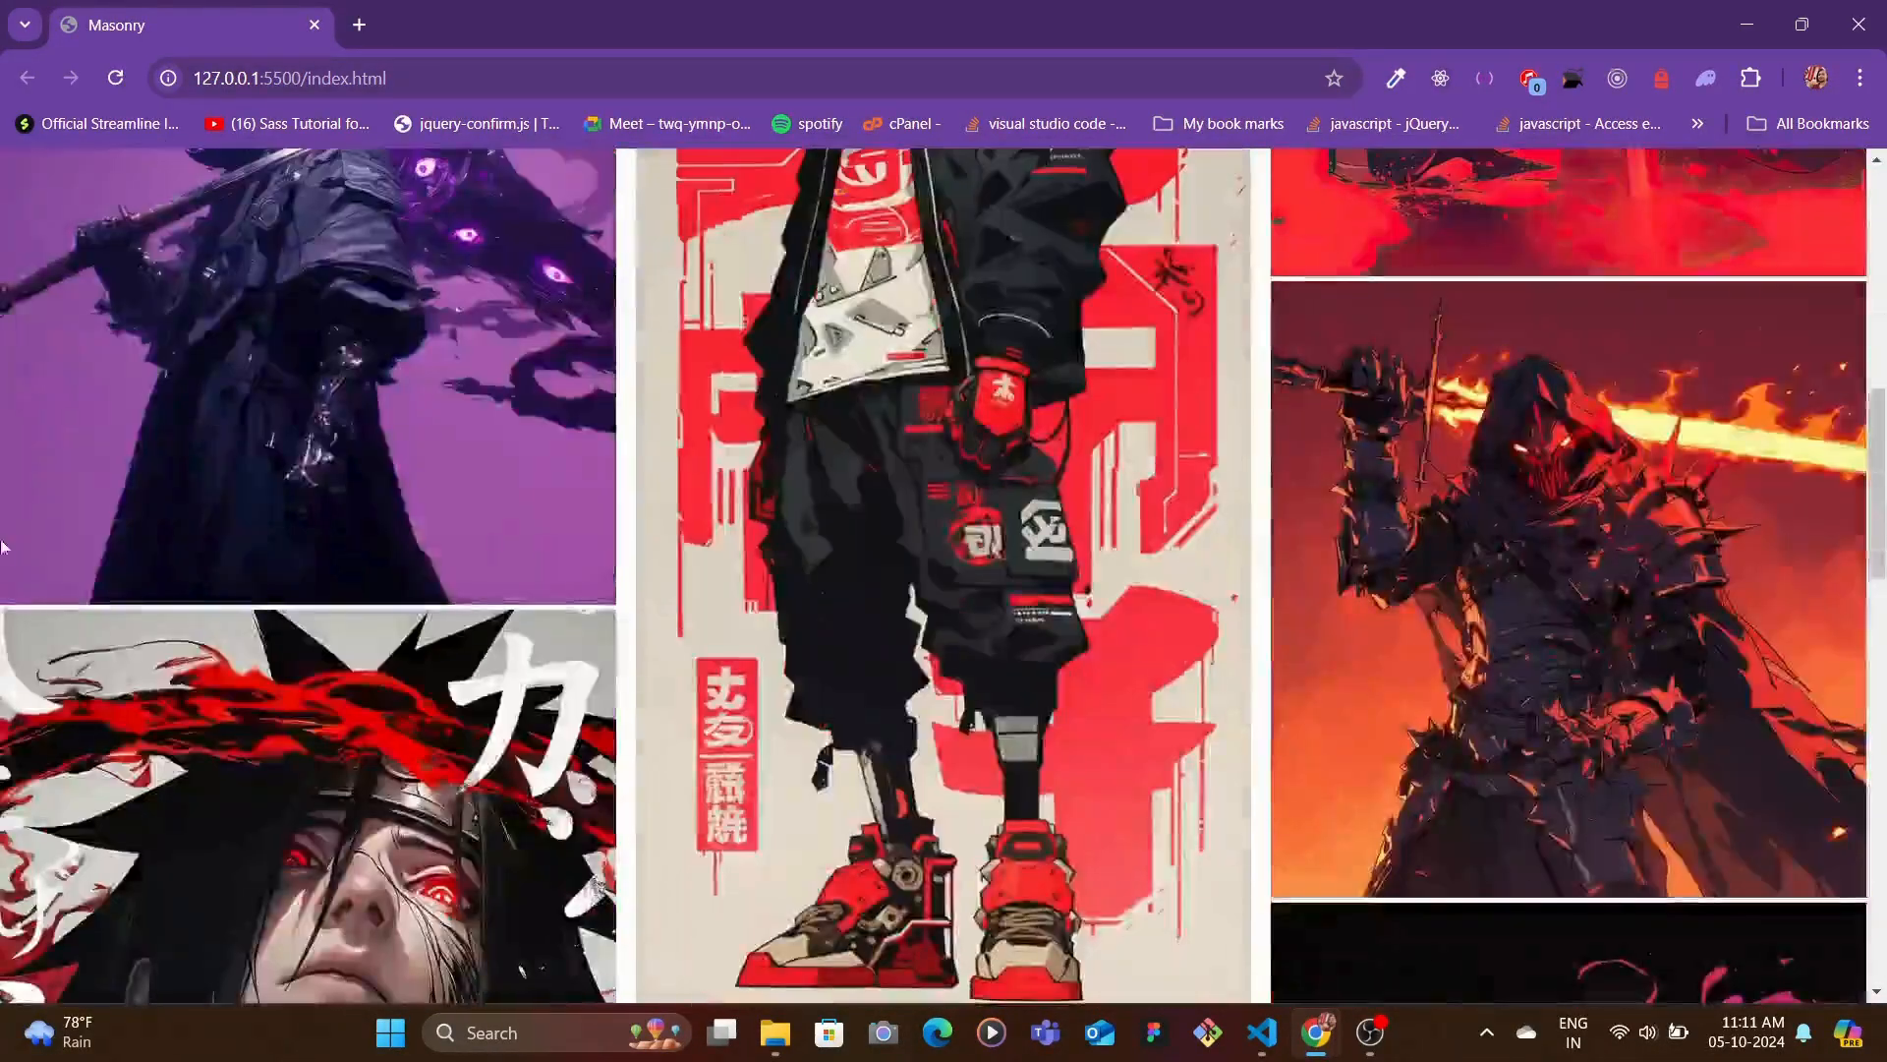
pyautogui.scroll(-3)
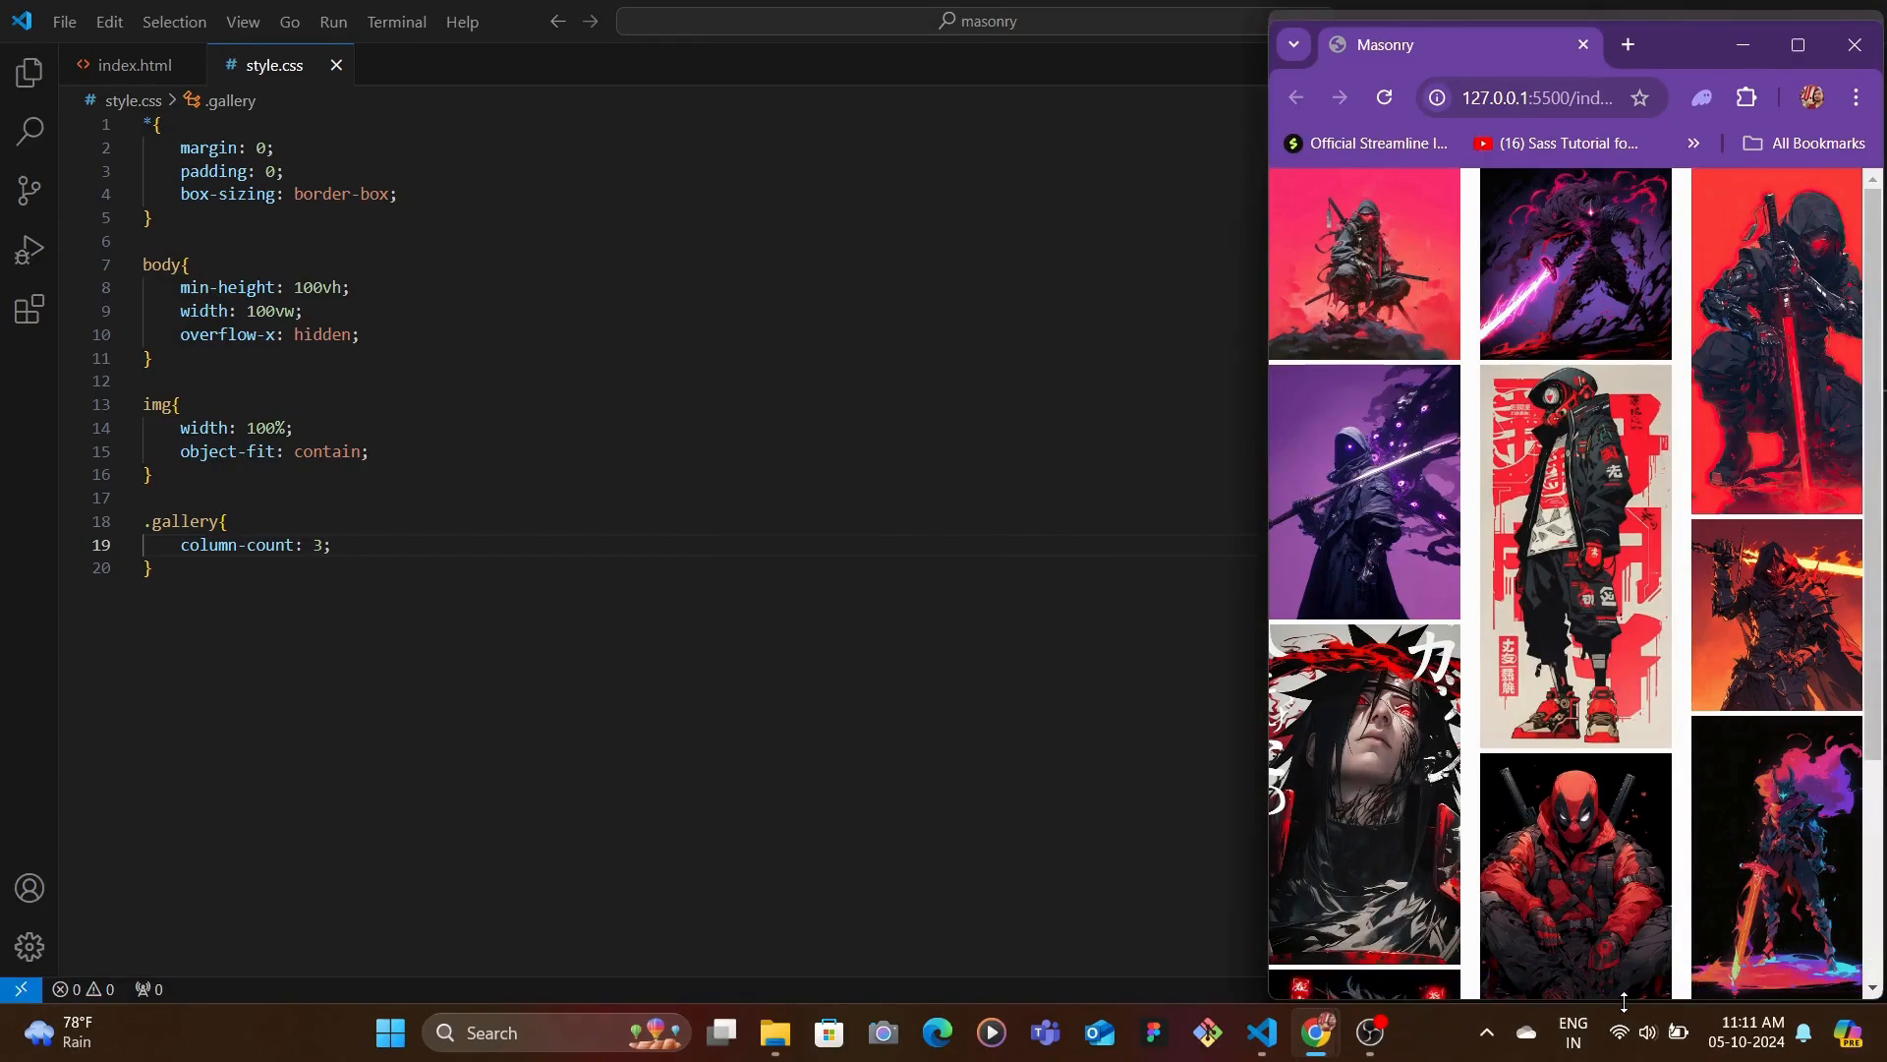
pyautogui.press('alt+tab')
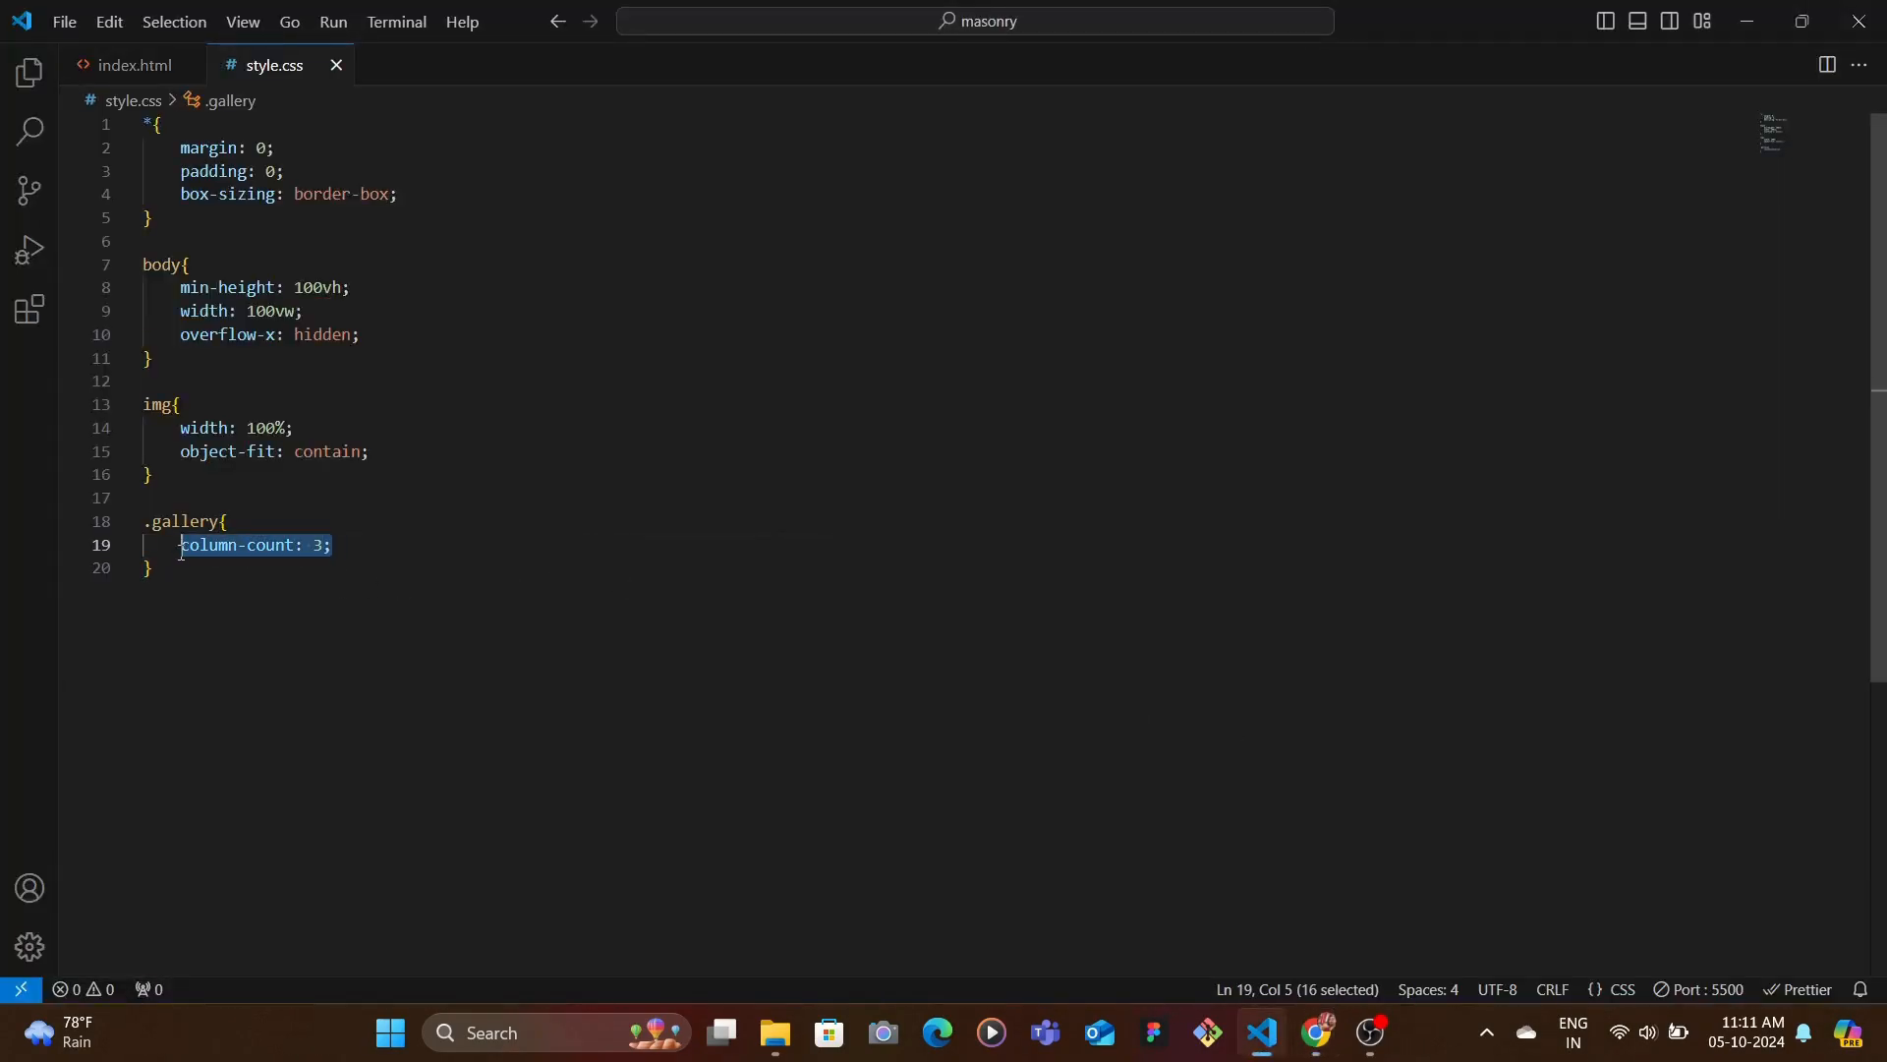
# - Replace column-count: 3 with the columns property set to 320px
pyautogui.press('Delete')
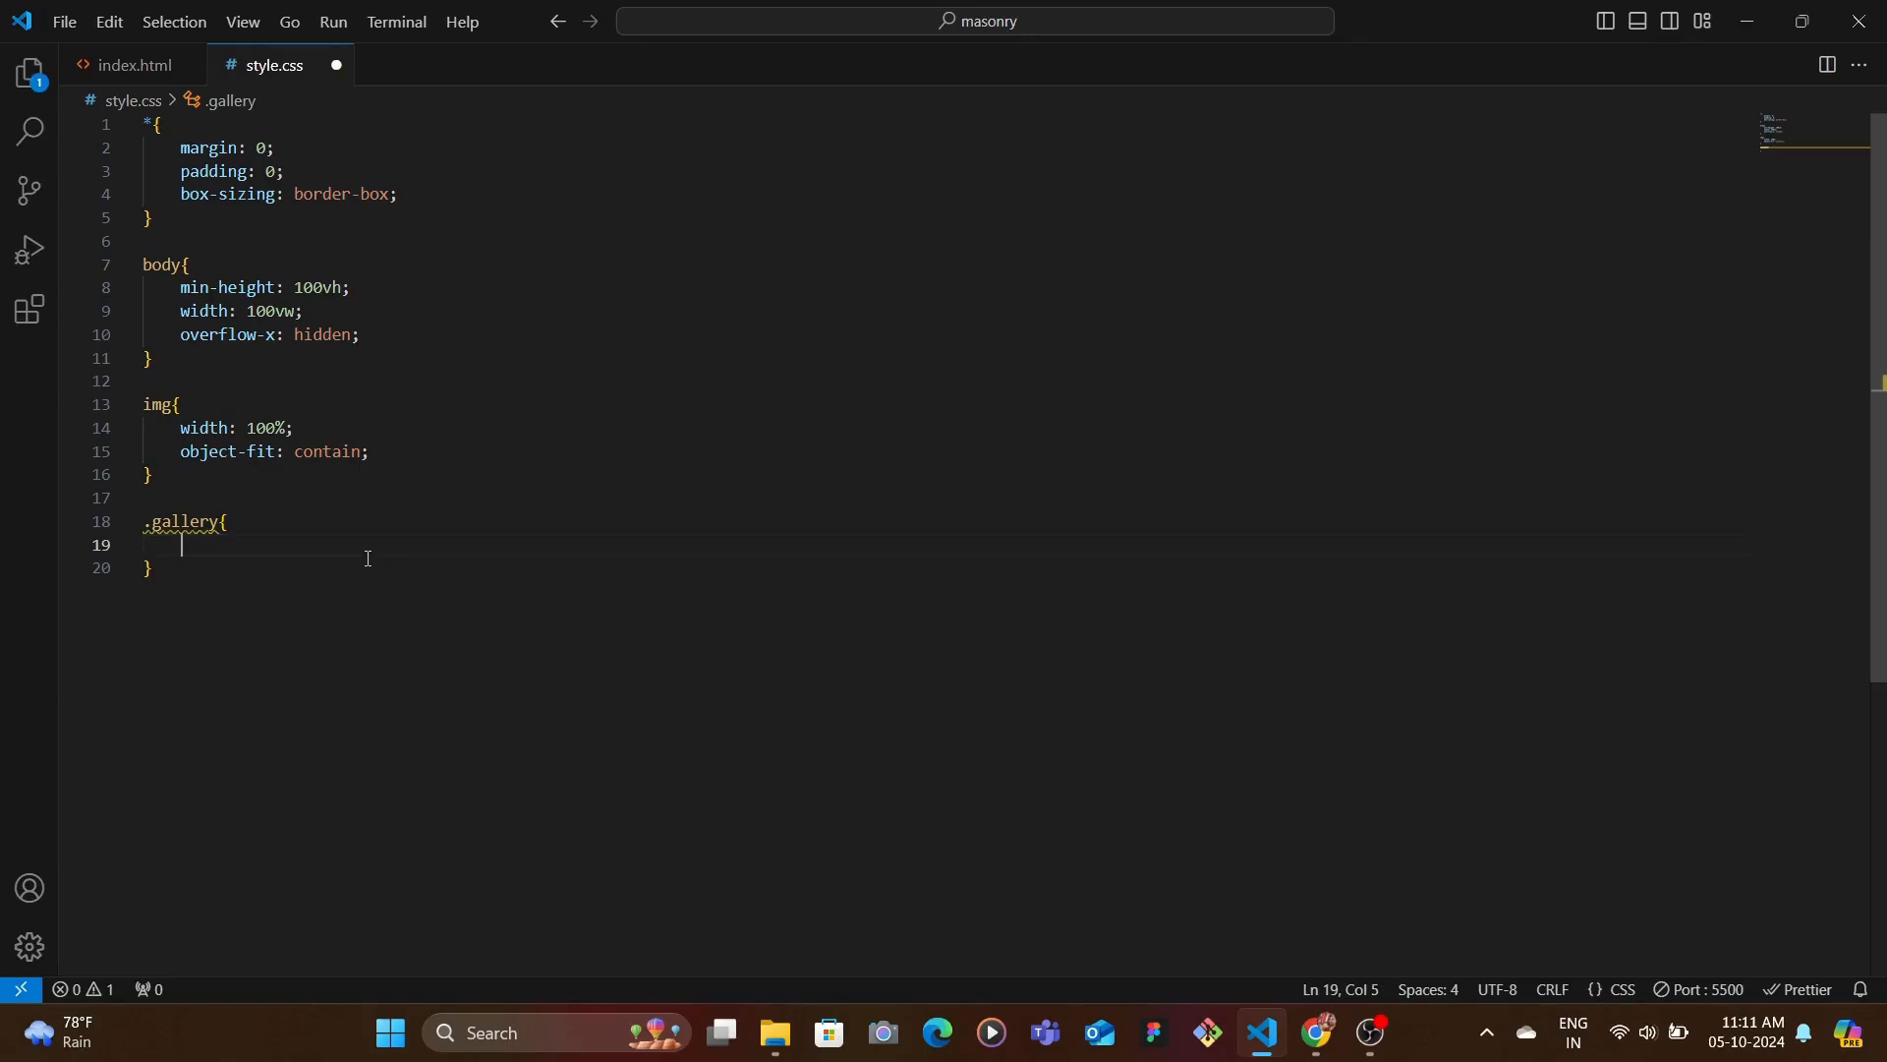
pyautogui.write('column')
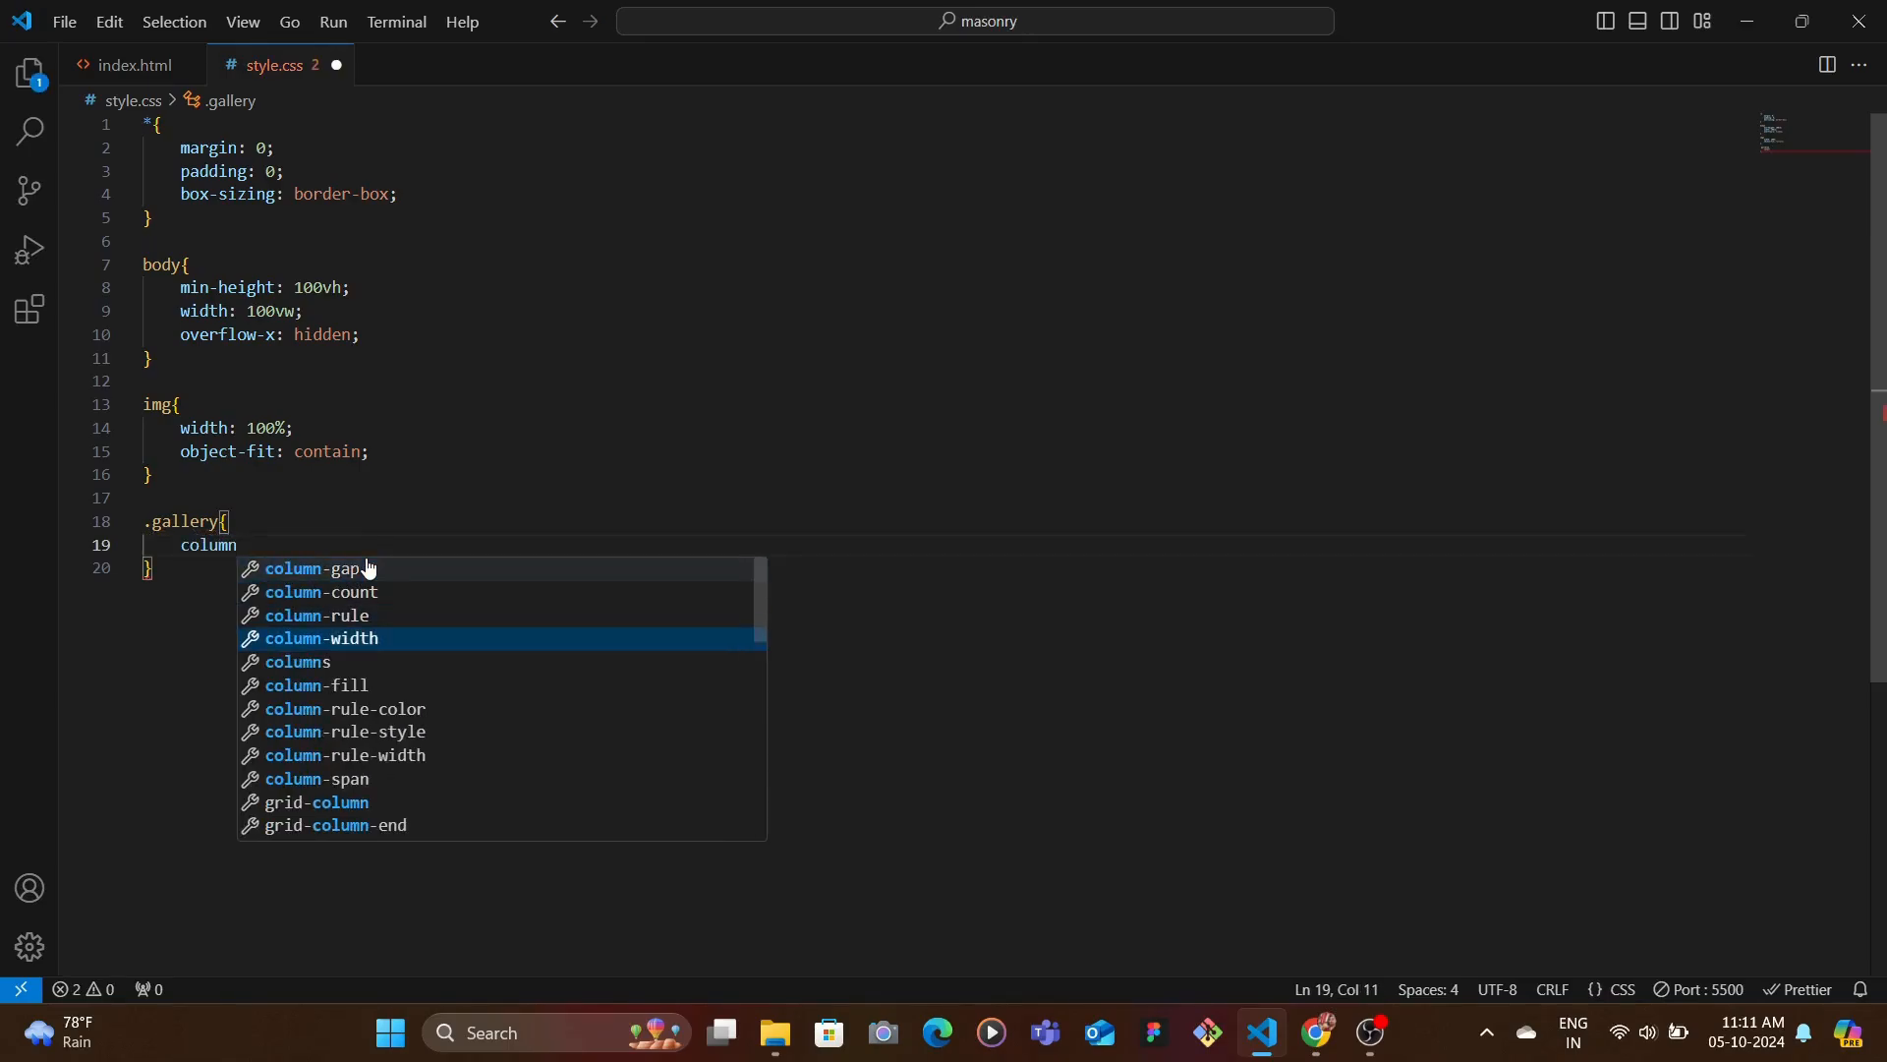
pyautogui.press('Down')
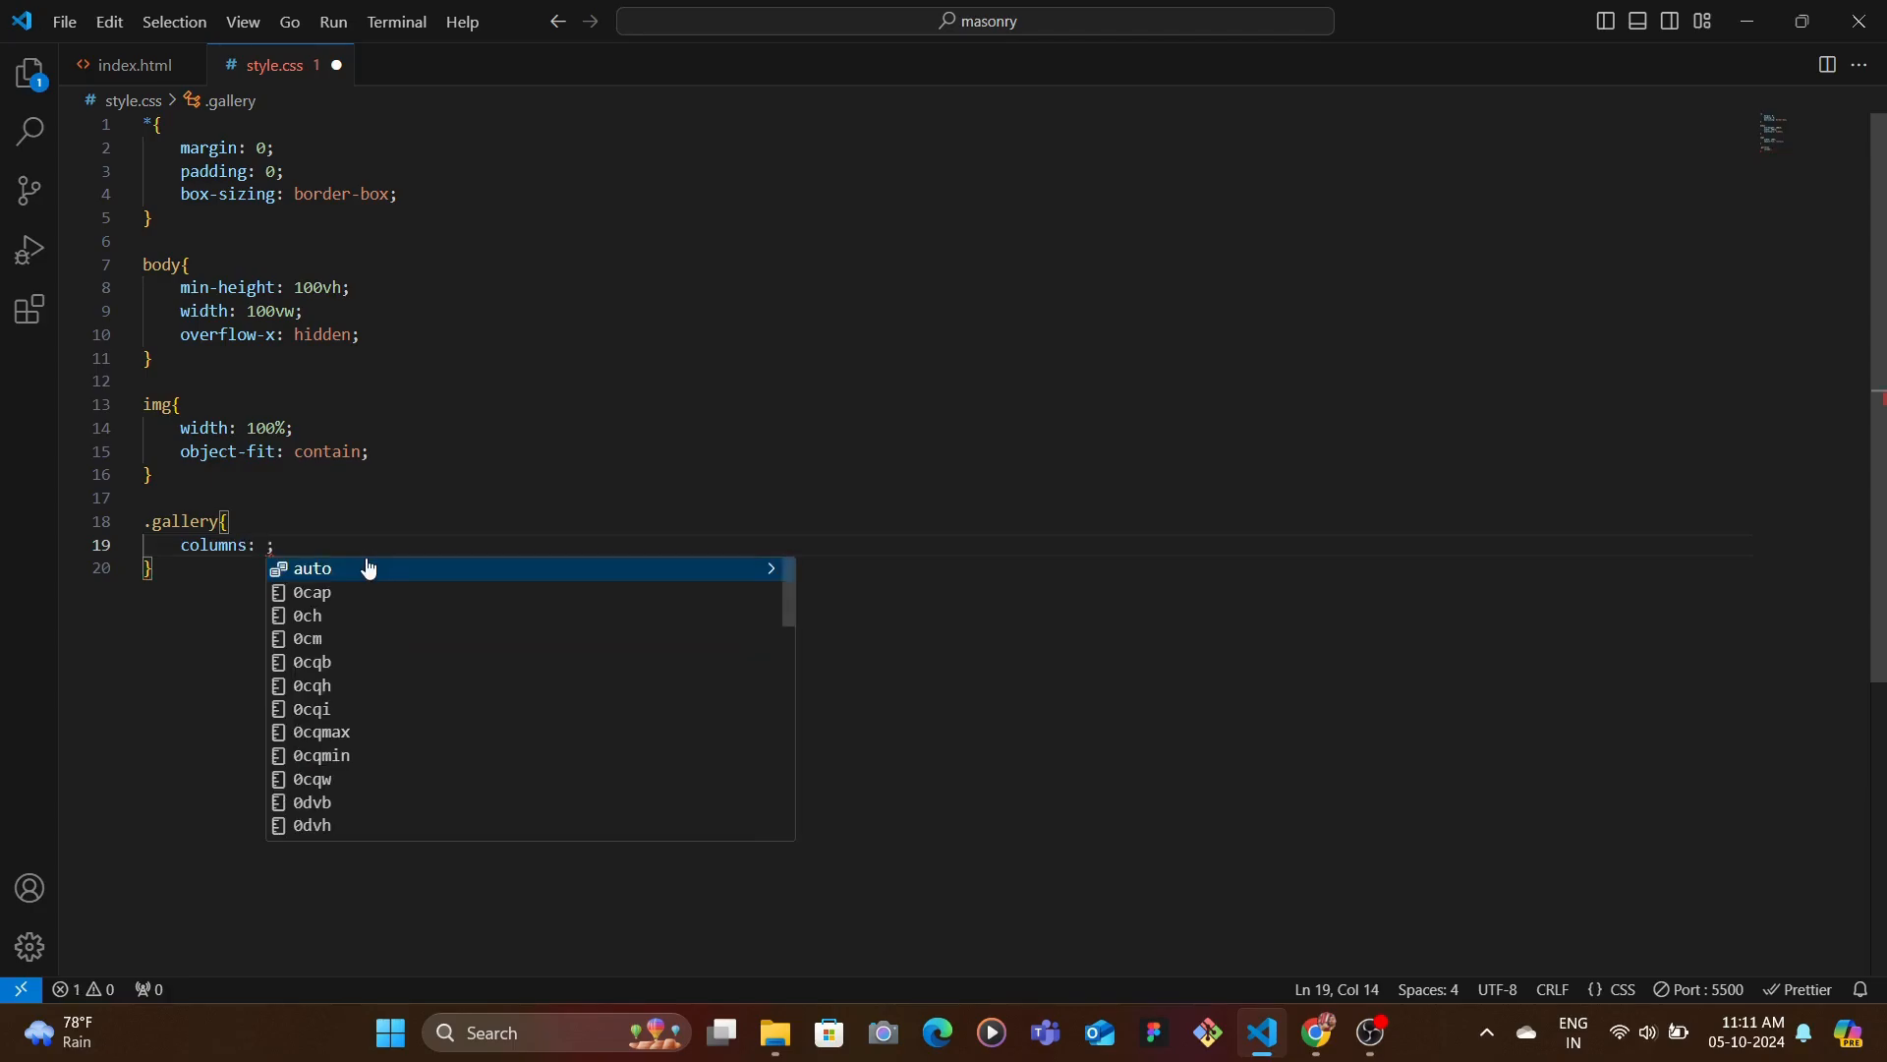
pyautogui.write('320px')
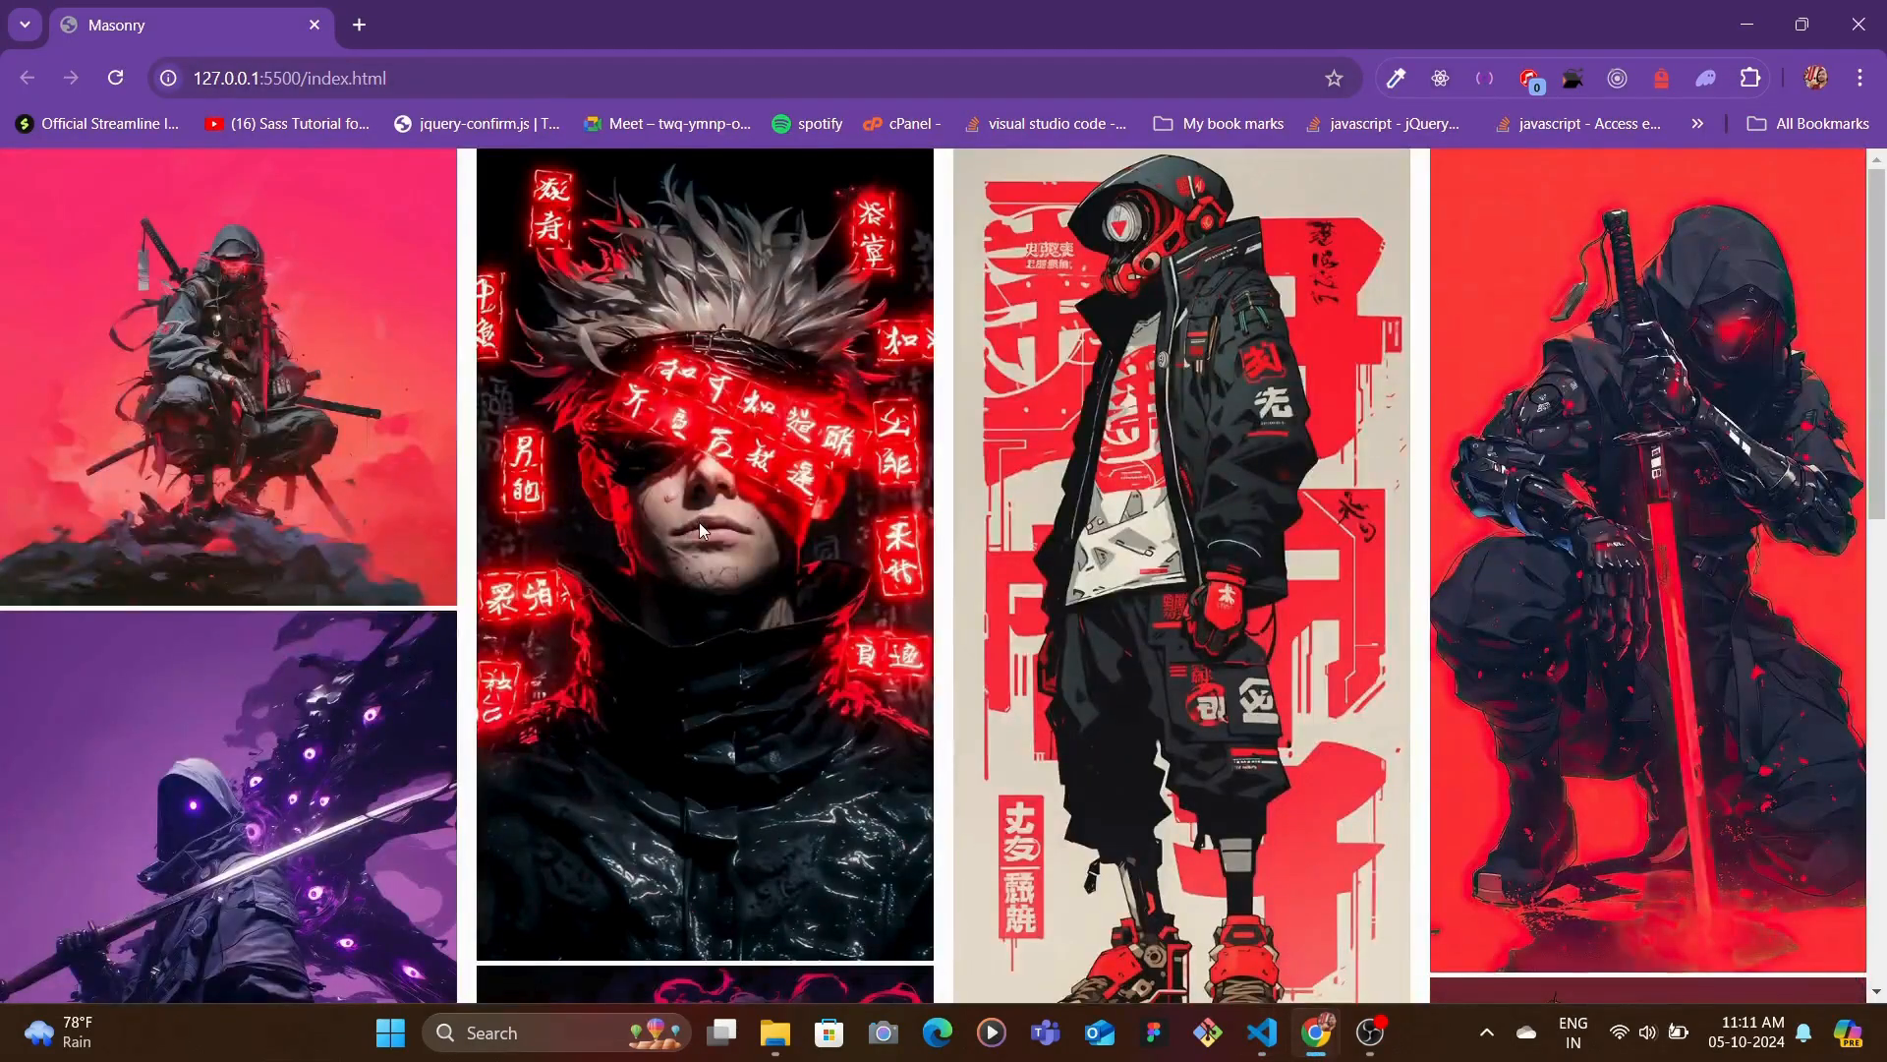
# - Scroll the preview at full width (four columns) and in a narrow window (one column)
pyautogui.scroll(-3)
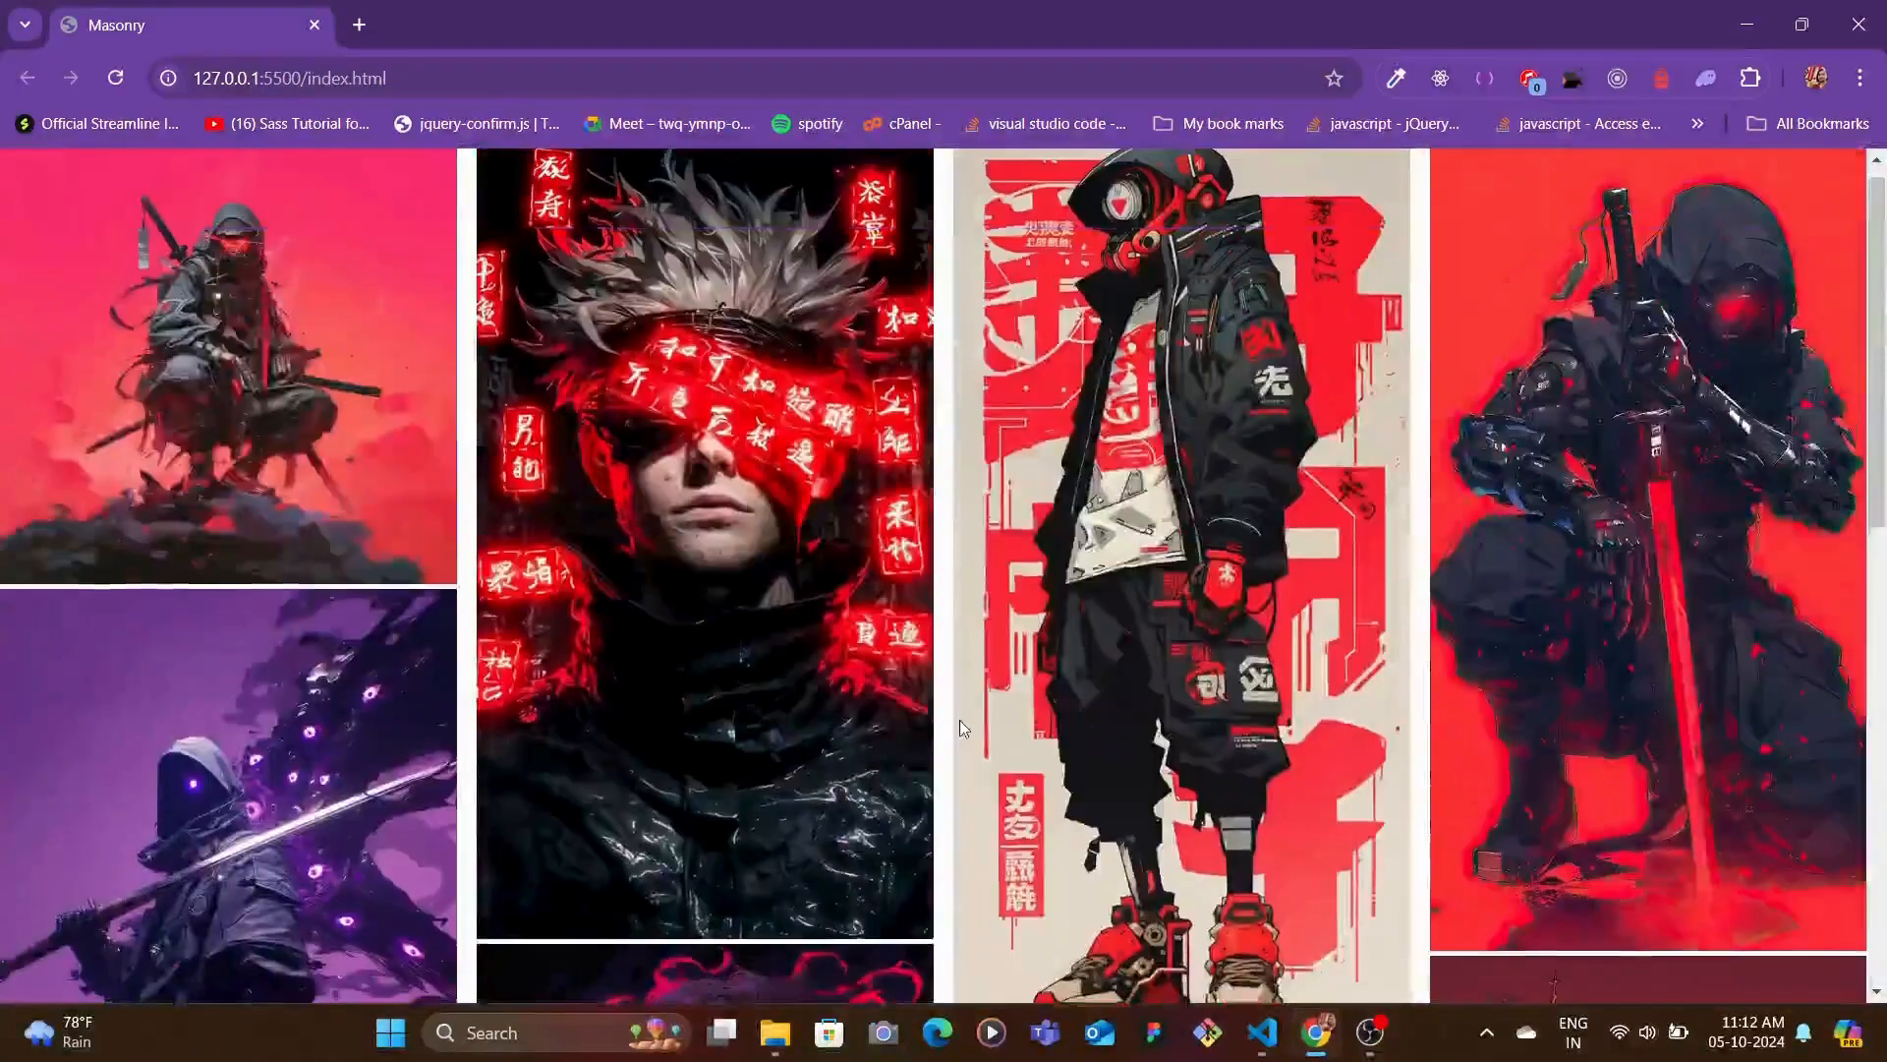
pyautogui.scroll(-3)
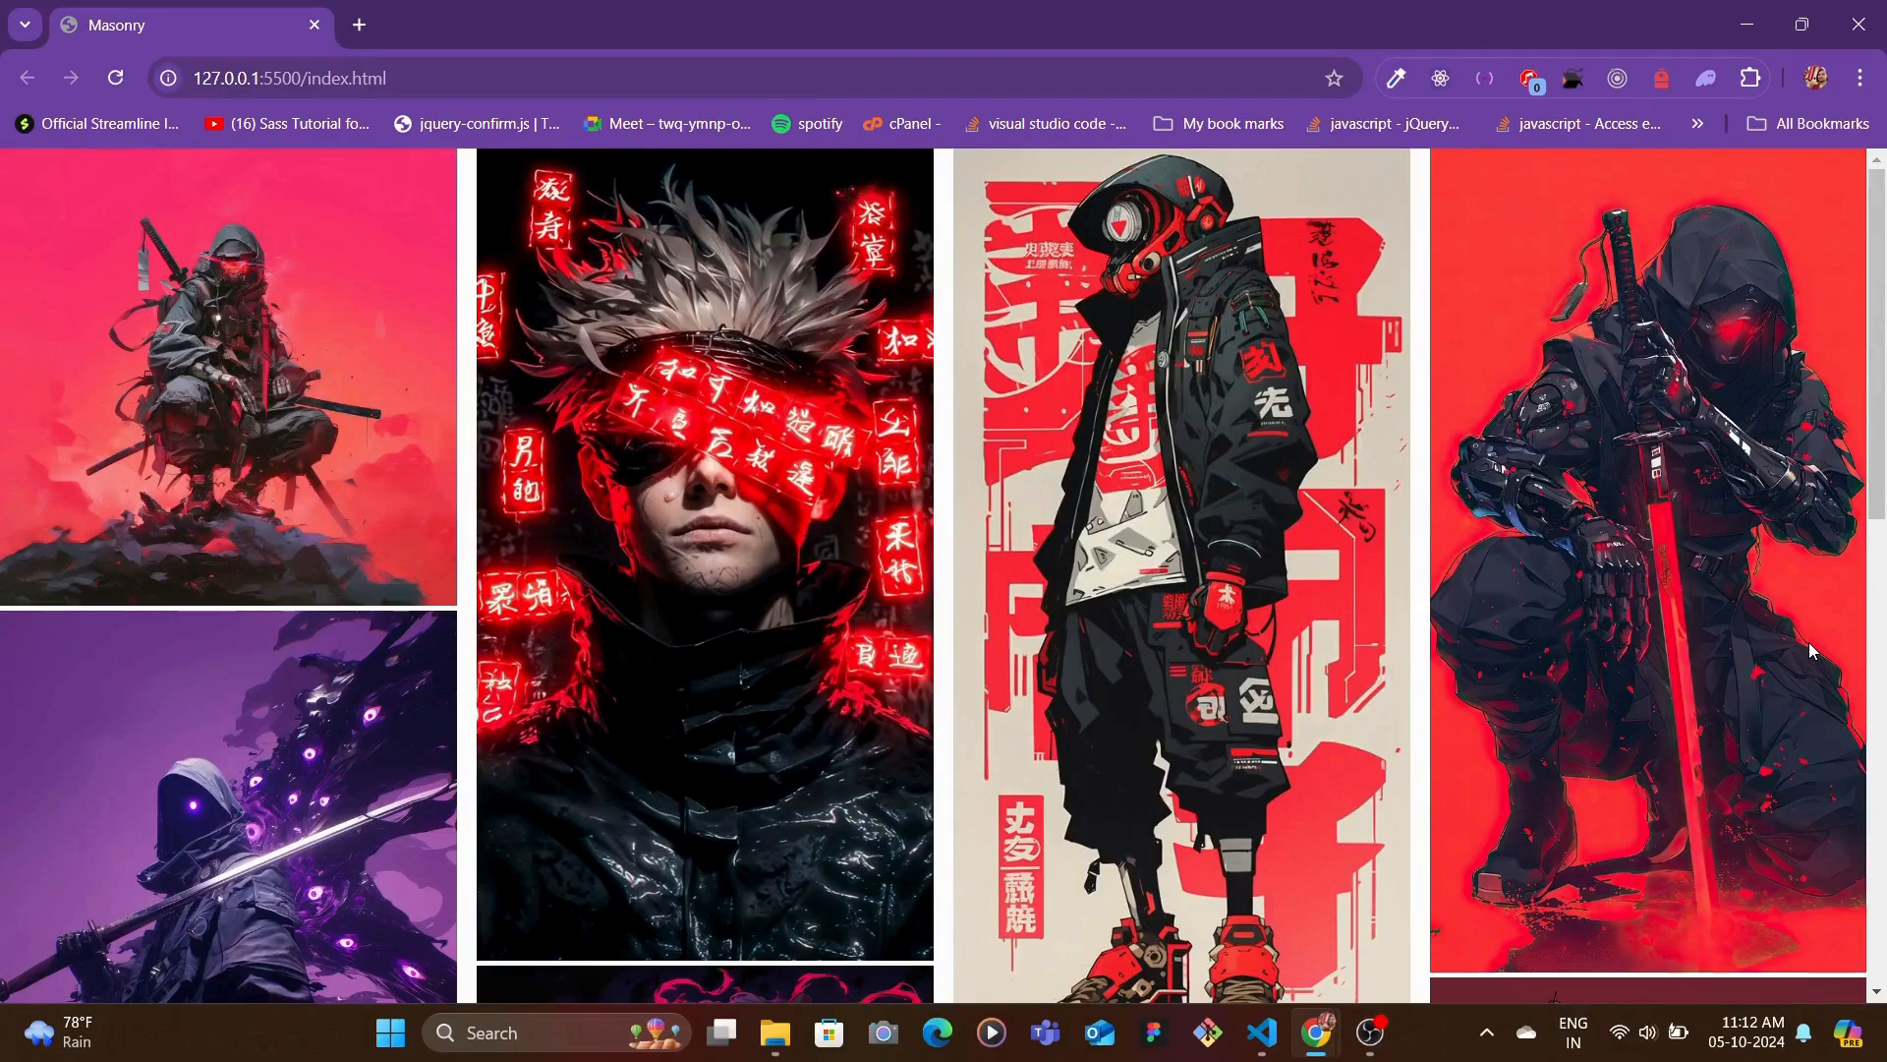
pyautogui.moveTo(1119, 515)
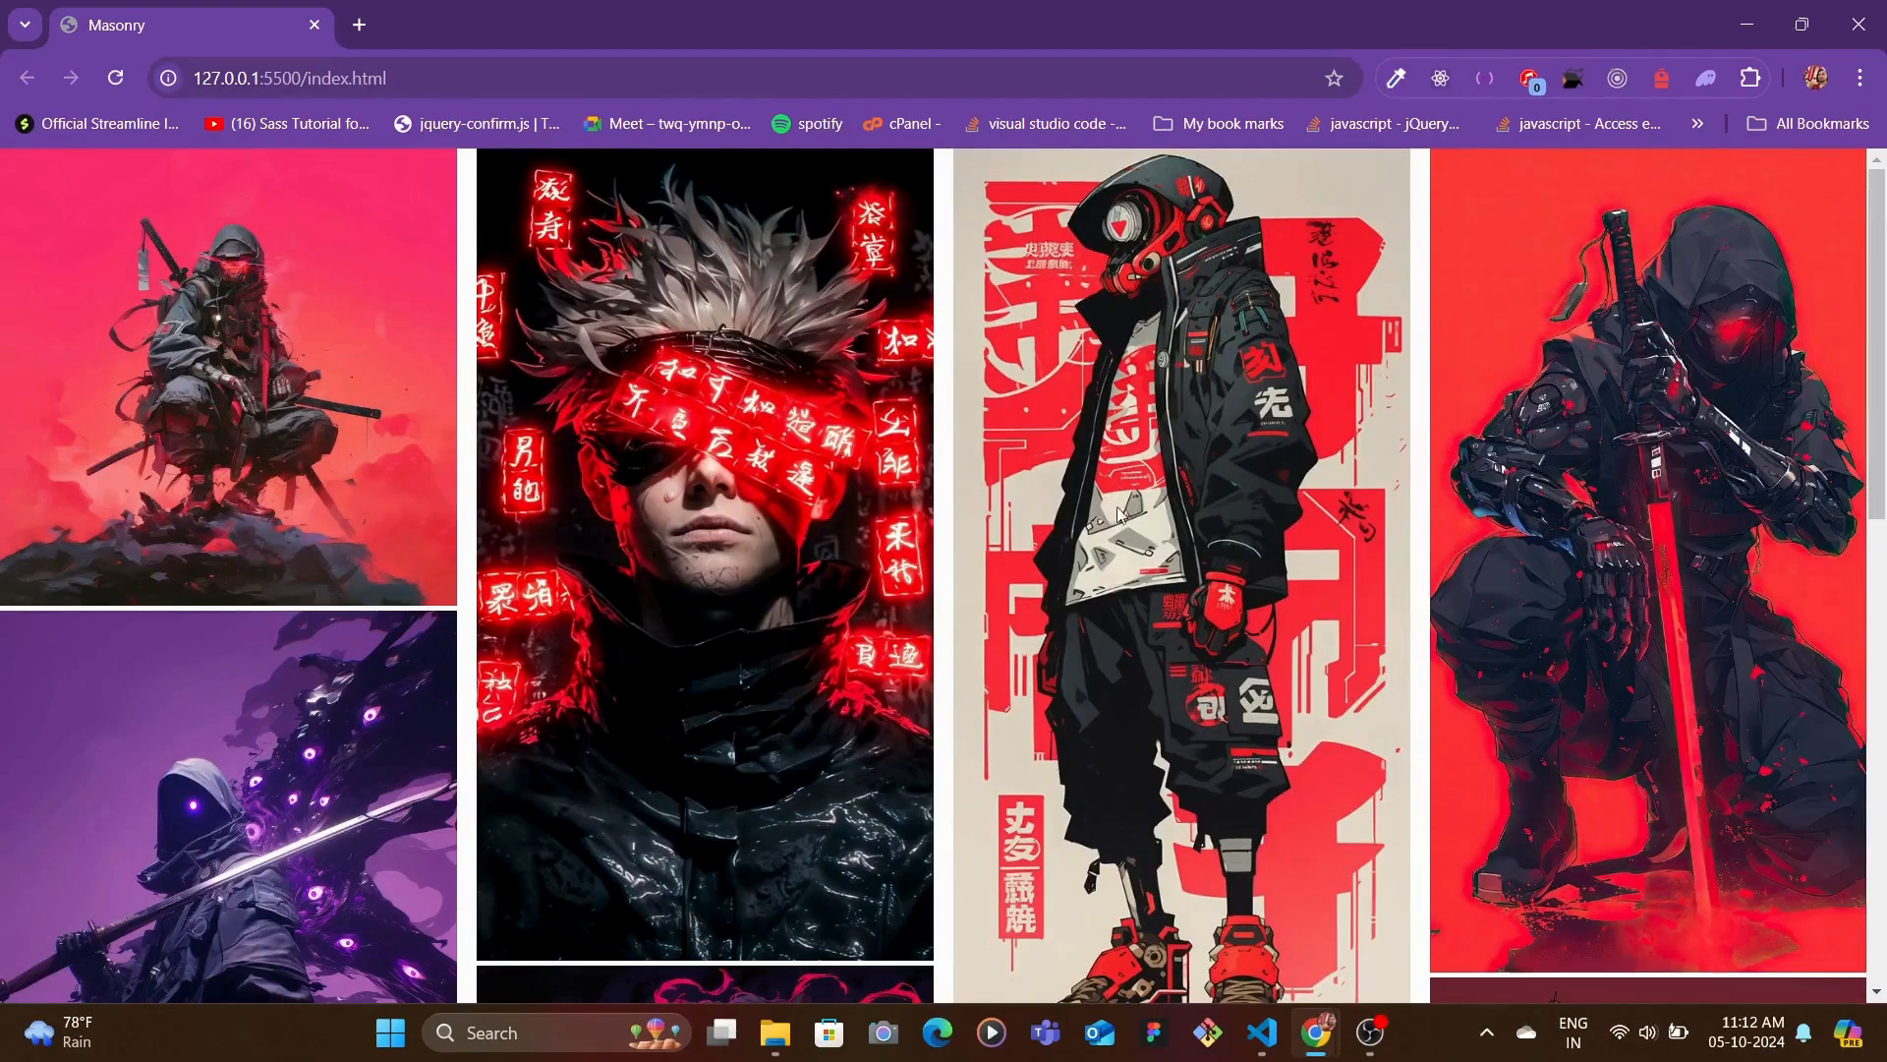
pyautogui.moveTo(365, 483)
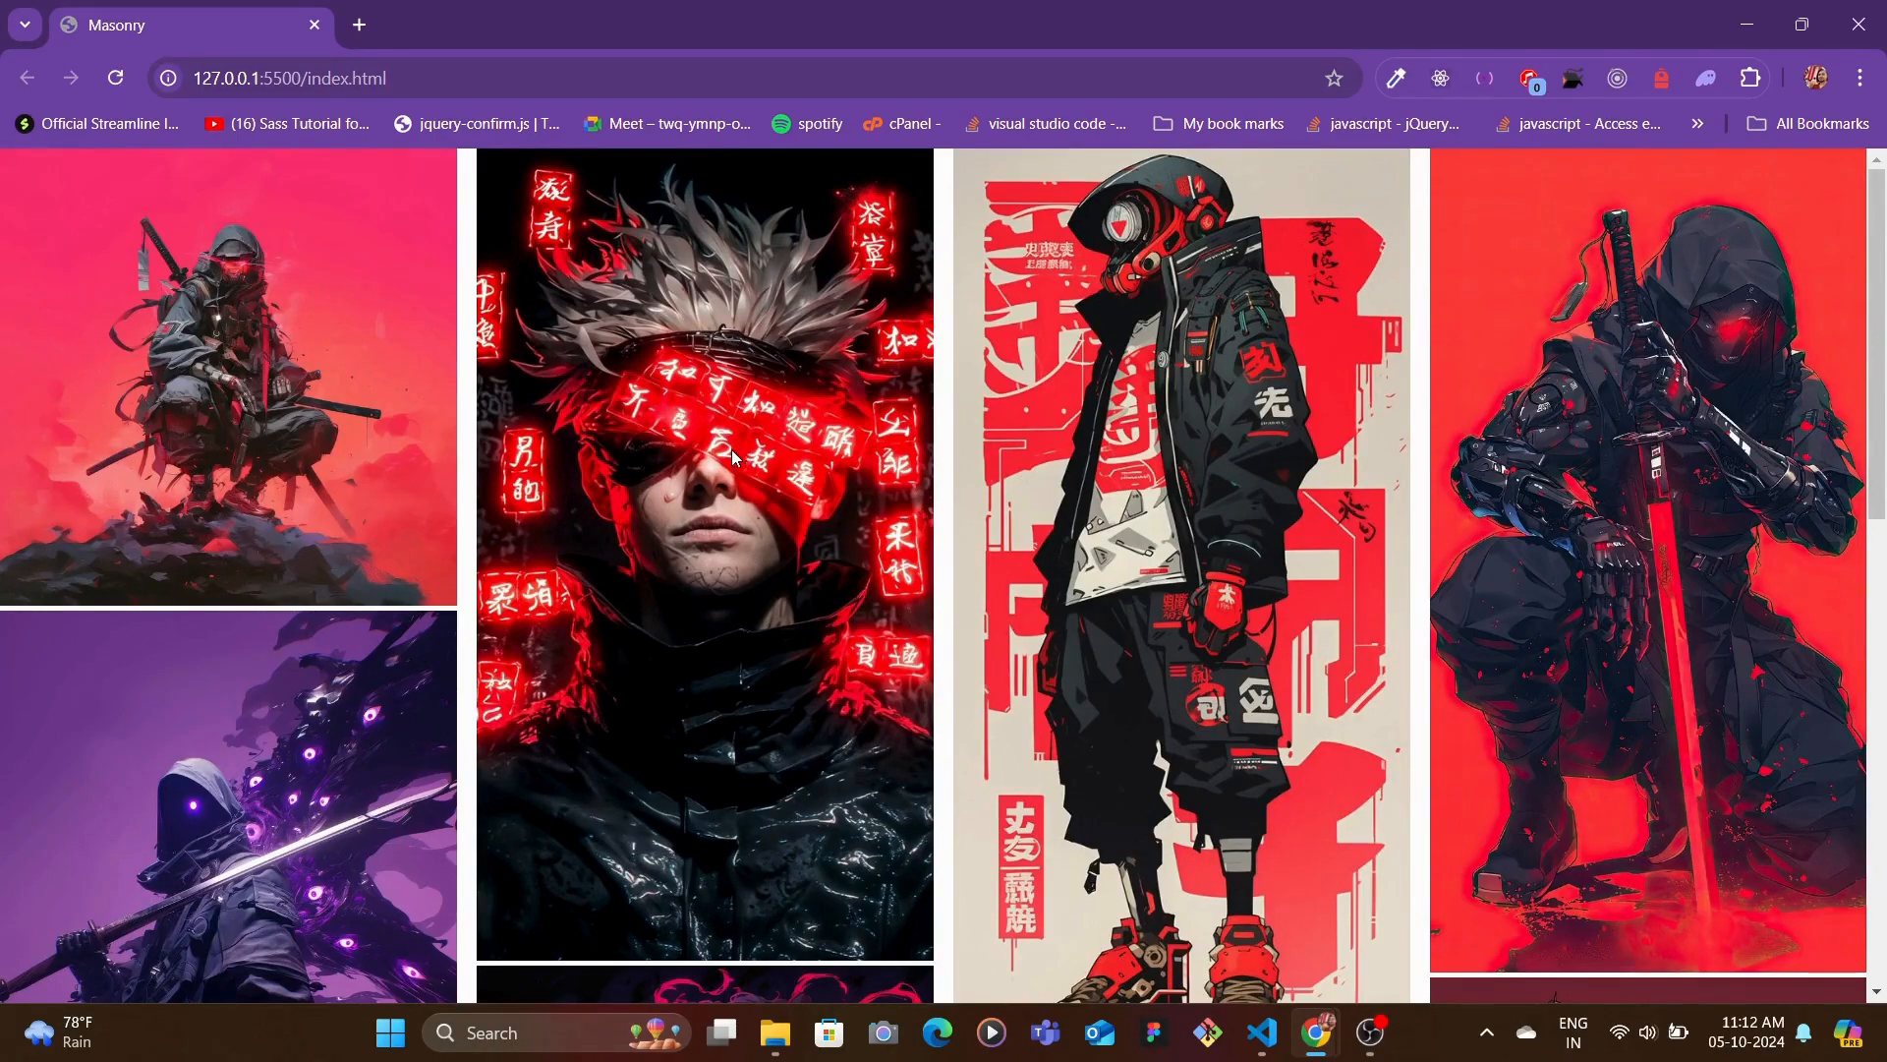
pyautogui.scroll(-3)
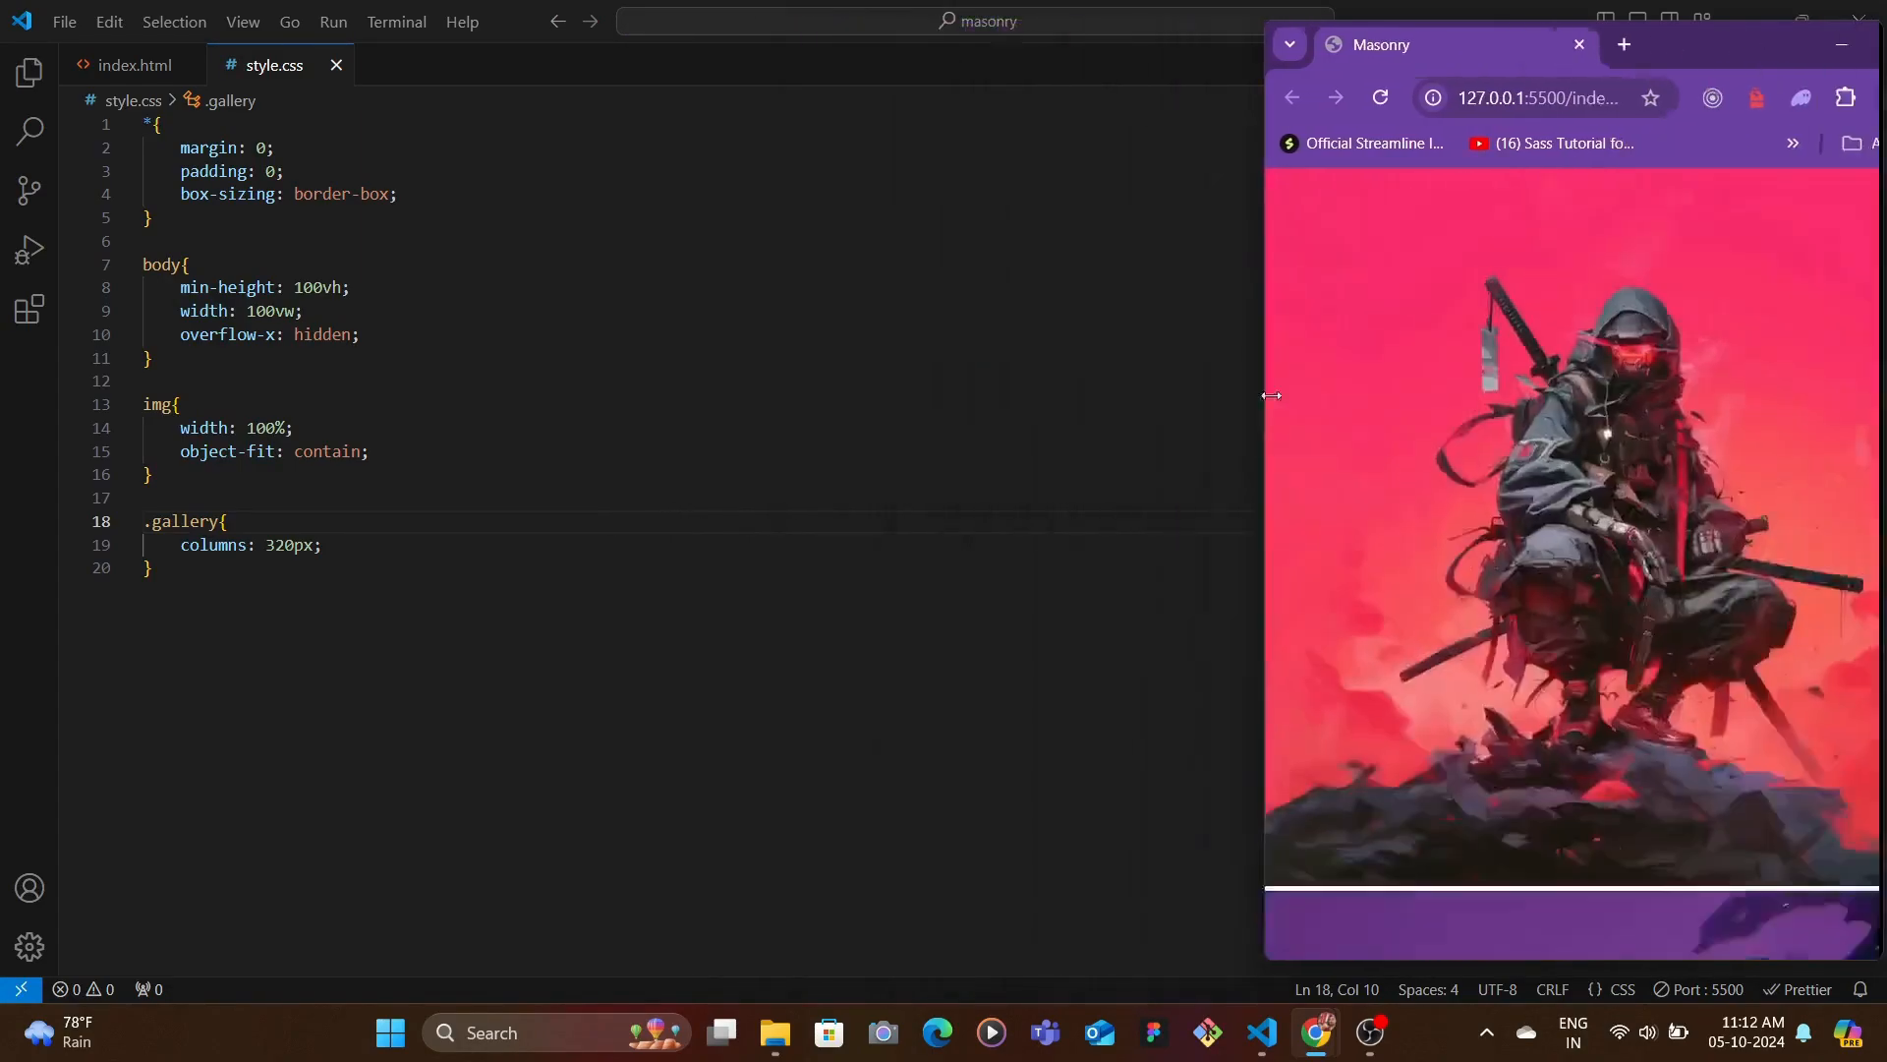
pyautogui.scroll(-3)
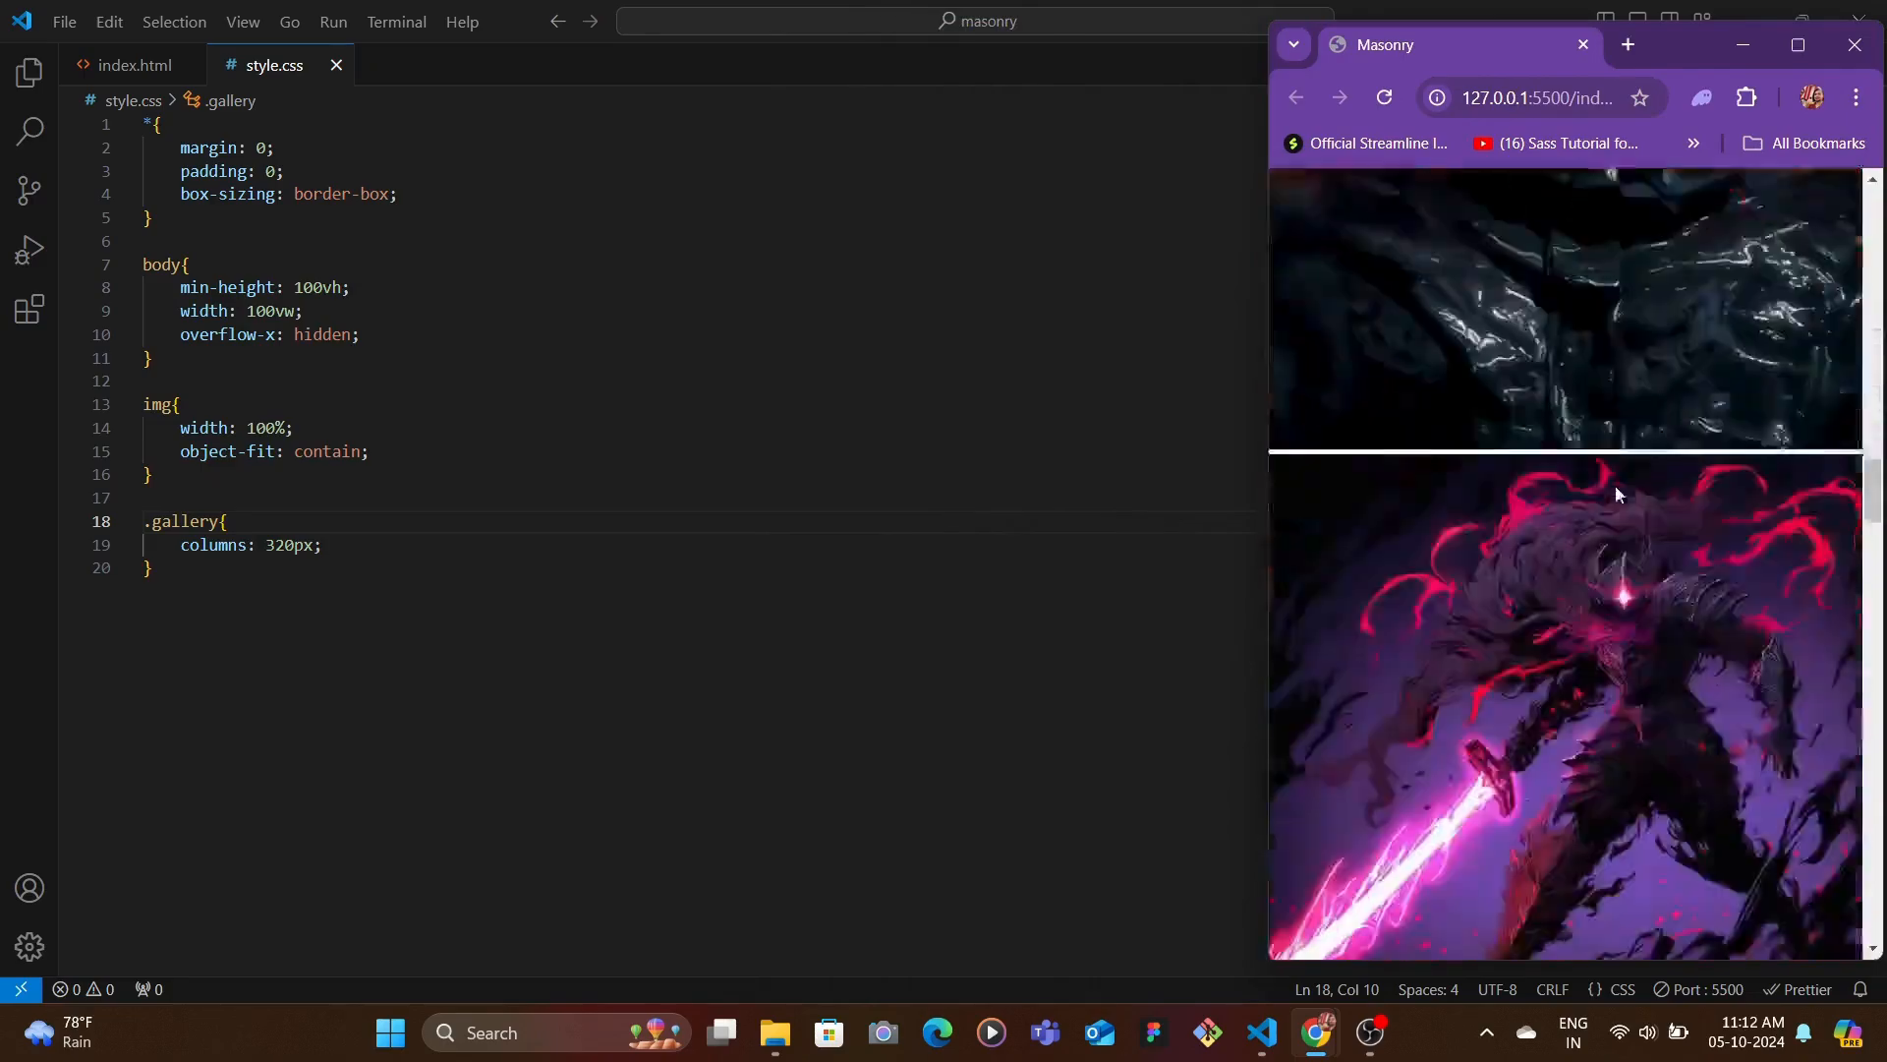
pyautogui.click(135, 65)
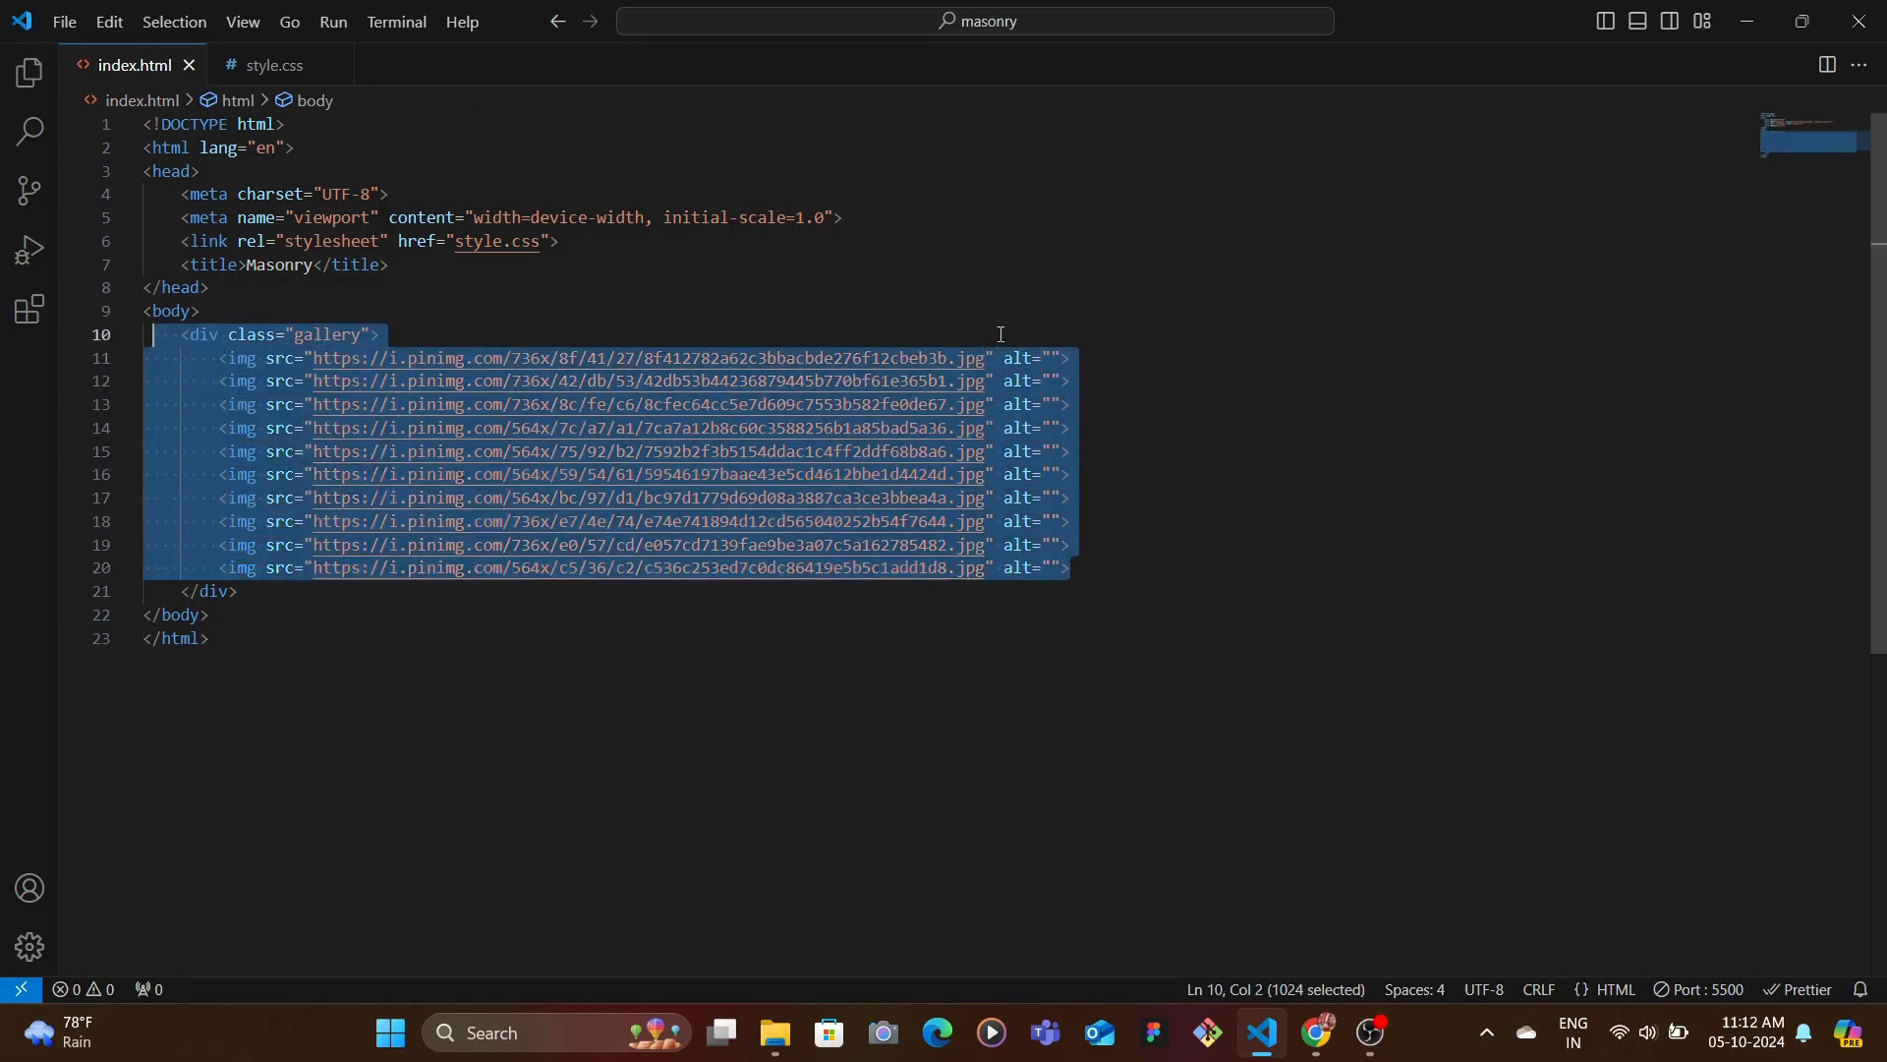
# - Clear the selection in index.html's gallery markup of ten images
pyautogui.click(377, 334)
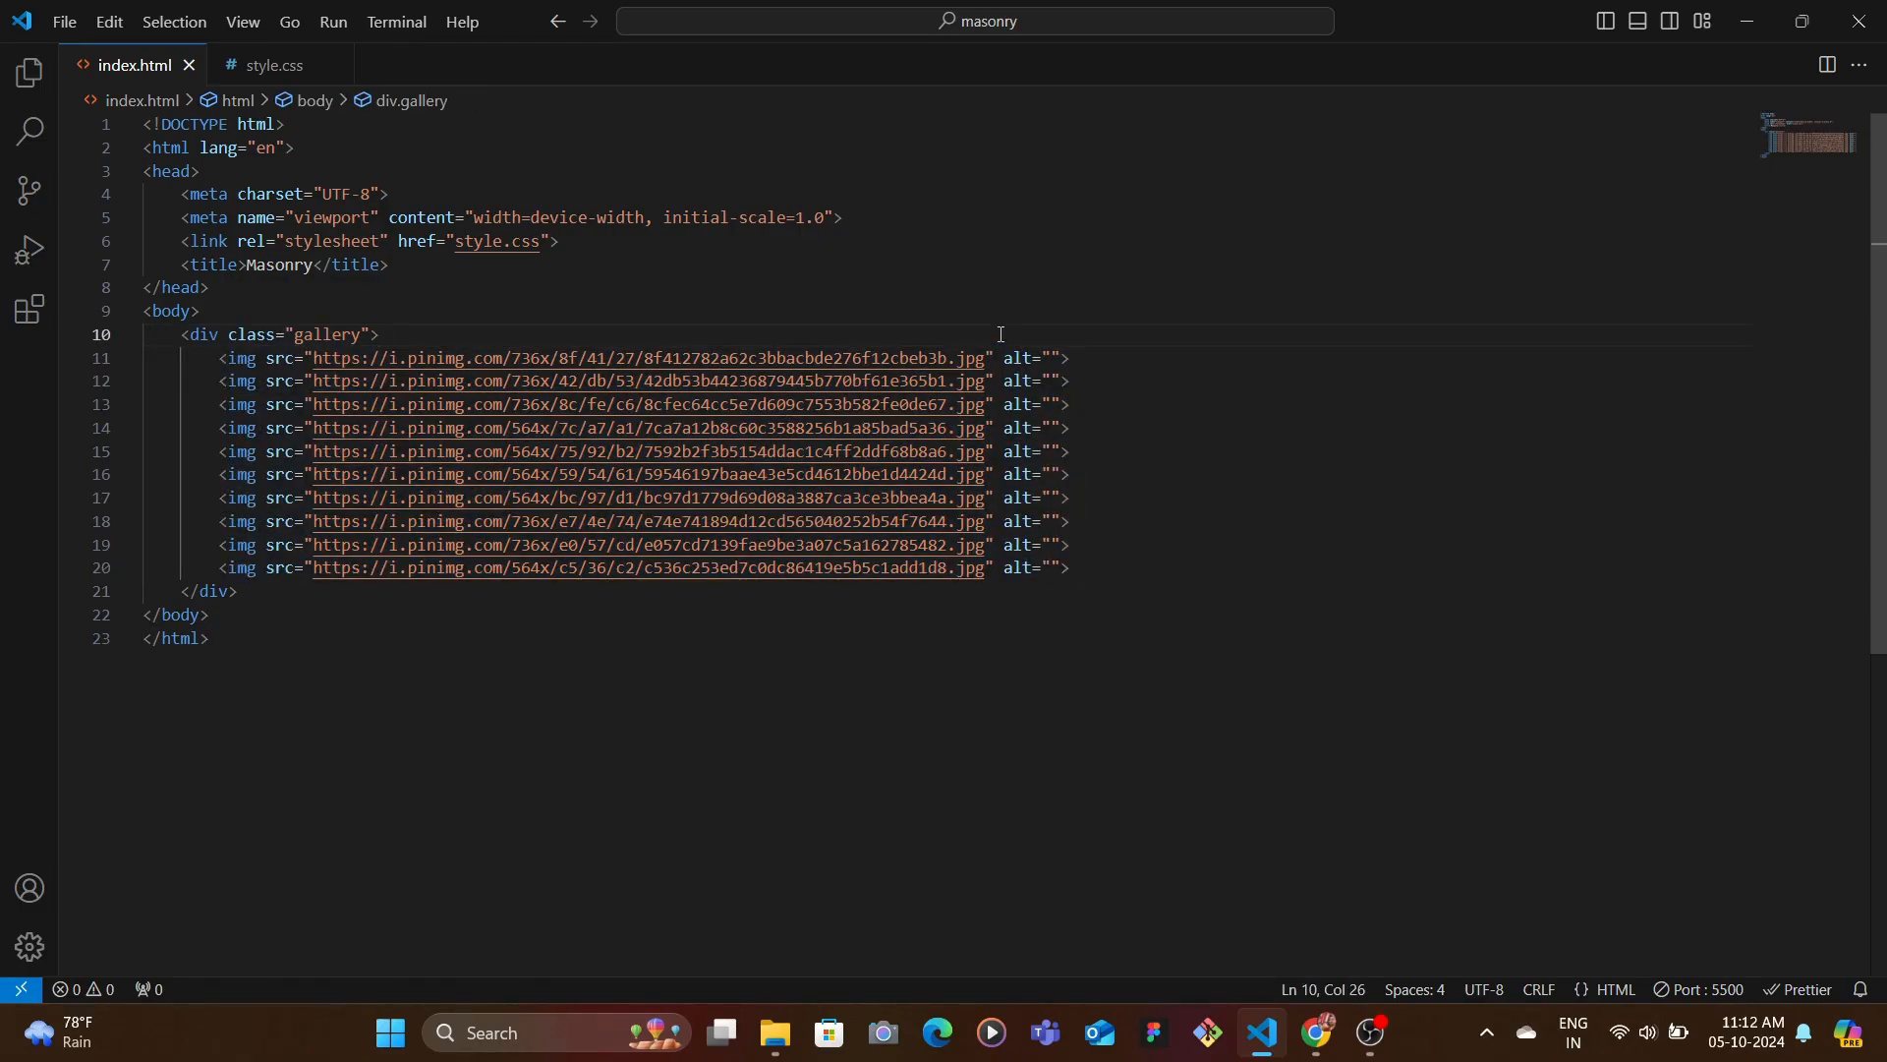